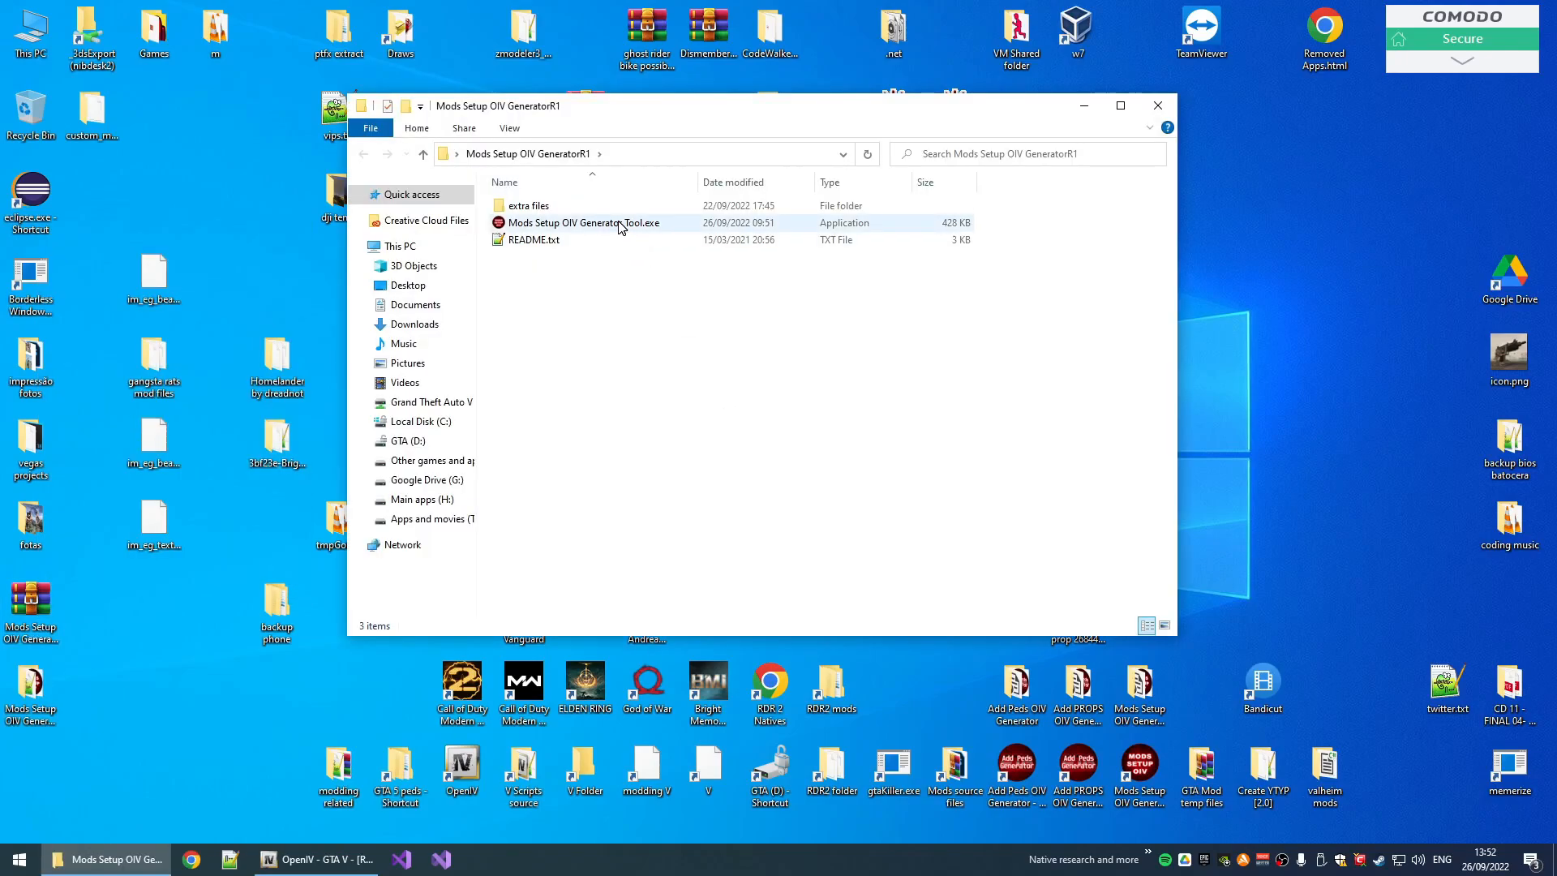
- Launch Mods Setup OIV Generator Tool.exe and dismiss the run-as-administrator notice
click(586, 222)
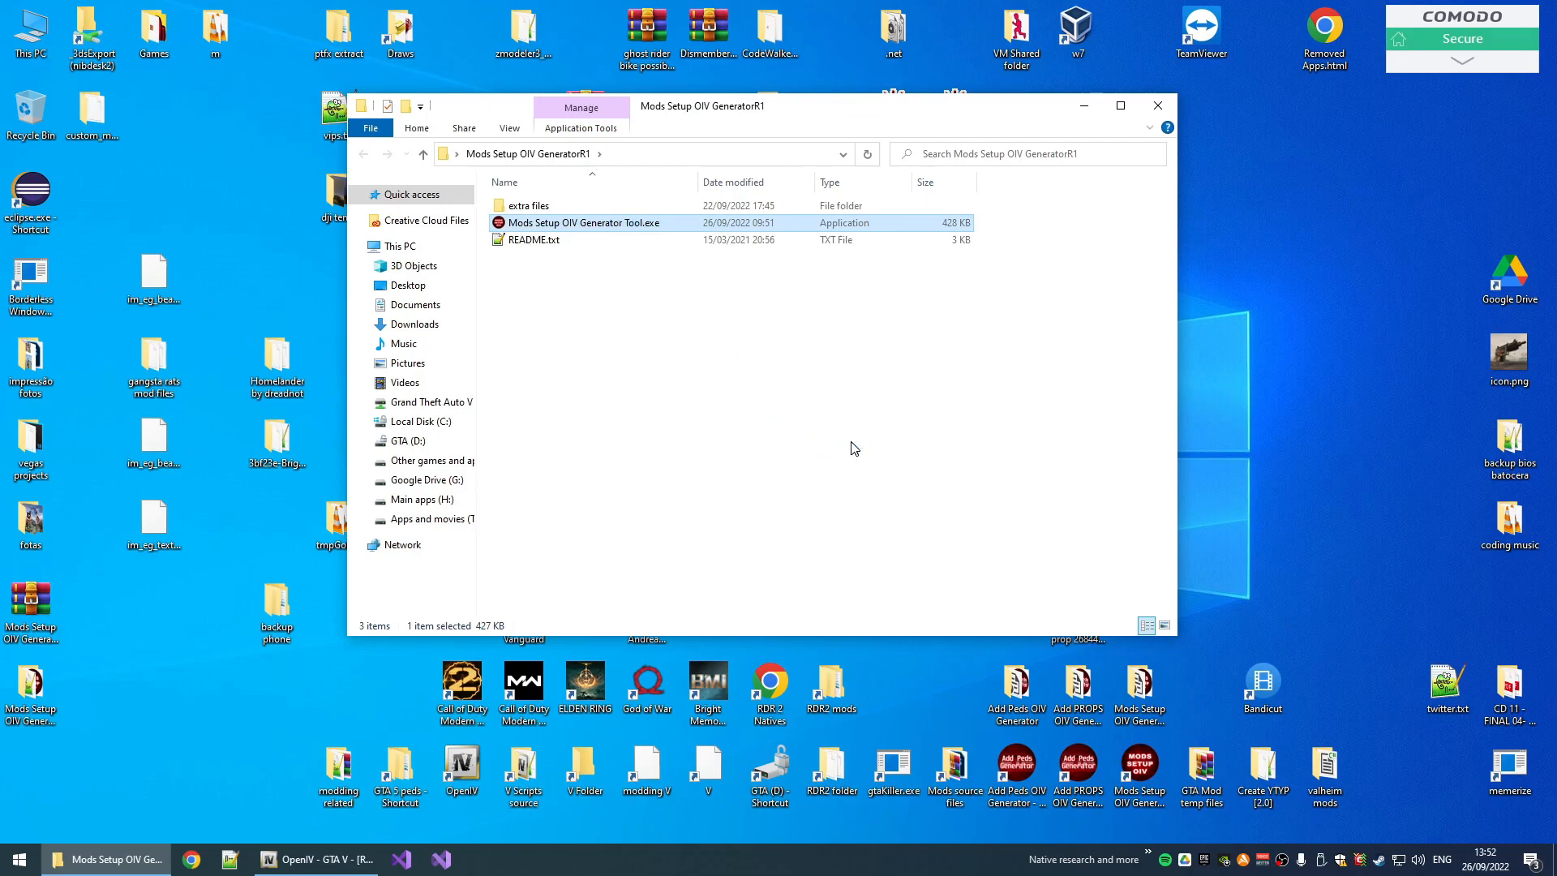
double_click(587, 222)
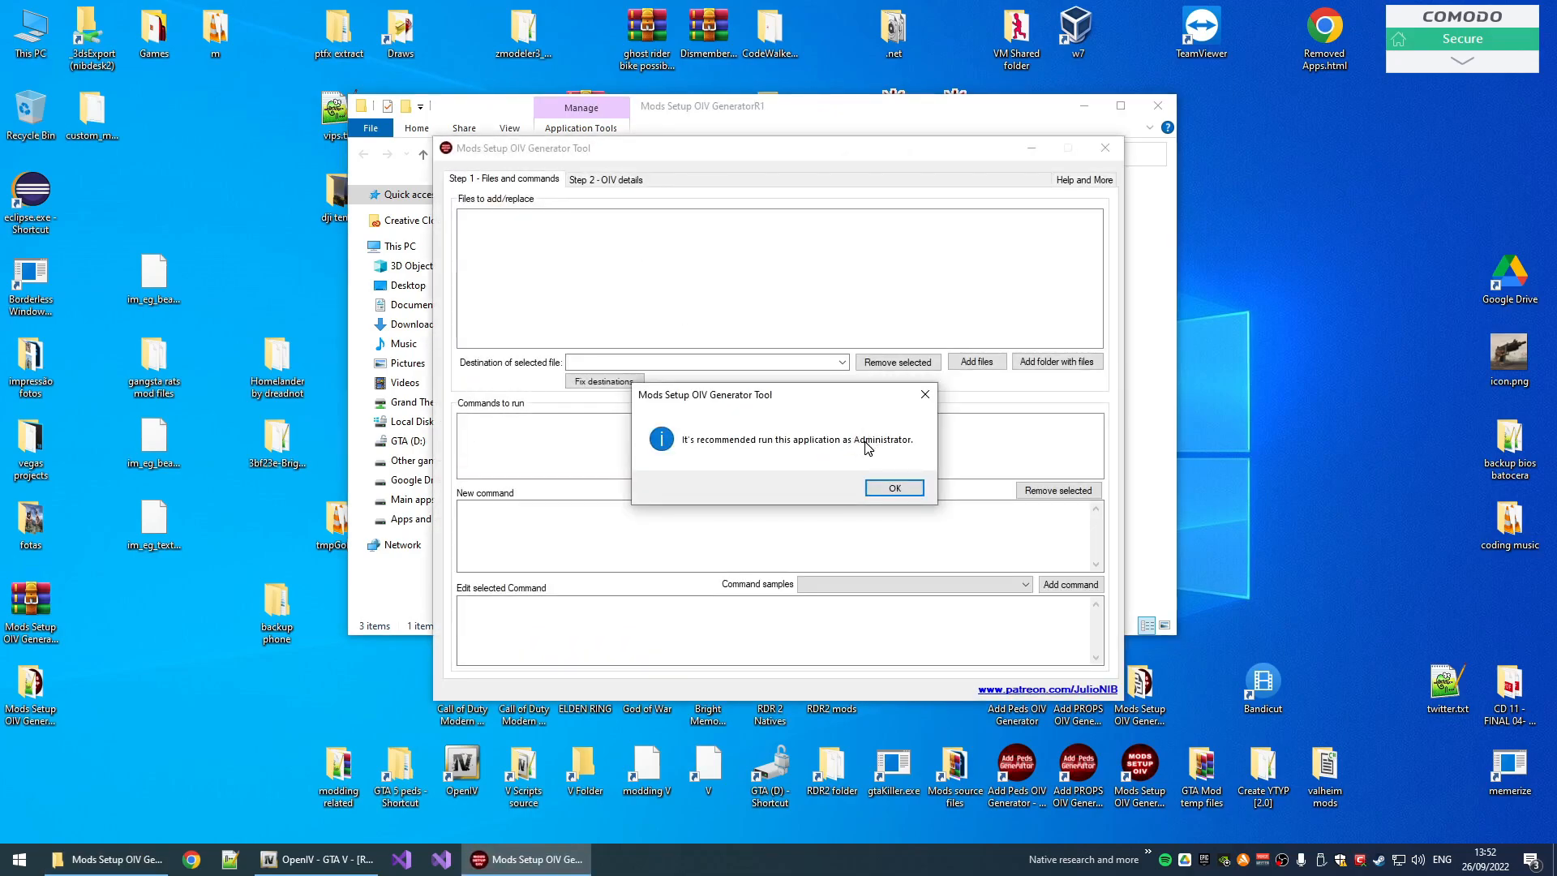
click(892, 488)
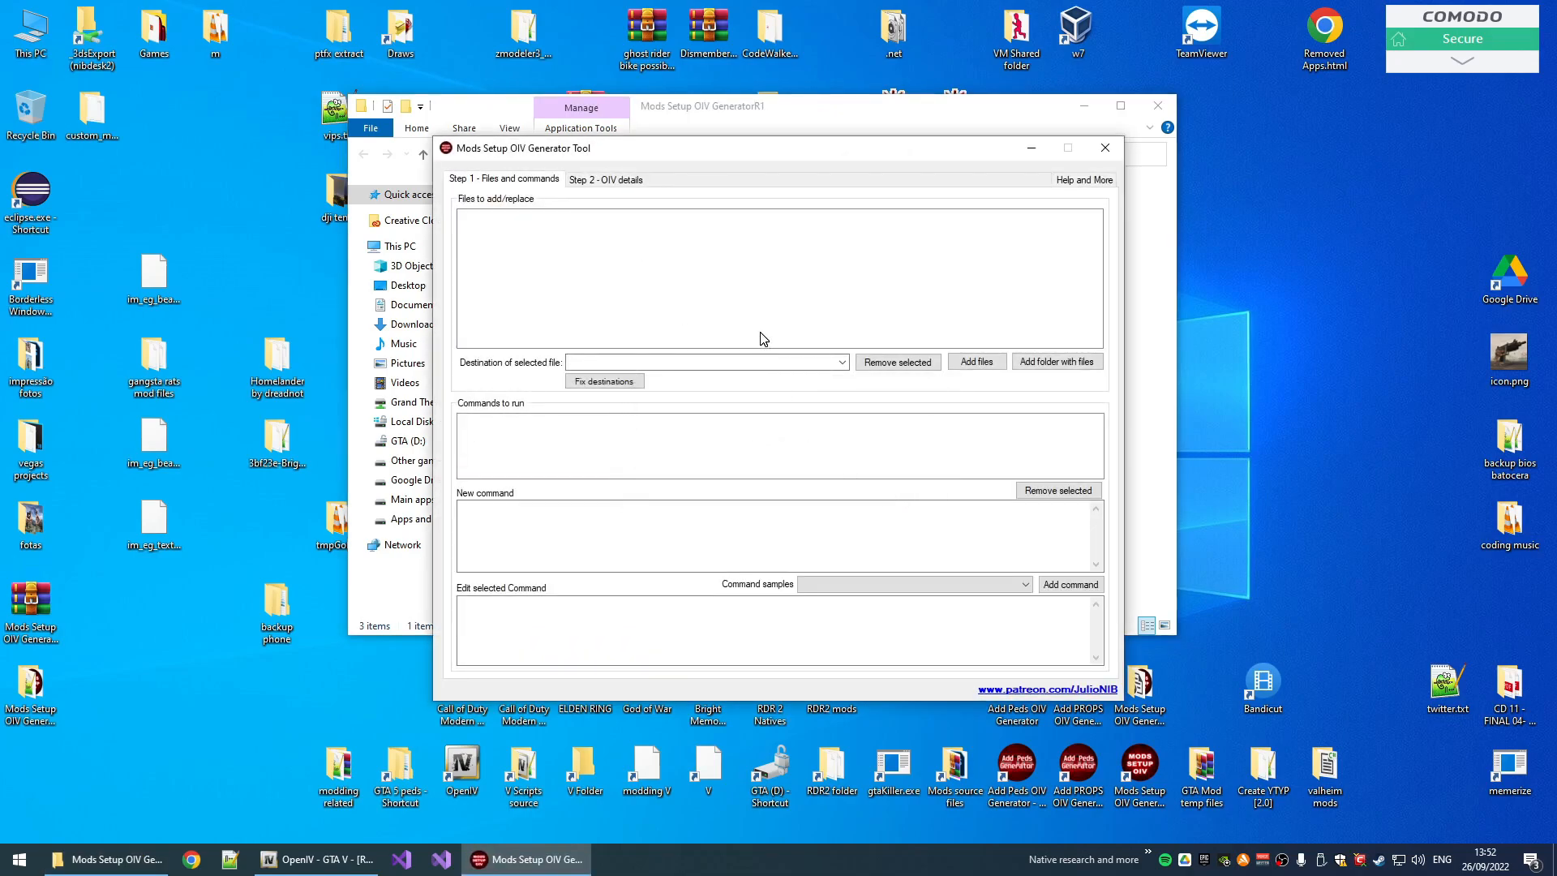
mouse_move(786, 253)
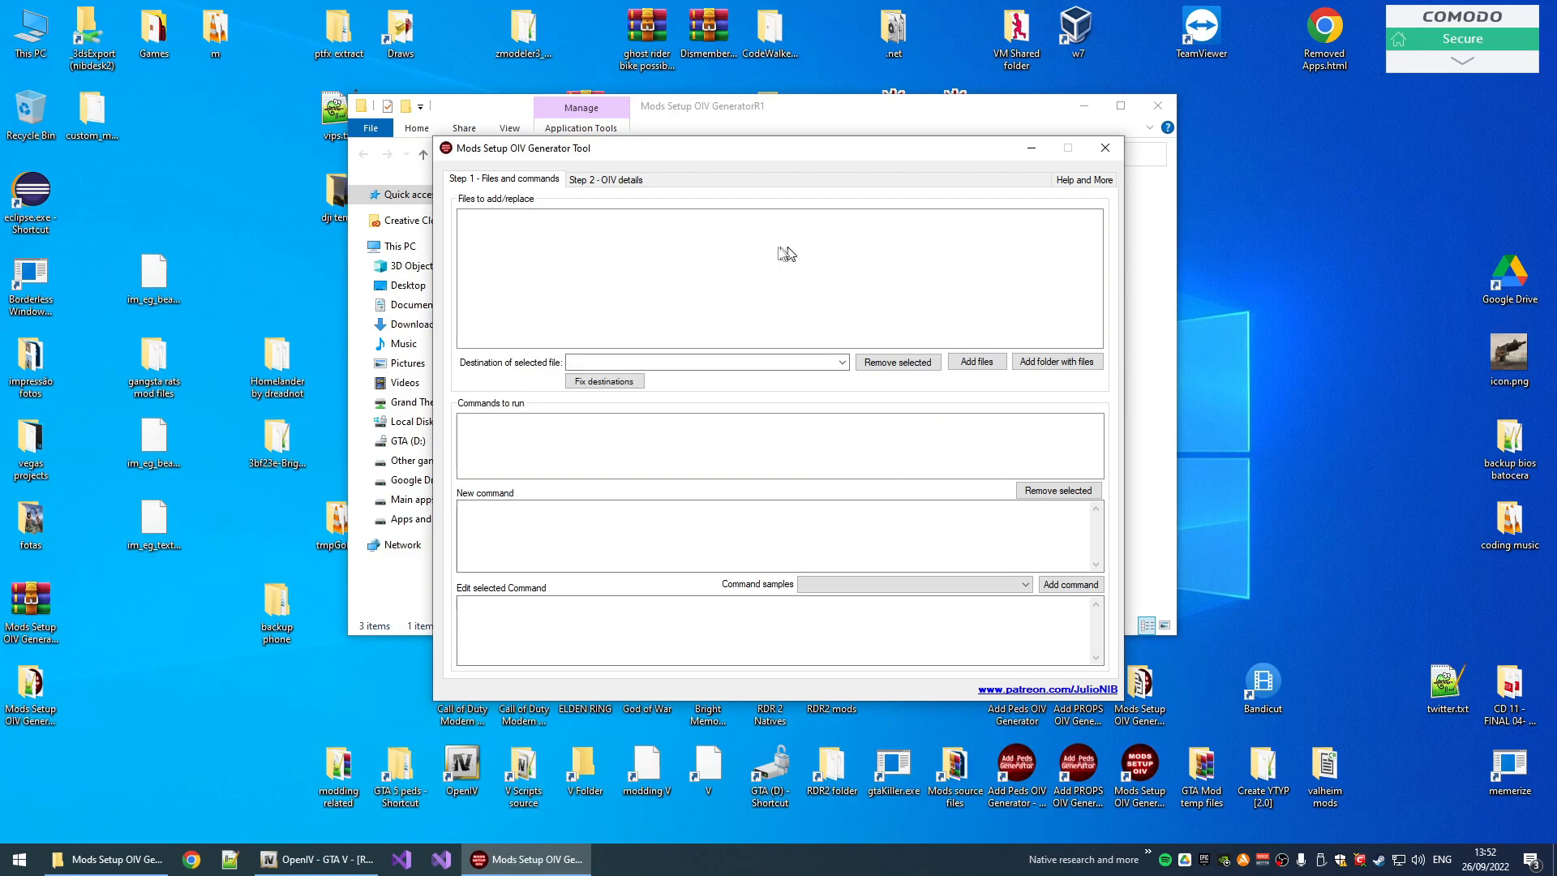
mouse_move(754, 300)
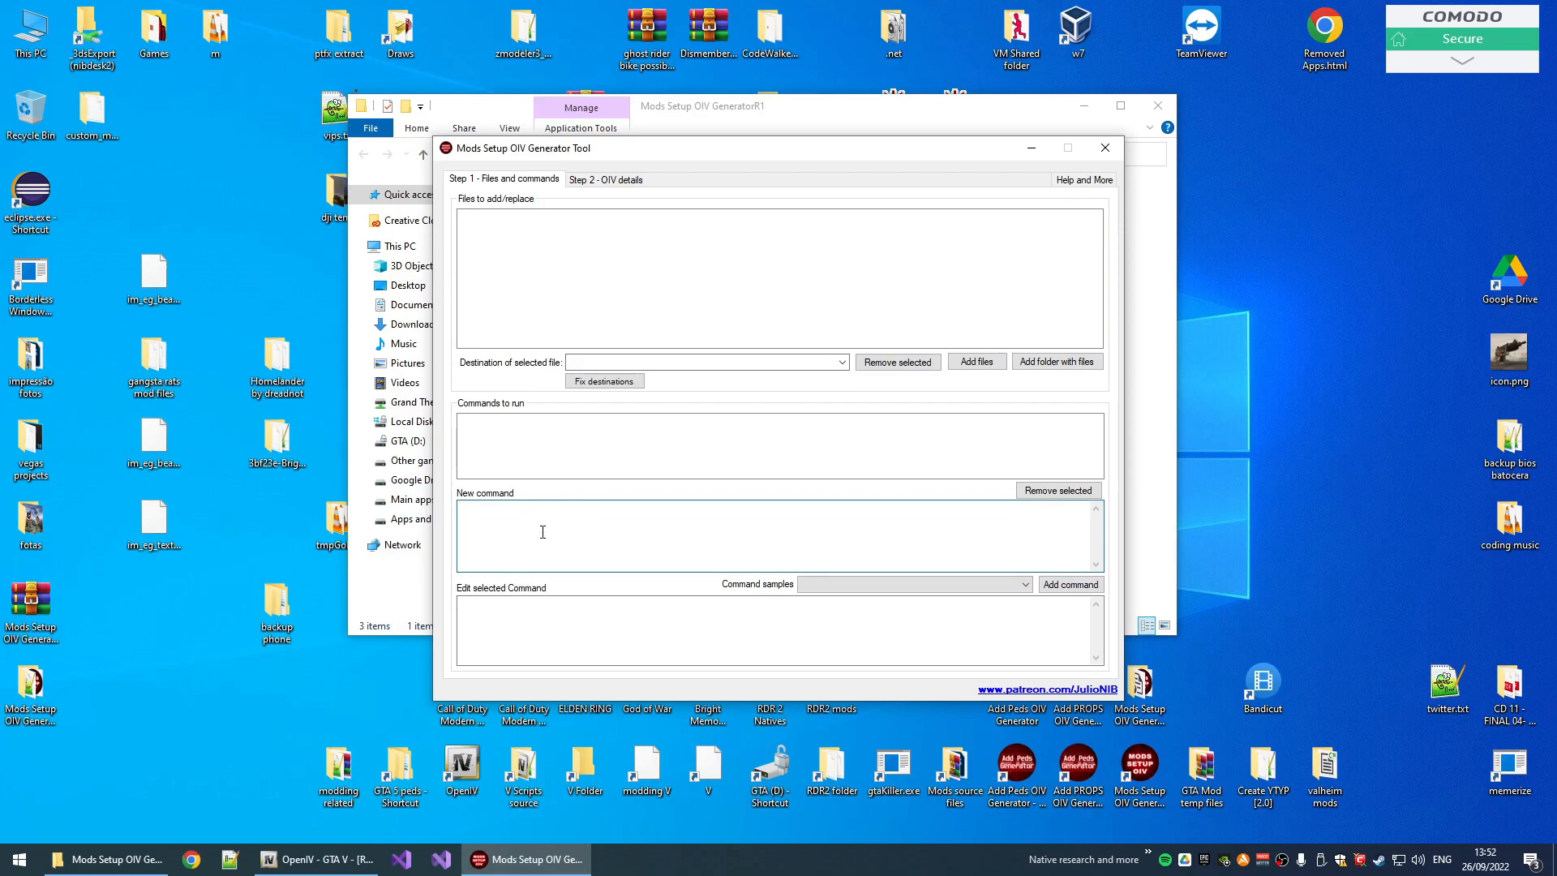
mouse_move(574, 554)
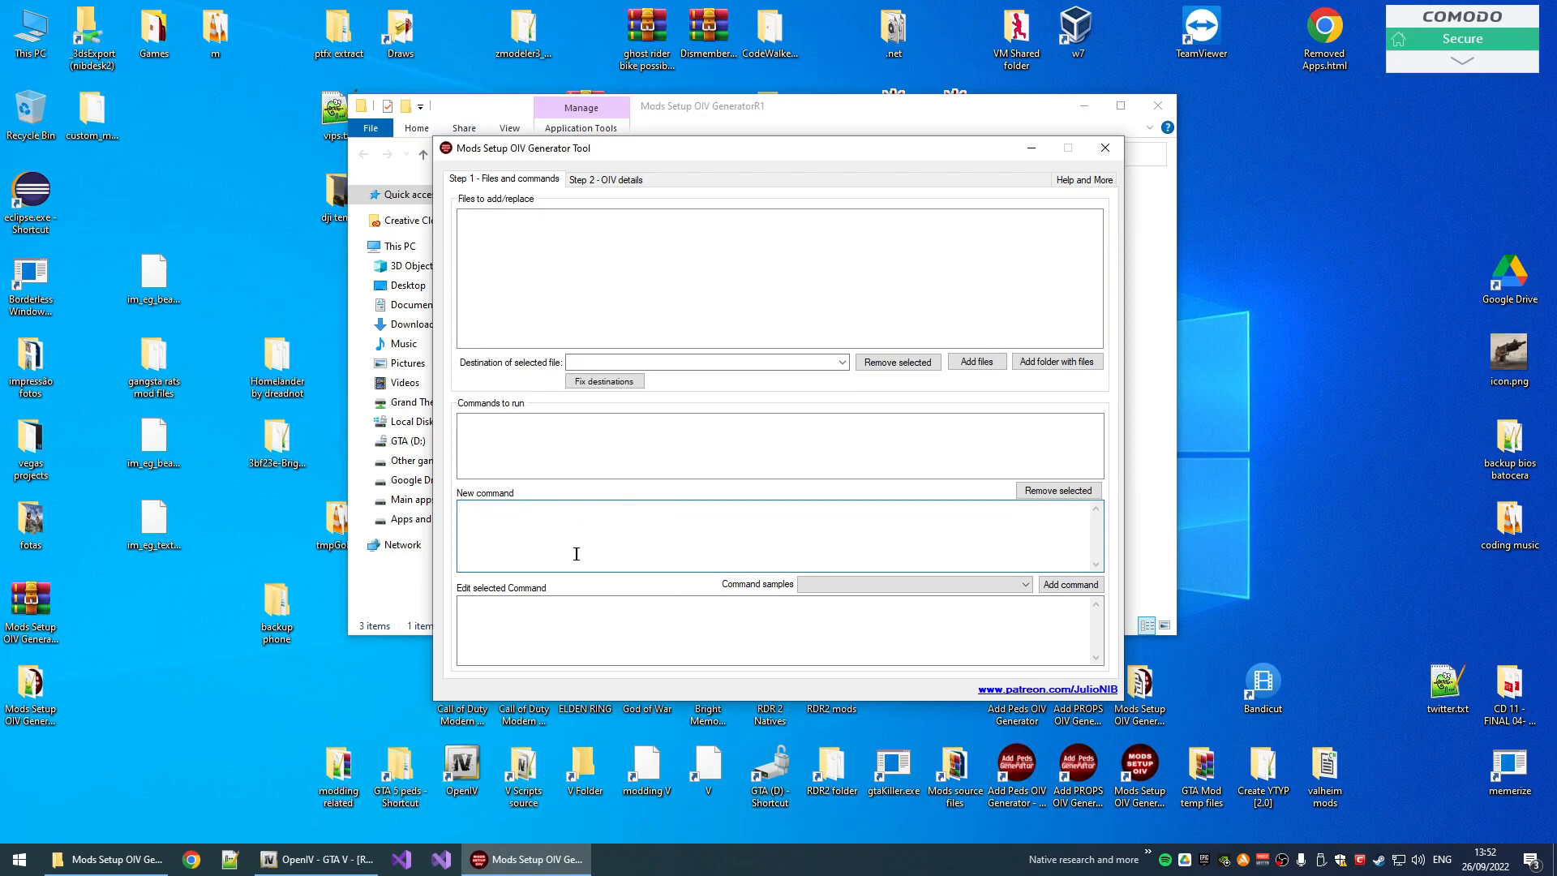
click(1005, 584)
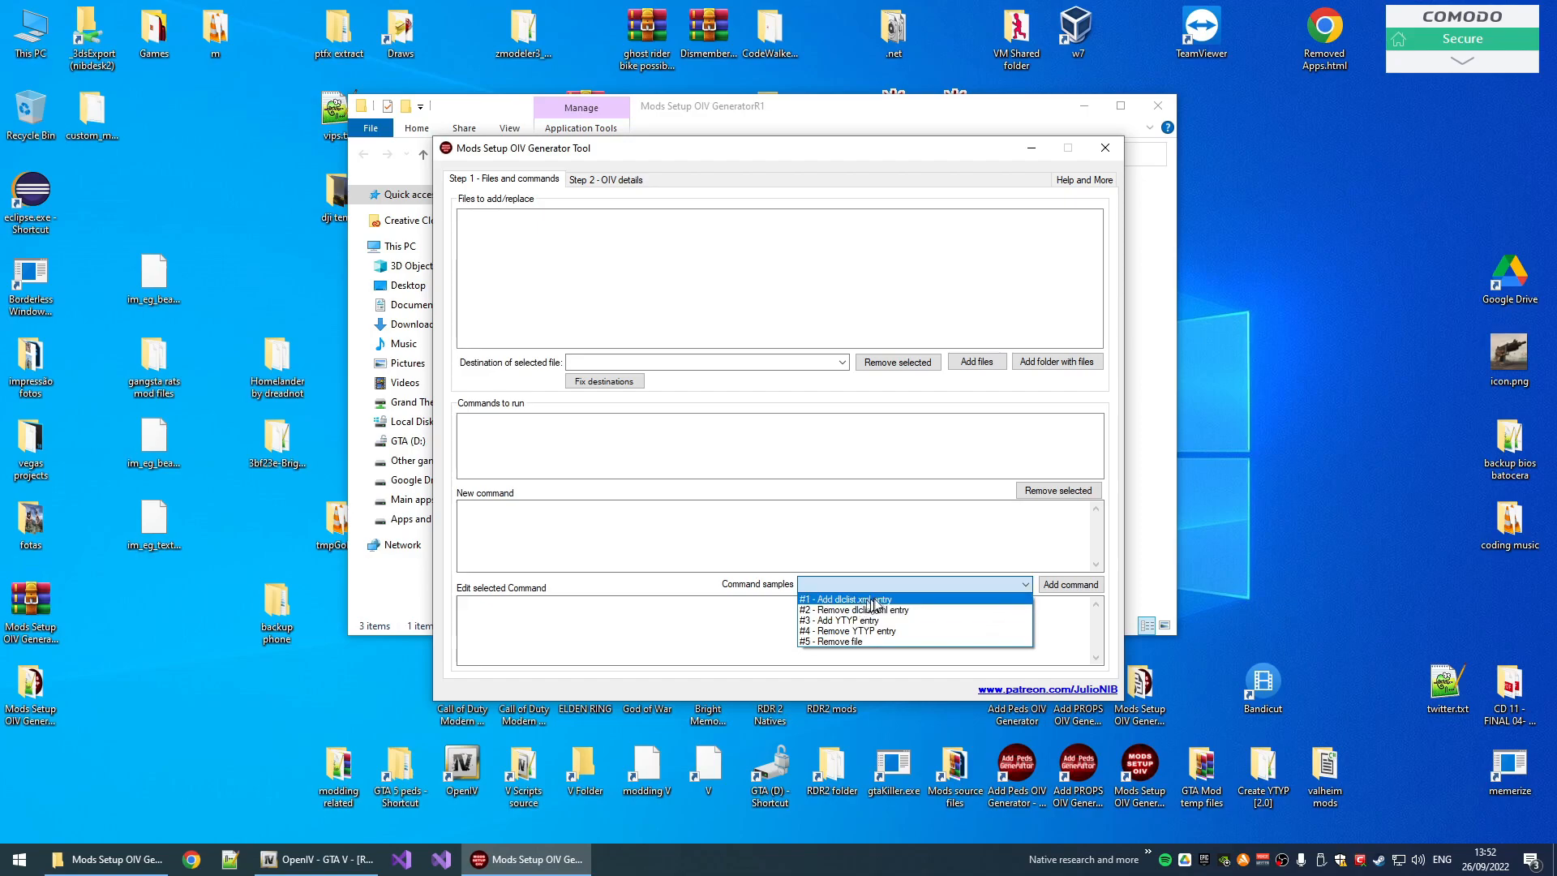
mouse_move(912, 610)
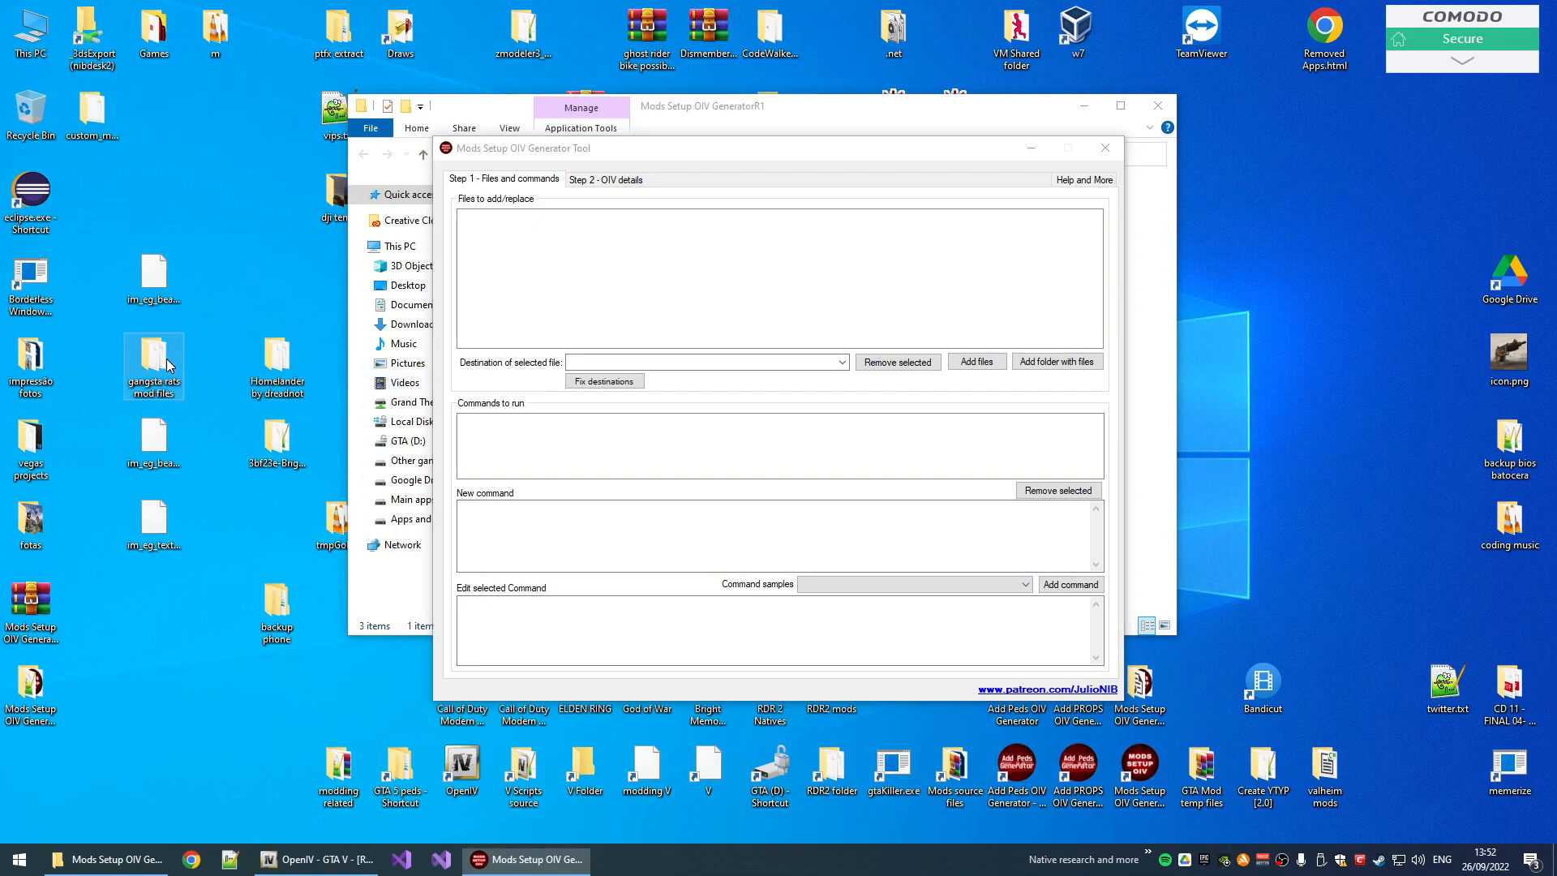
- Browse the gangsta rats mod files folder into Gangsta Rats script files and select its contents
double_click(152, 360)
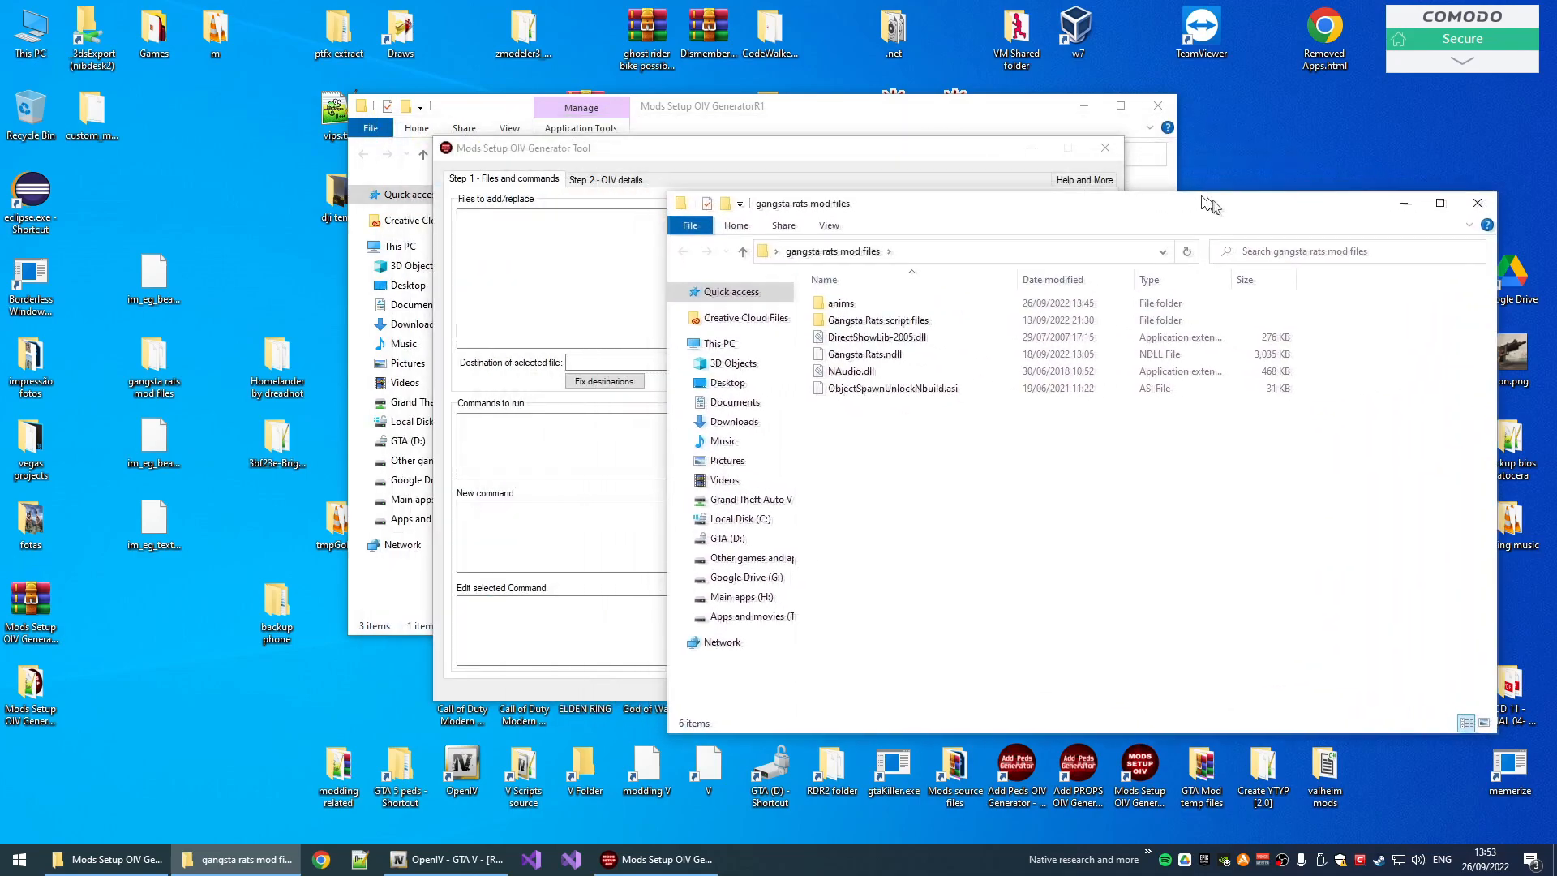
click(861, 388)
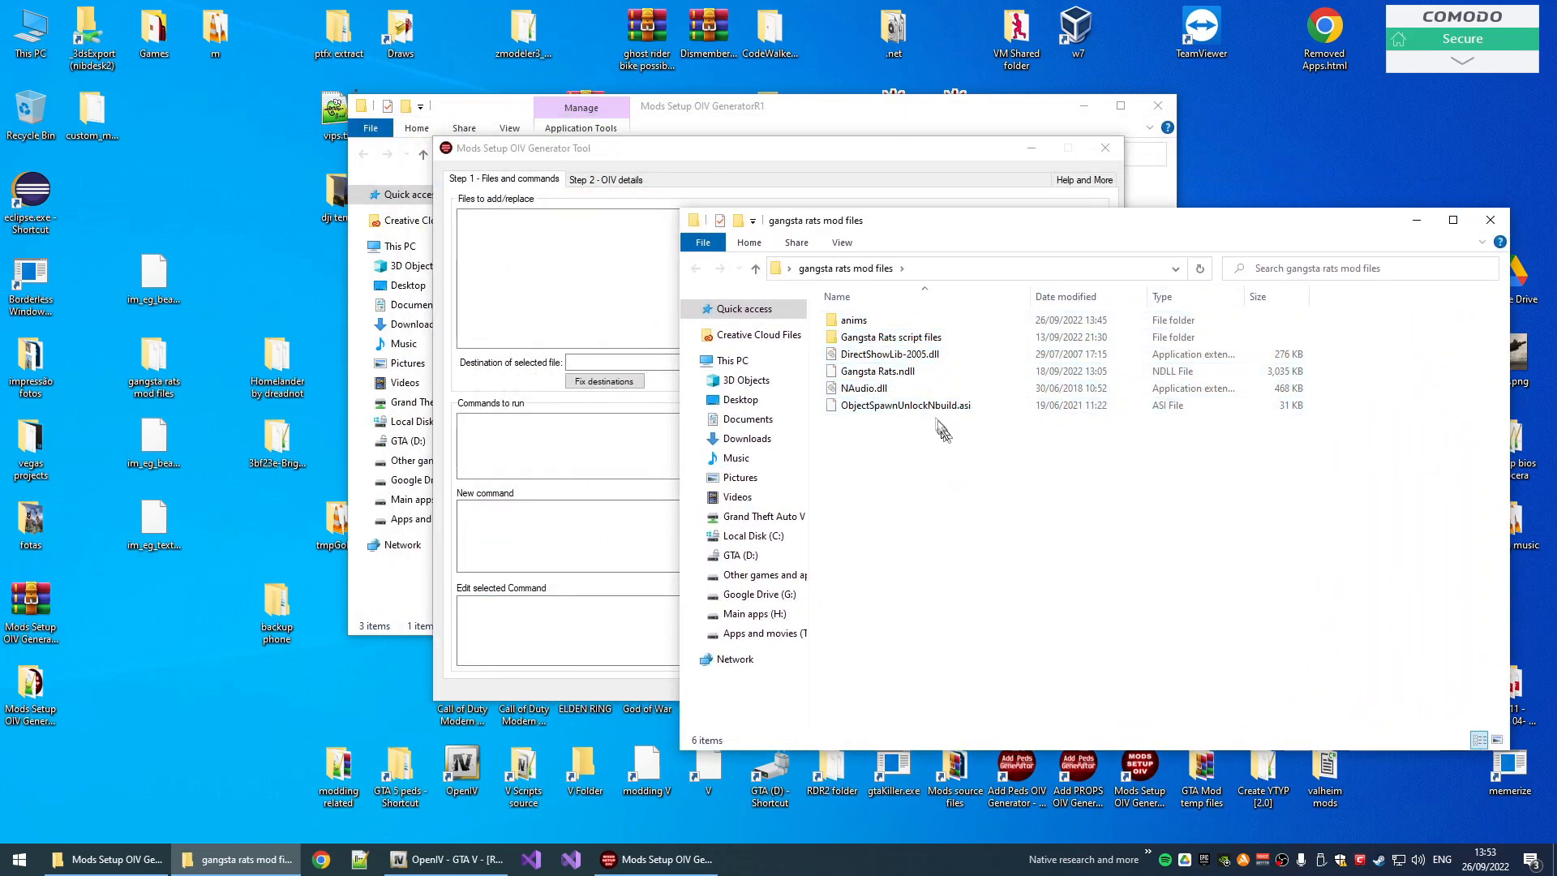
click(874, 370)
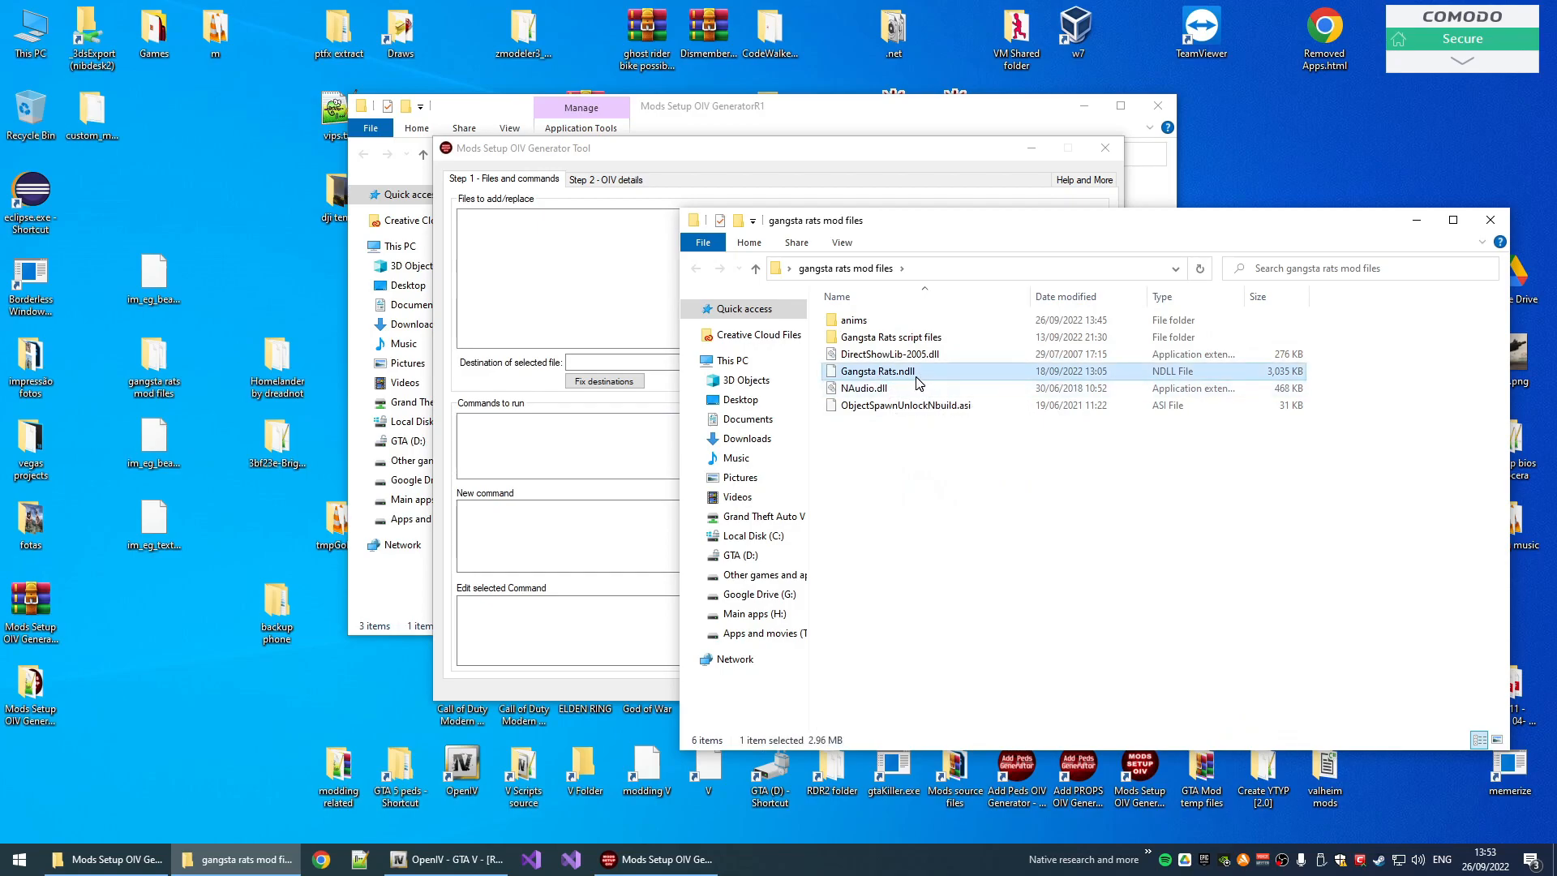
double_click(890, 337)
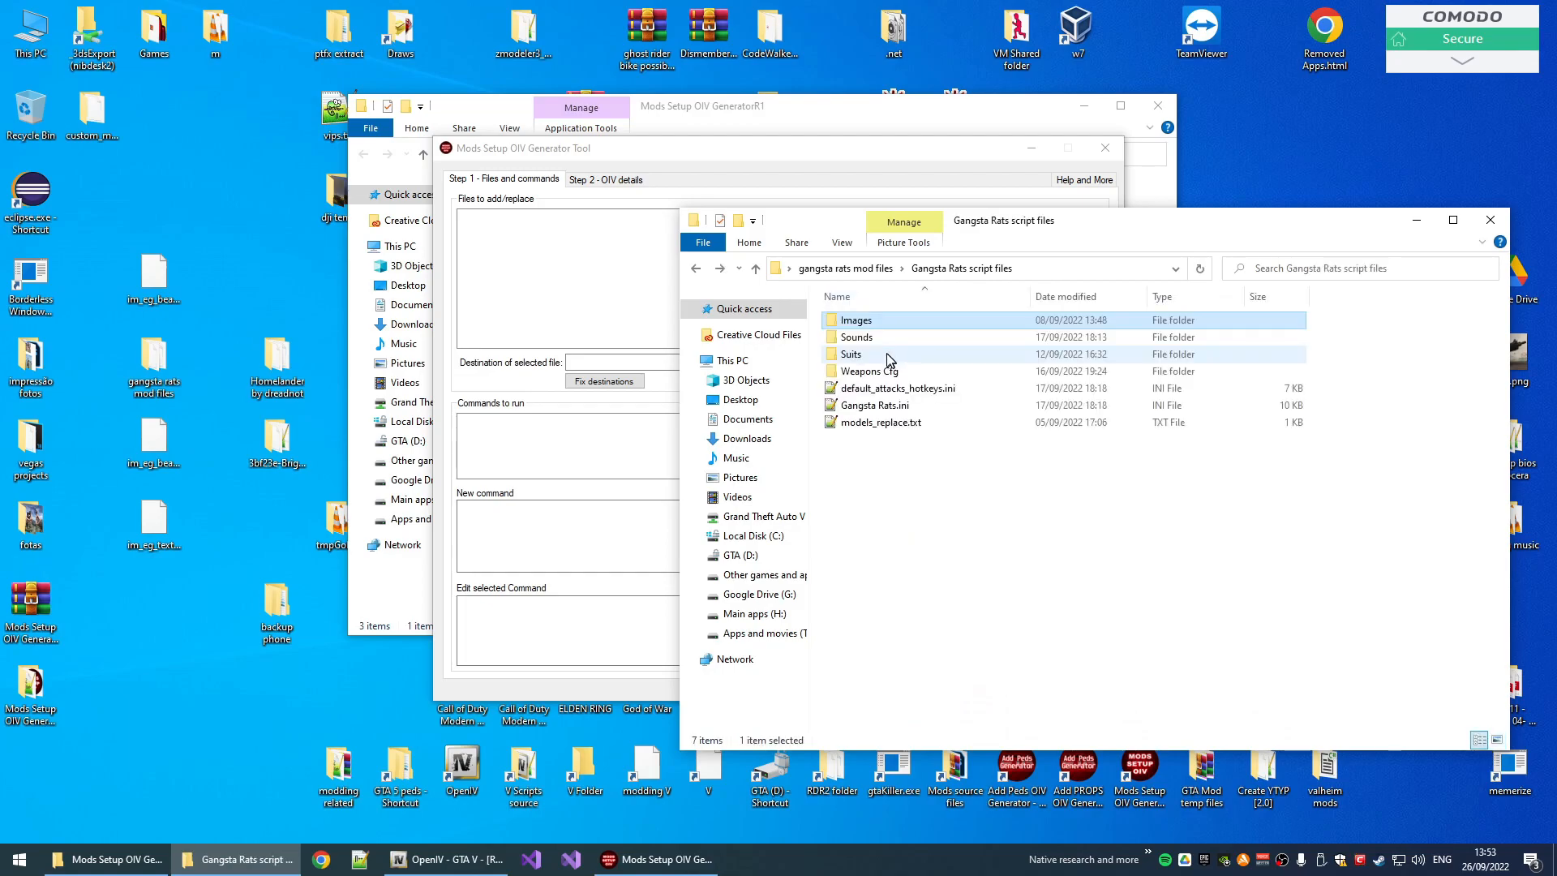
click(756, 268)
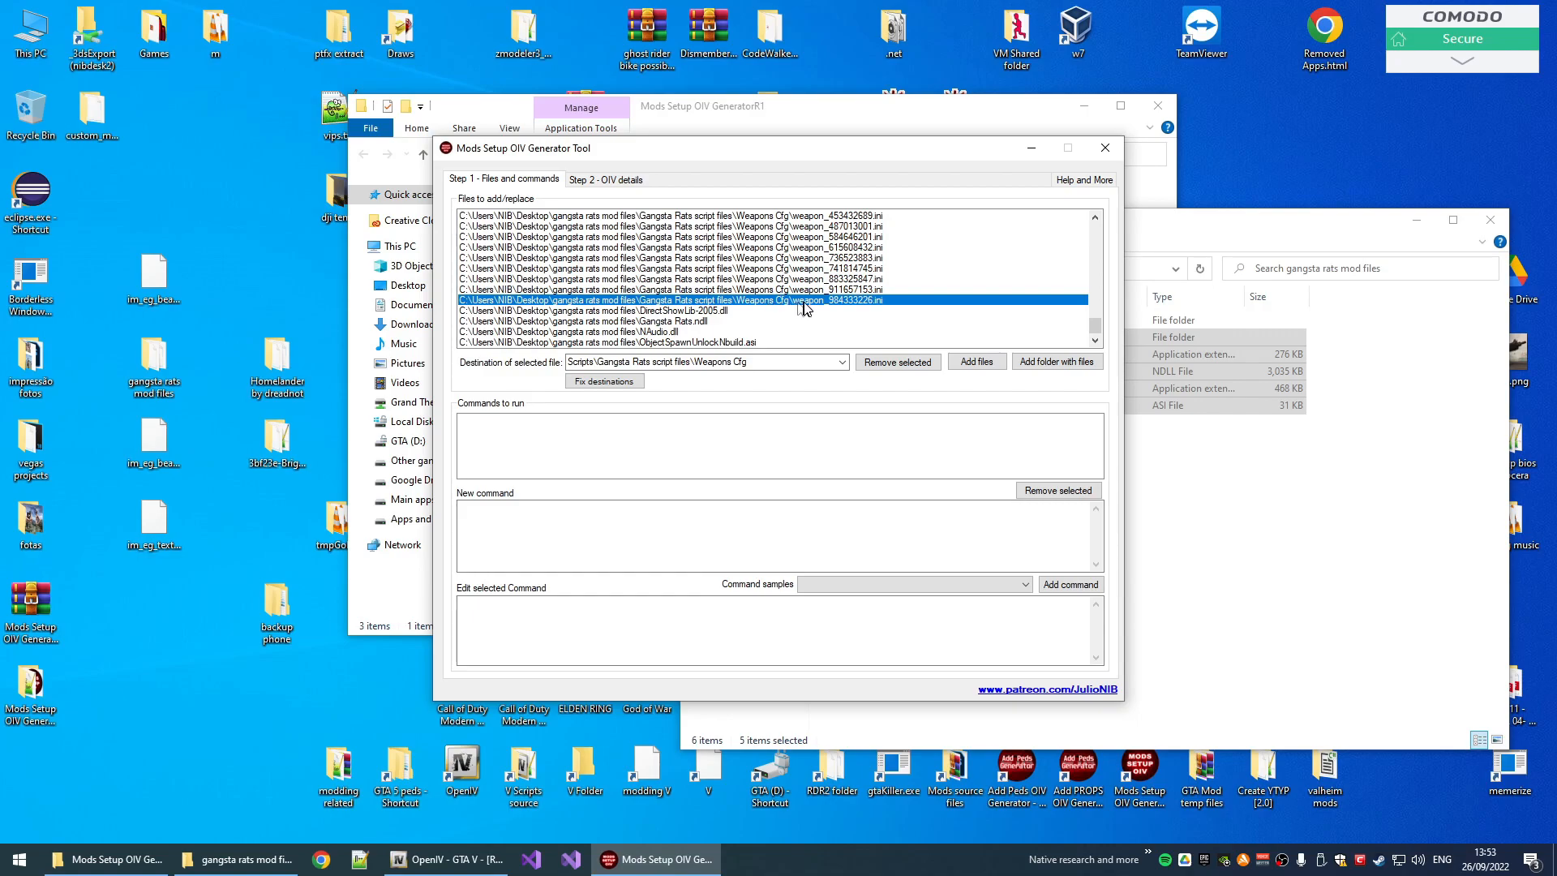
- Check the Scripts destinations of the Weapons Cfg ini files and NAudio.dll
click(675, 267)
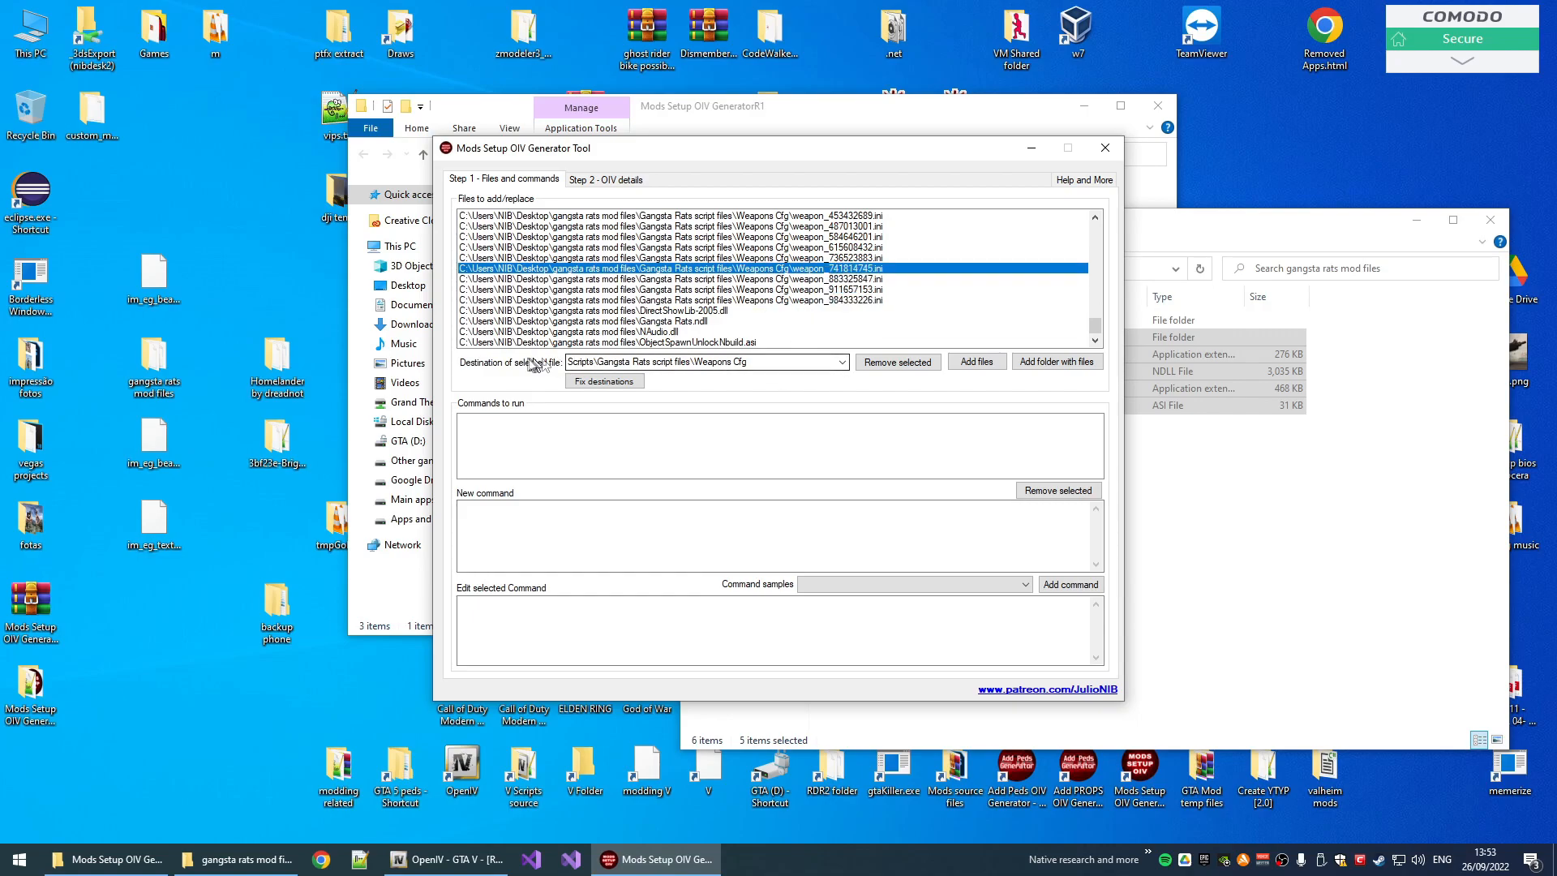
triple_click(696, 362)
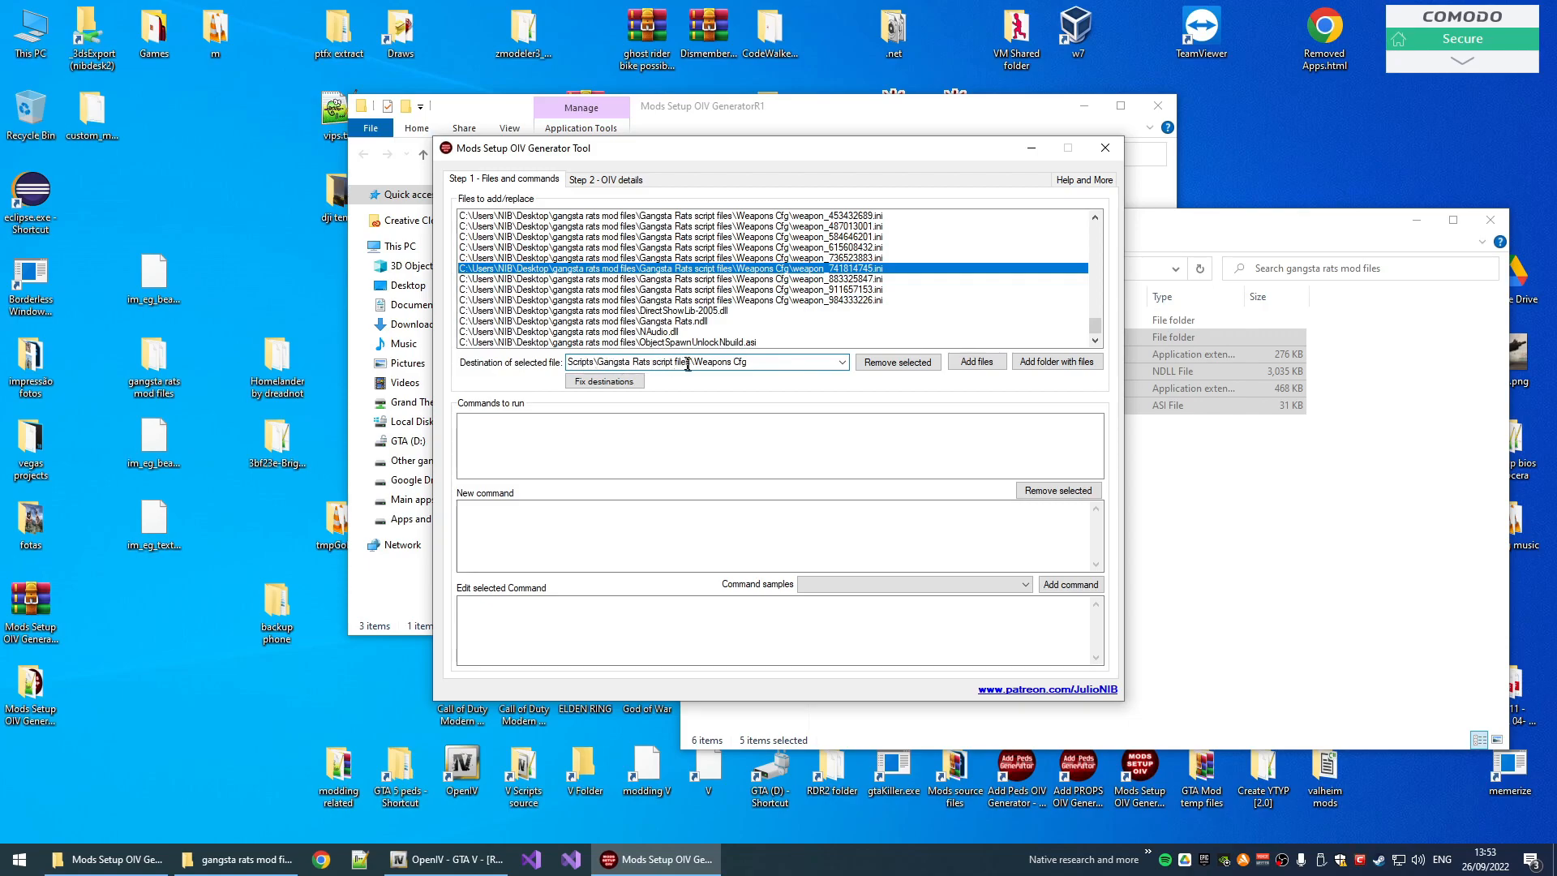
click(696, 289)
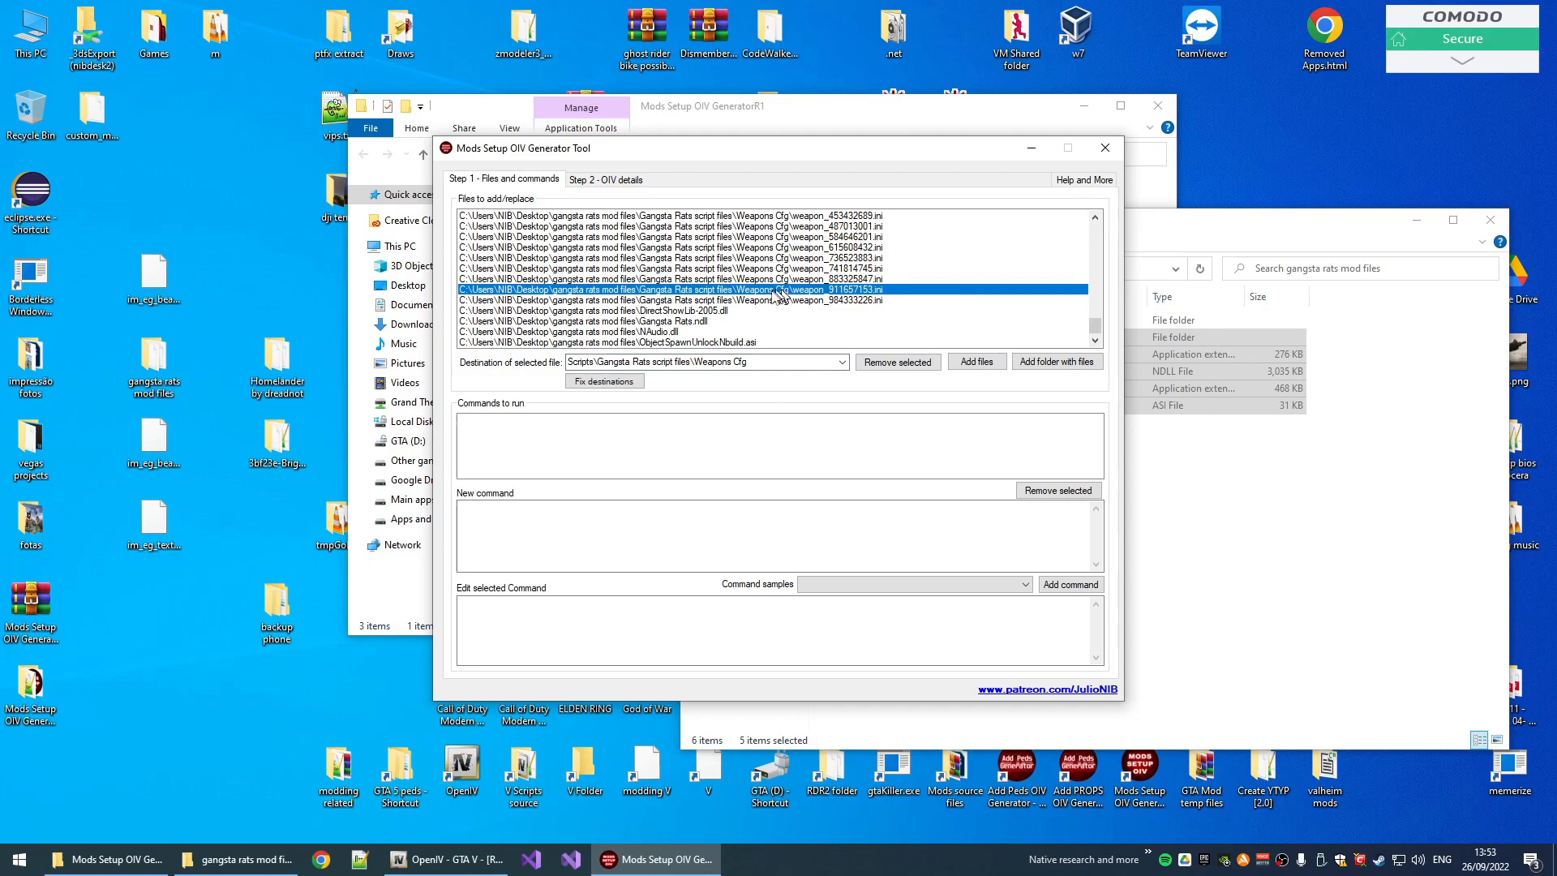
click(665, 321)
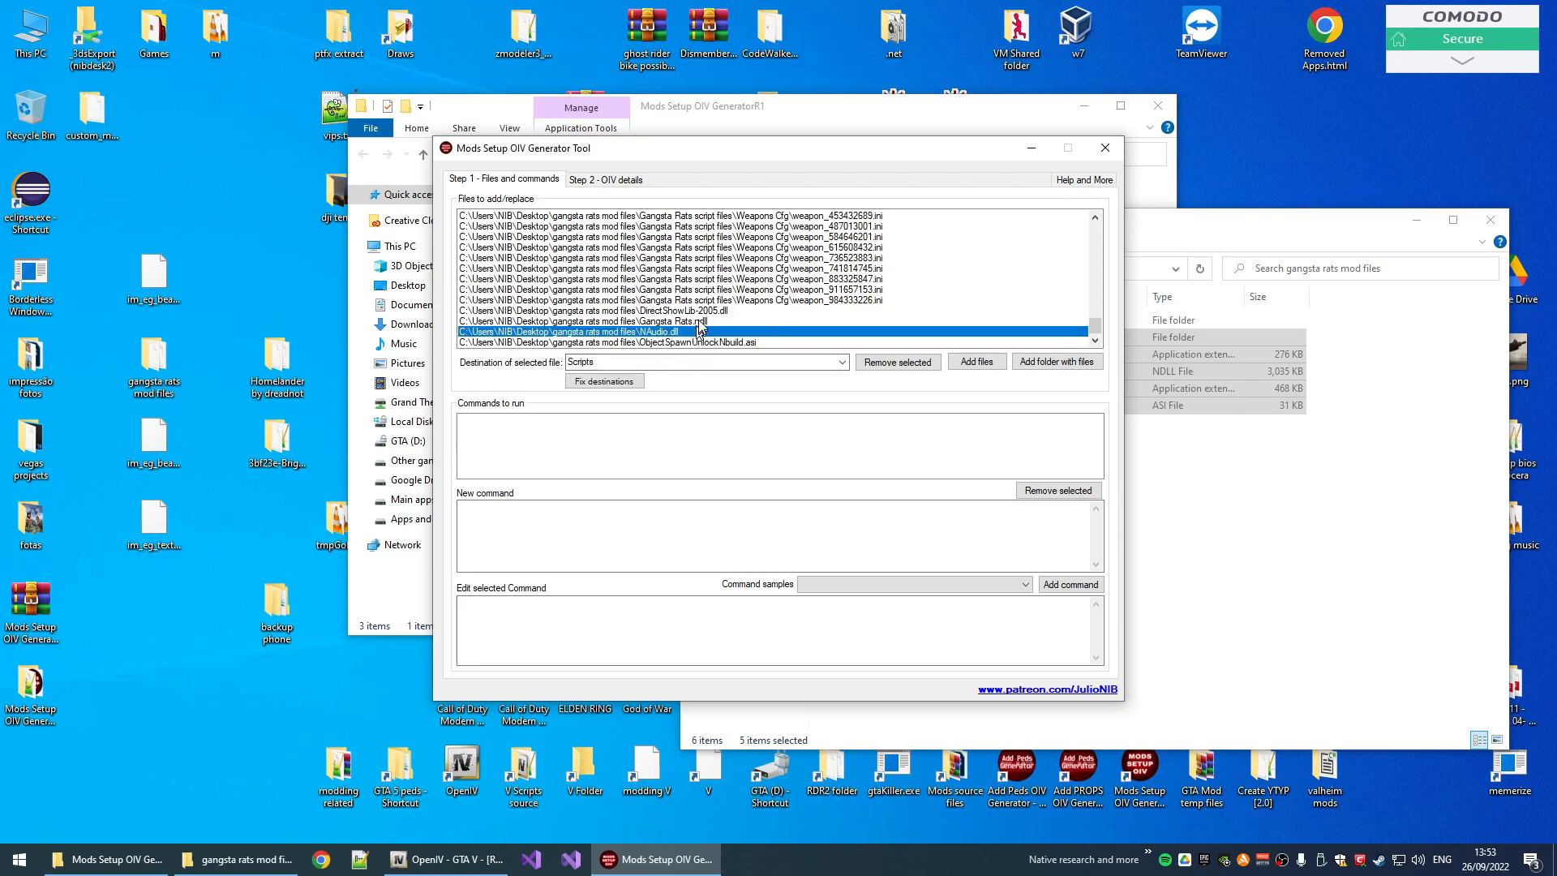
click(696, 310)
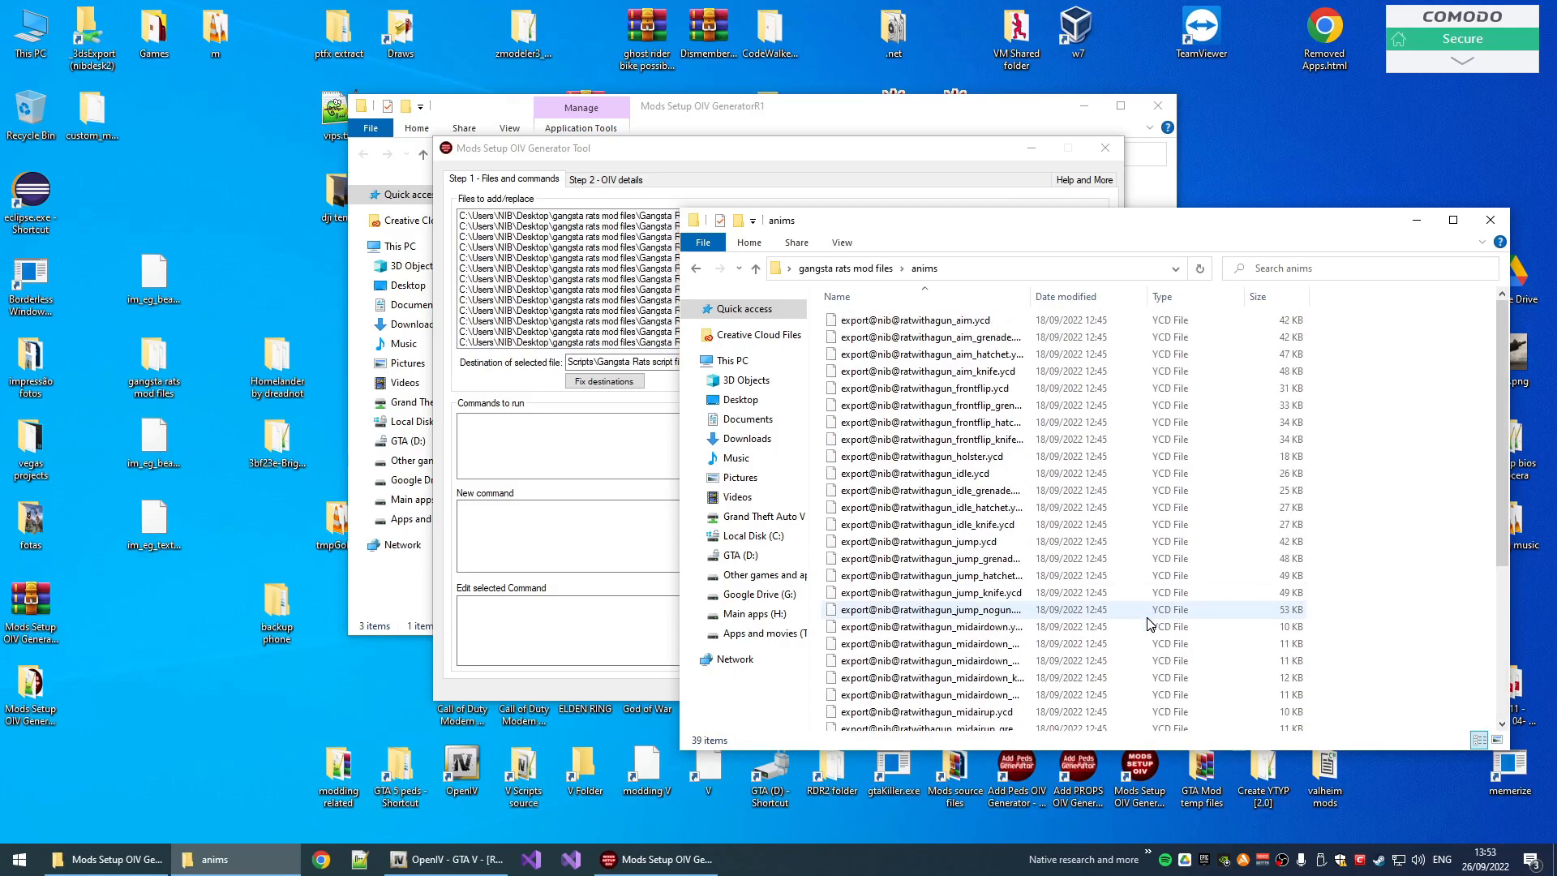
- Select the anims folder's animation files to add to the generator
click(756, 267)
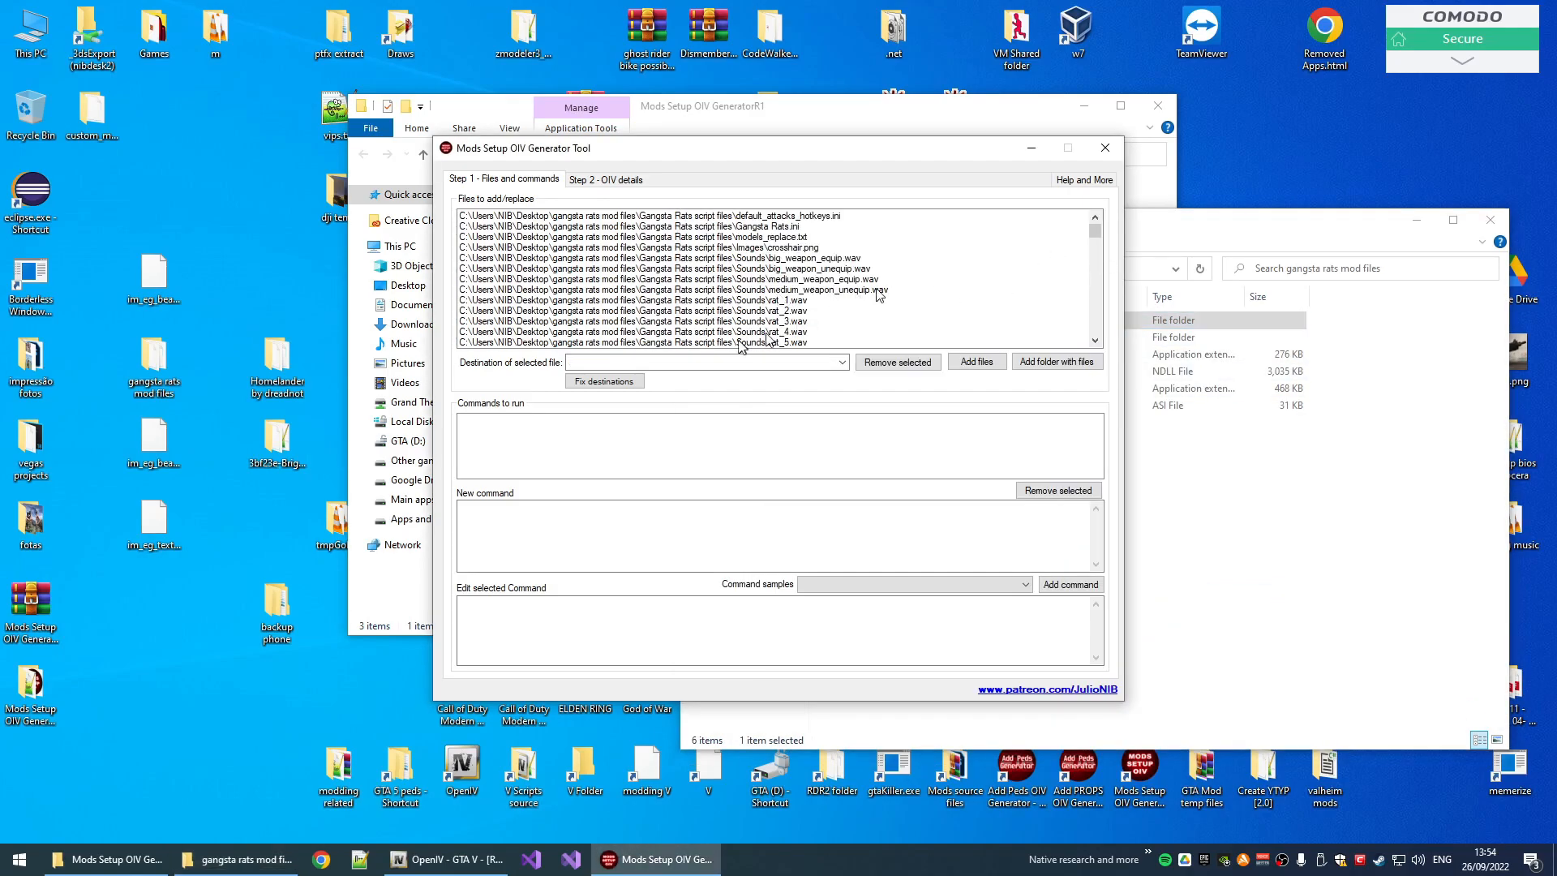
- Set the rat animation YCD entries to the nib_mods_anims.rpf destination preset
click(646, 279)
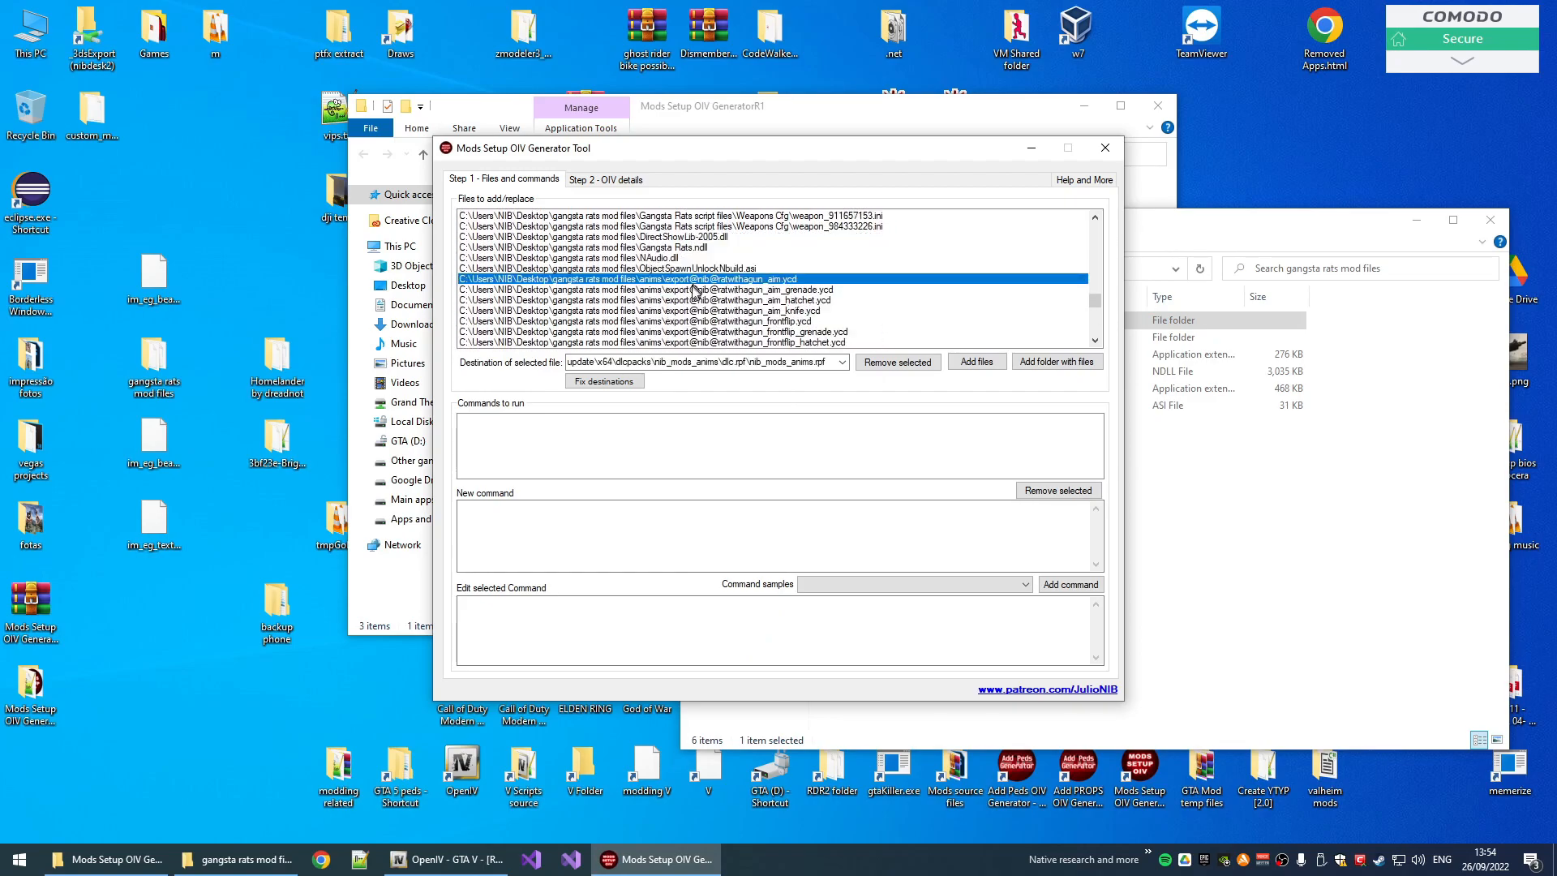
click(646, 301)
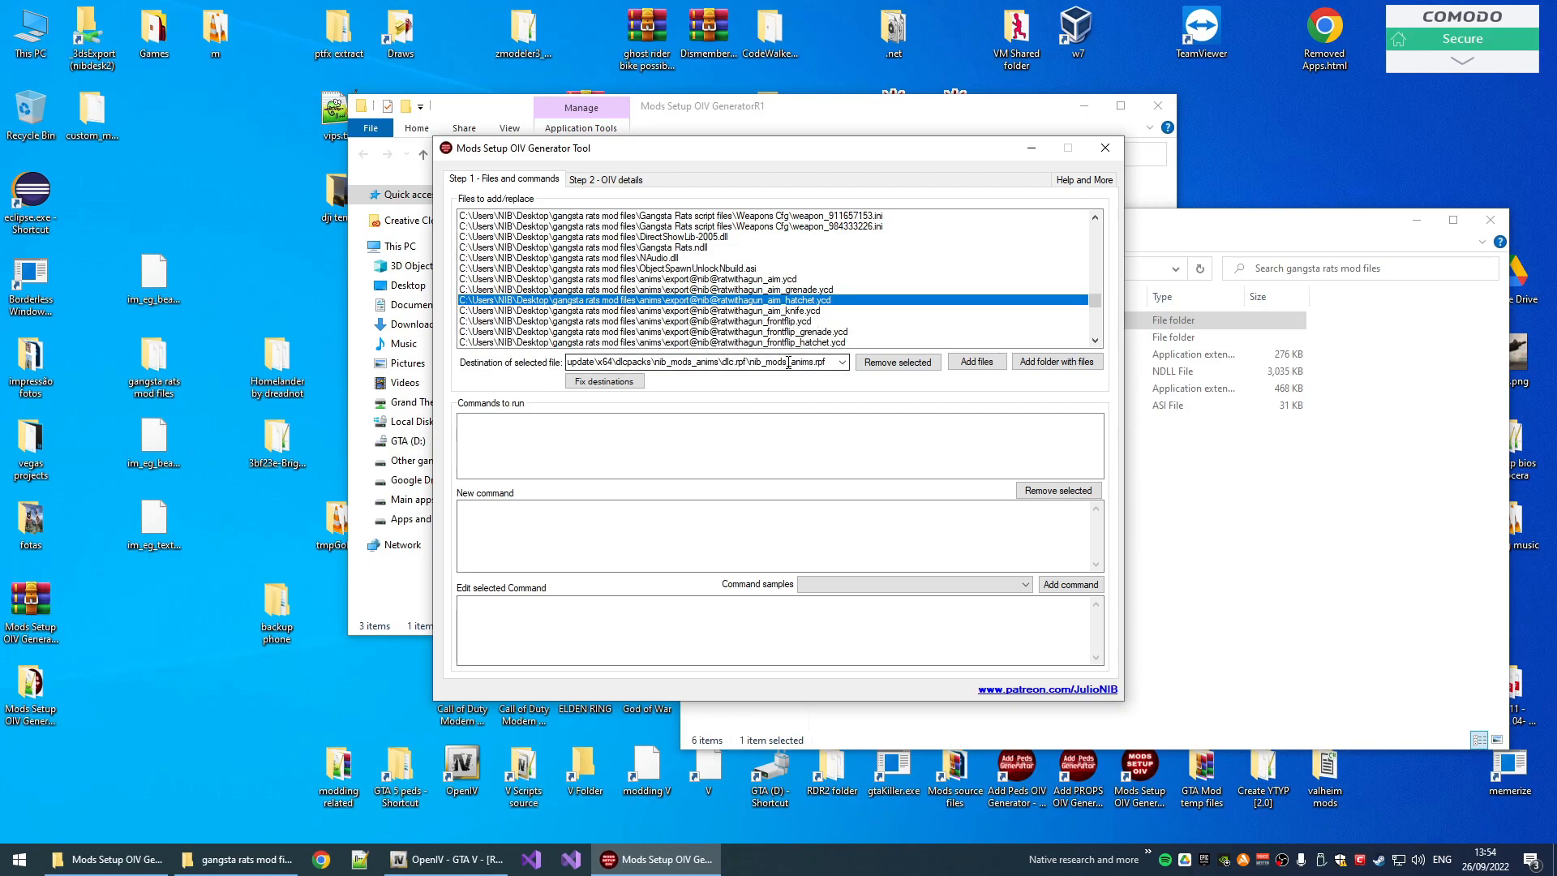
click(842, 361)
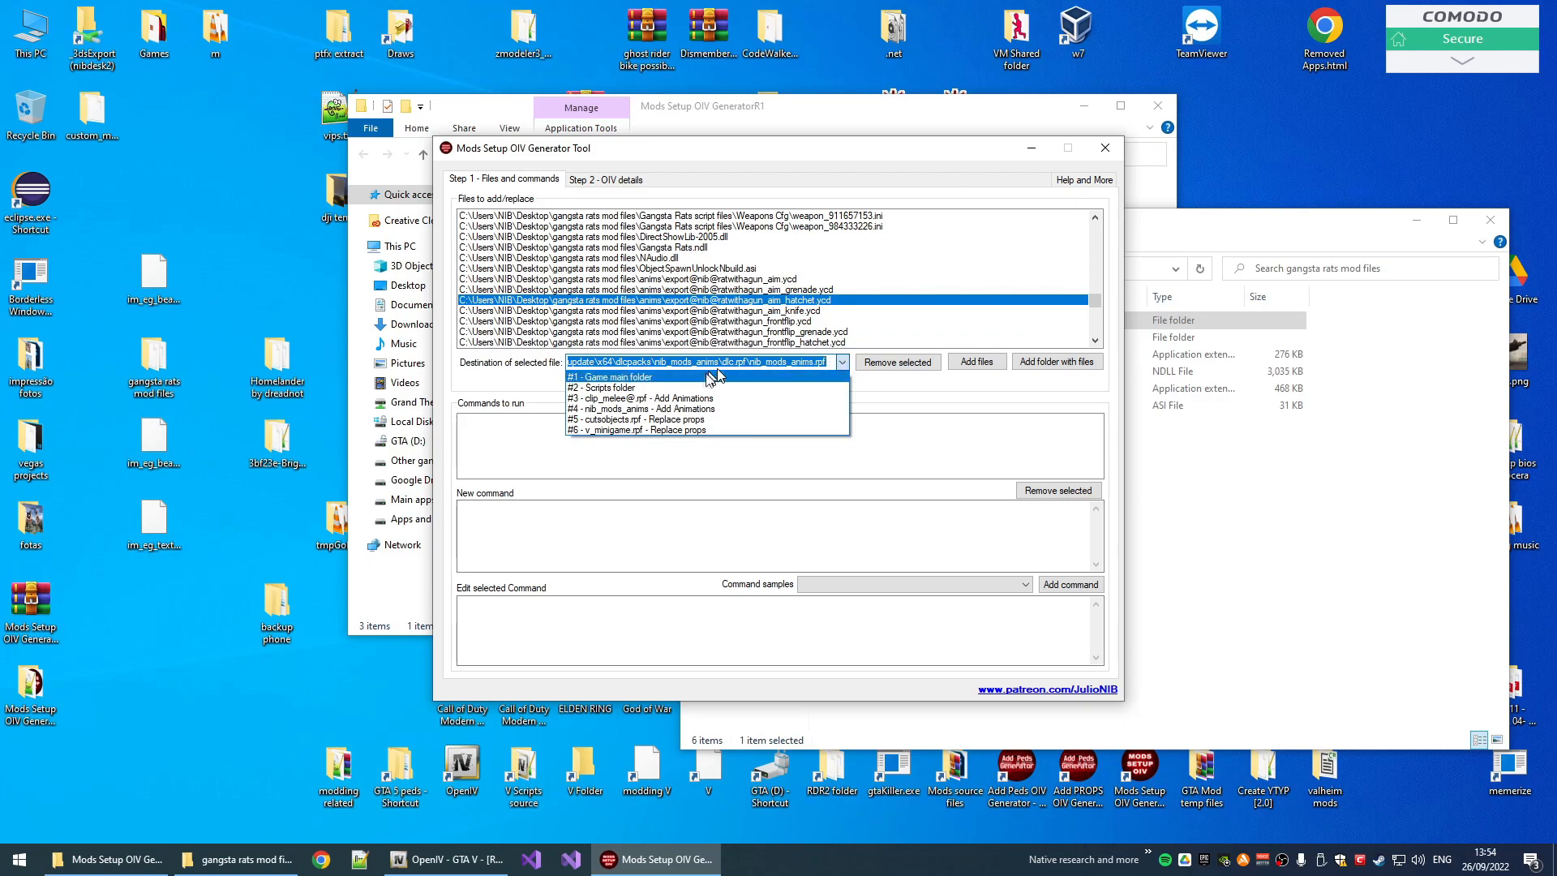
click(639, 399)
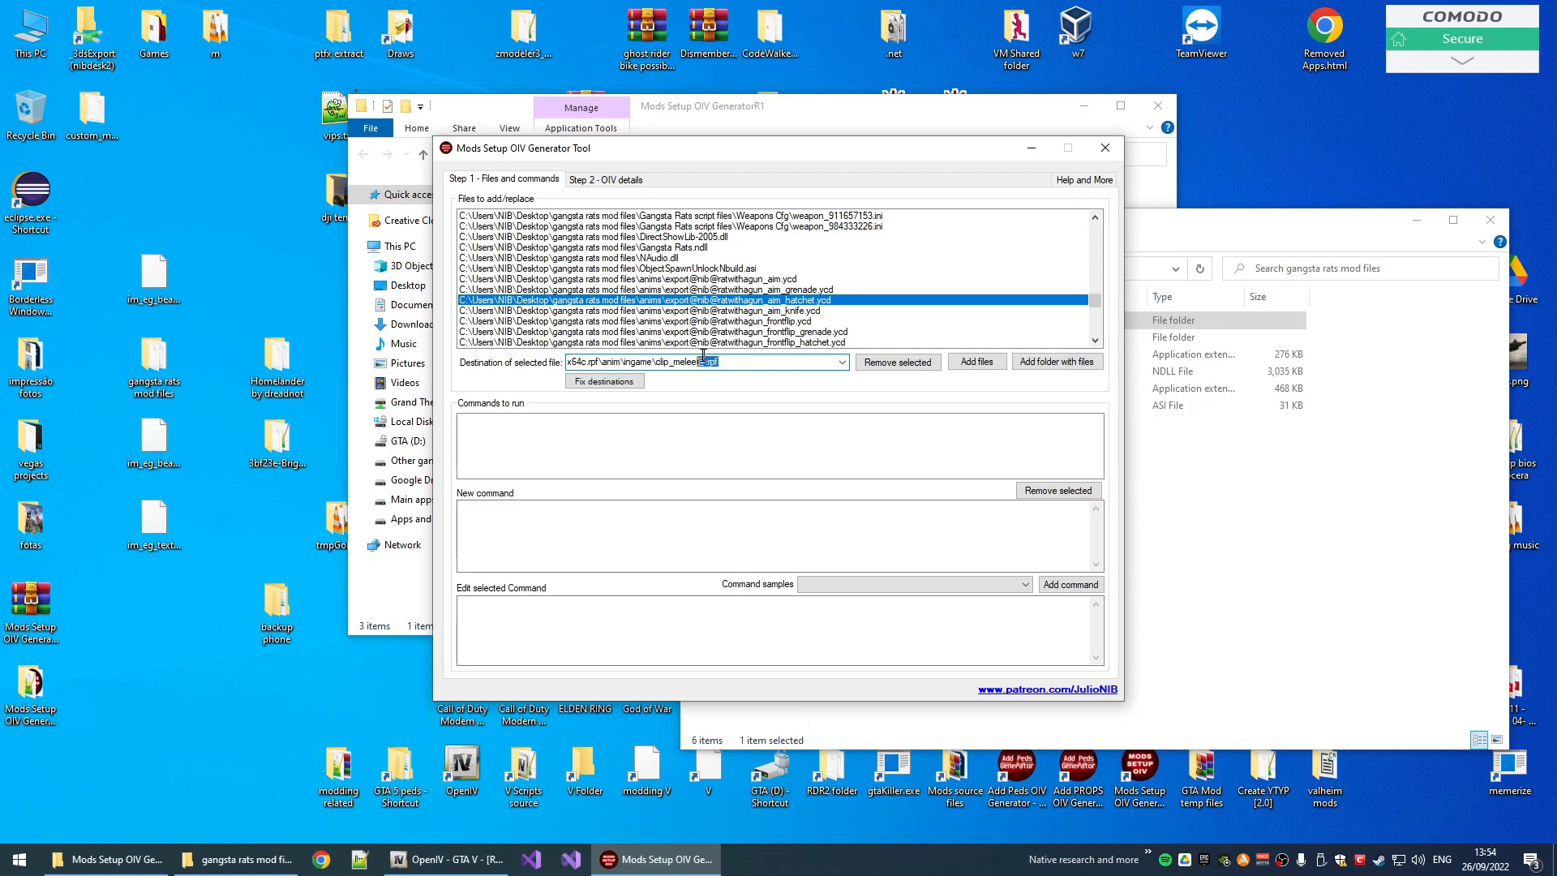
- Confirm the frontflip grenade animation and Sounds wav entries keep their destinations
click(656, 331)
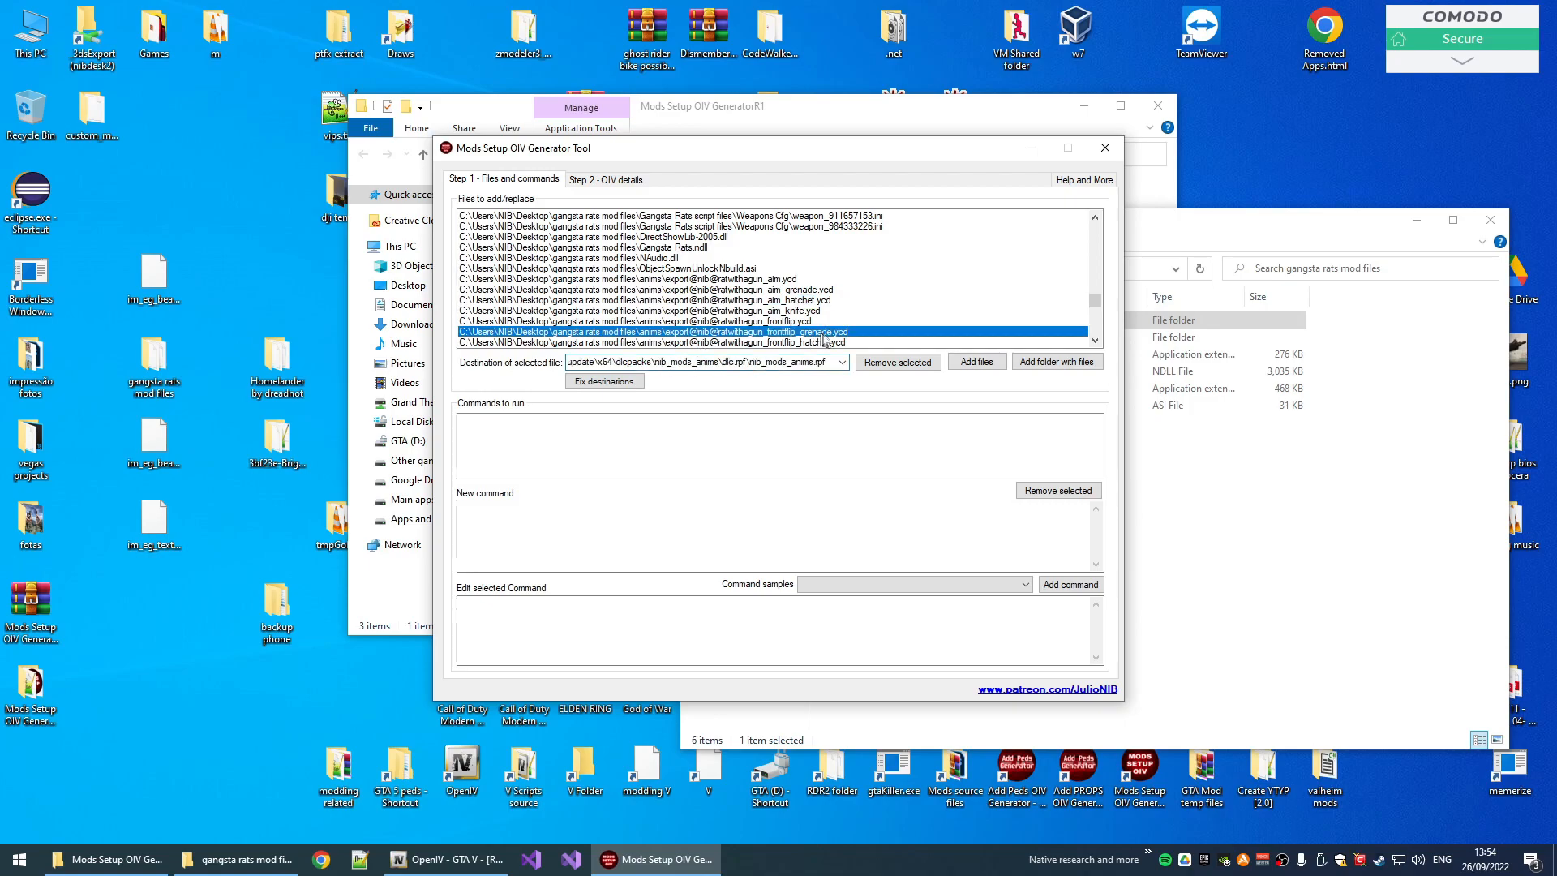
scroll(down, 3)
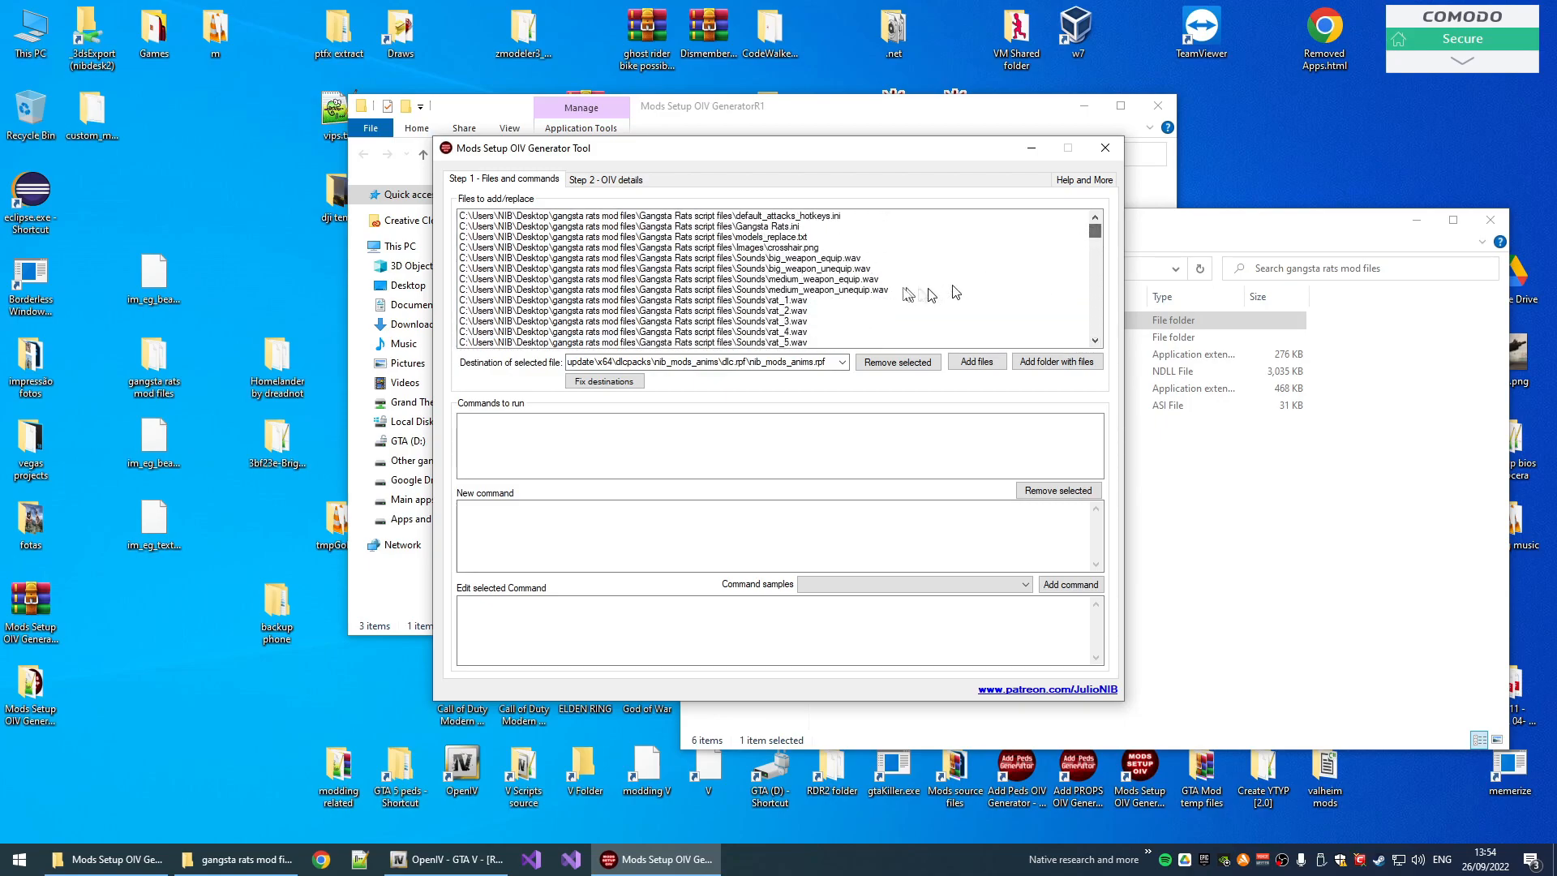
click(696, 258)
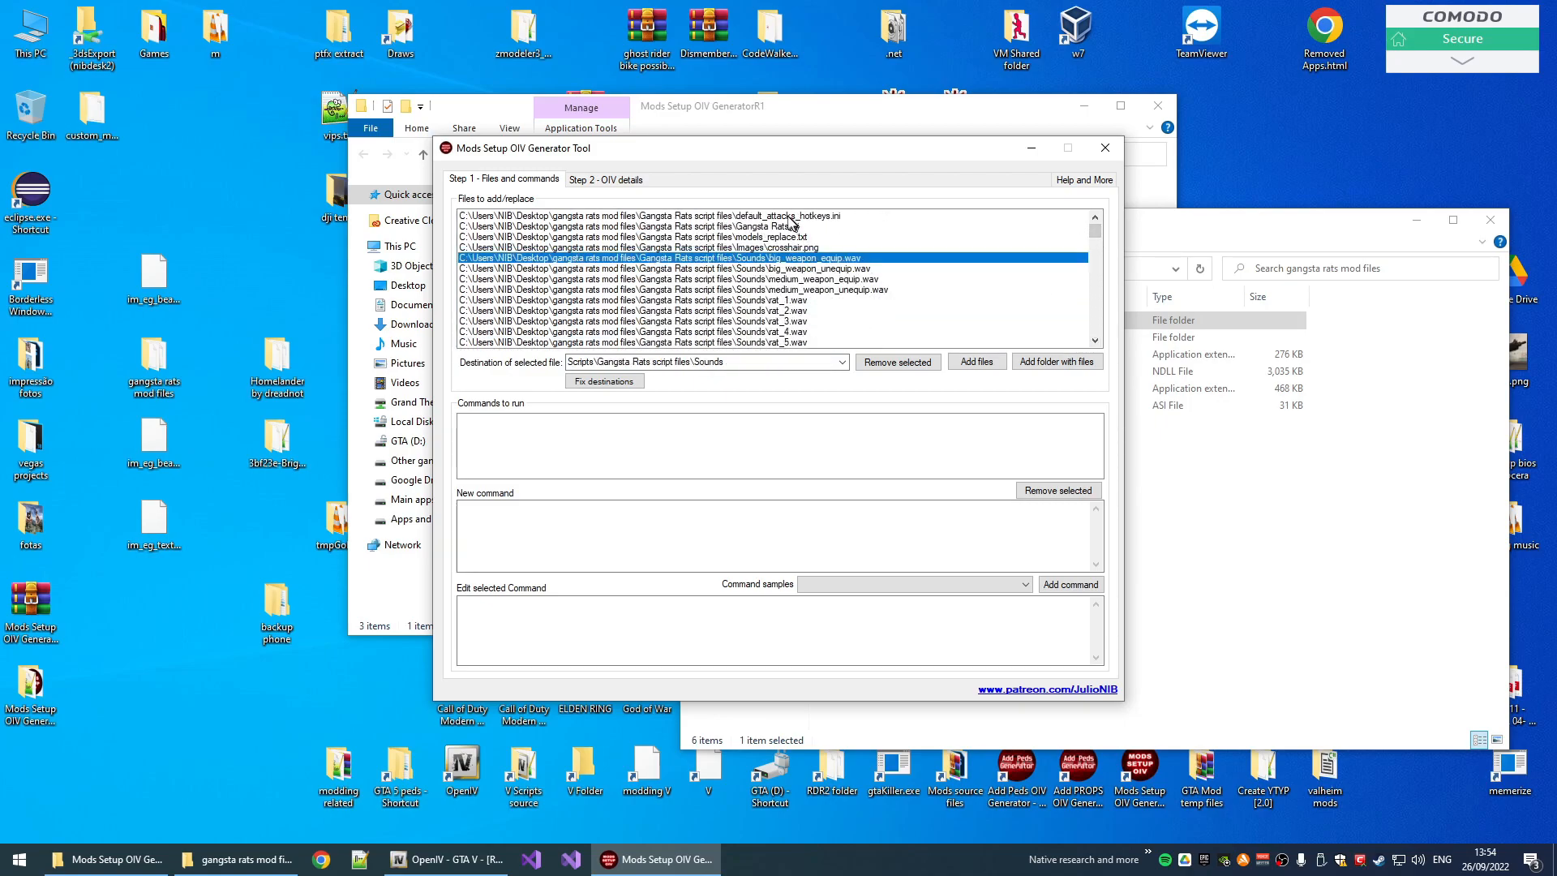
scroll(down, 3)
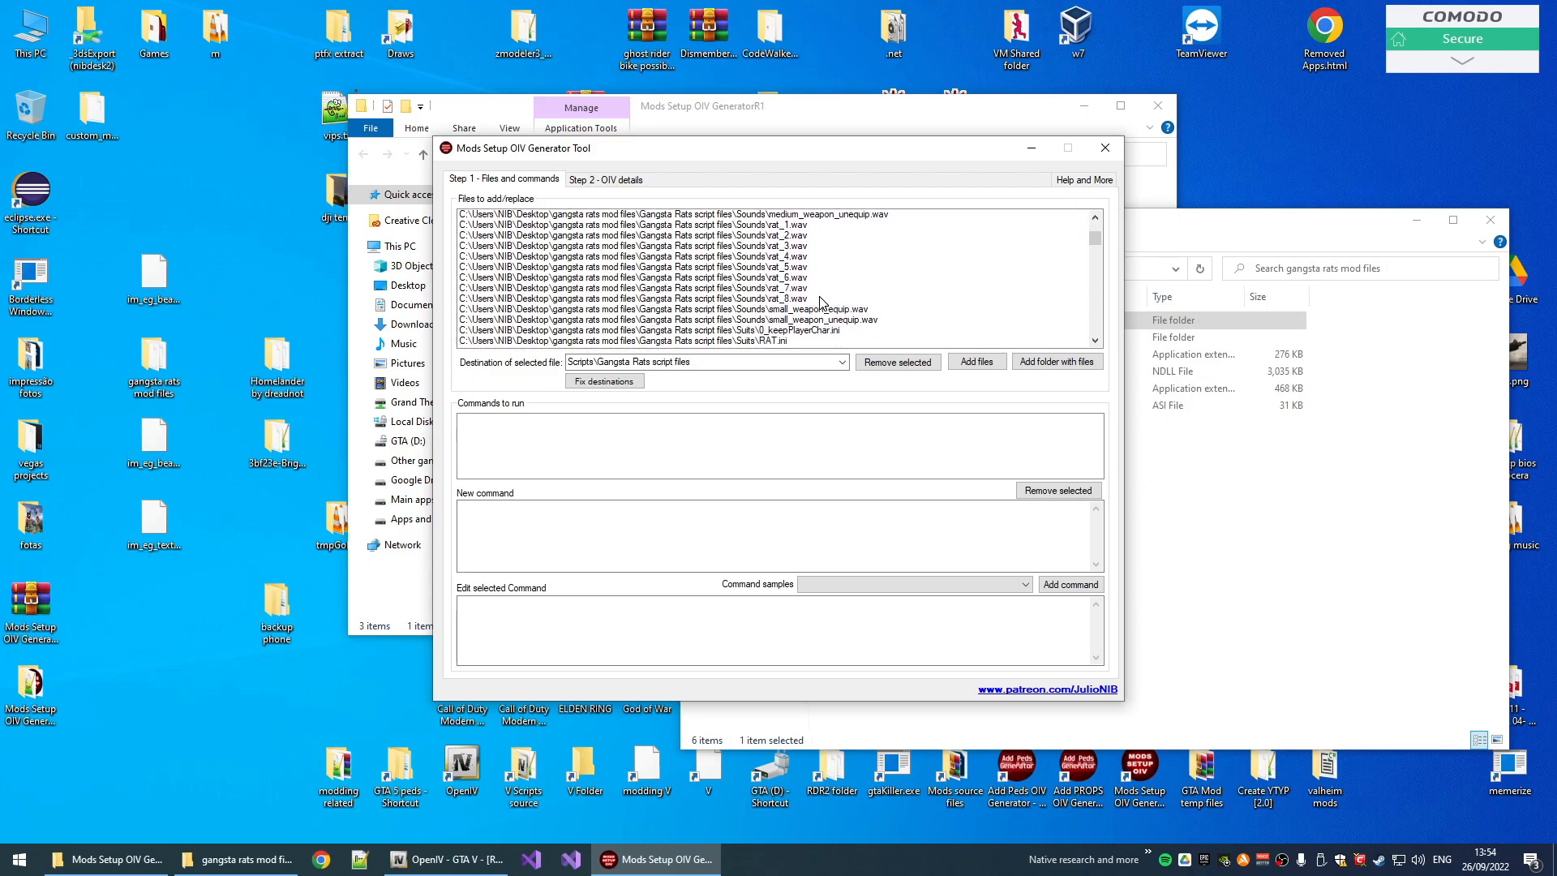
- Scroll through the added sound, weapon config and animation file entries
scroll(down, 3)
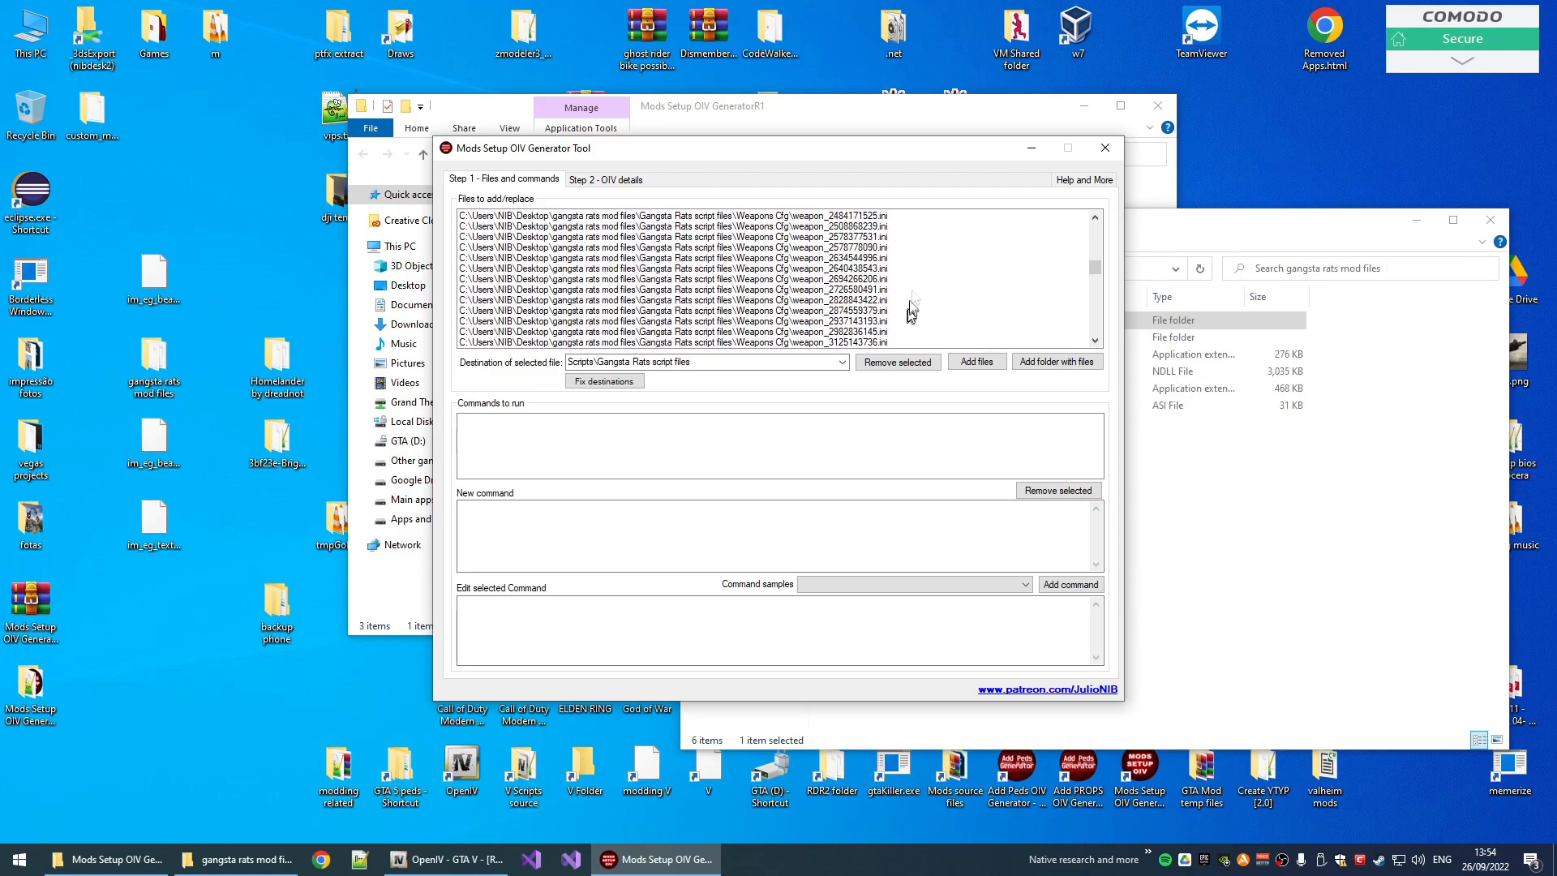
scroll(down, 3)
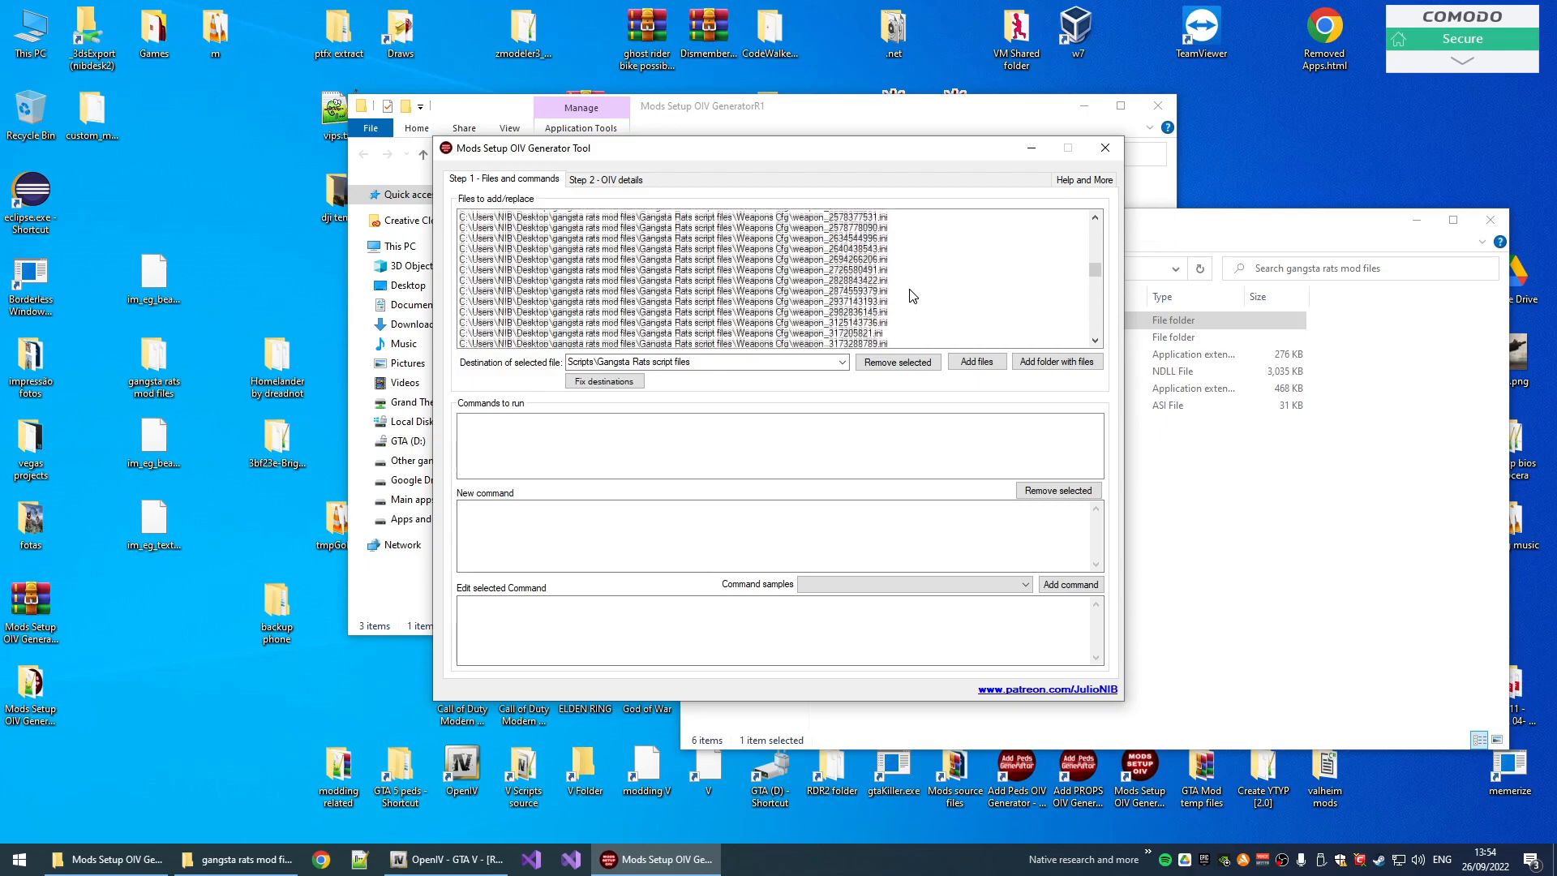
scroll(down, 3)
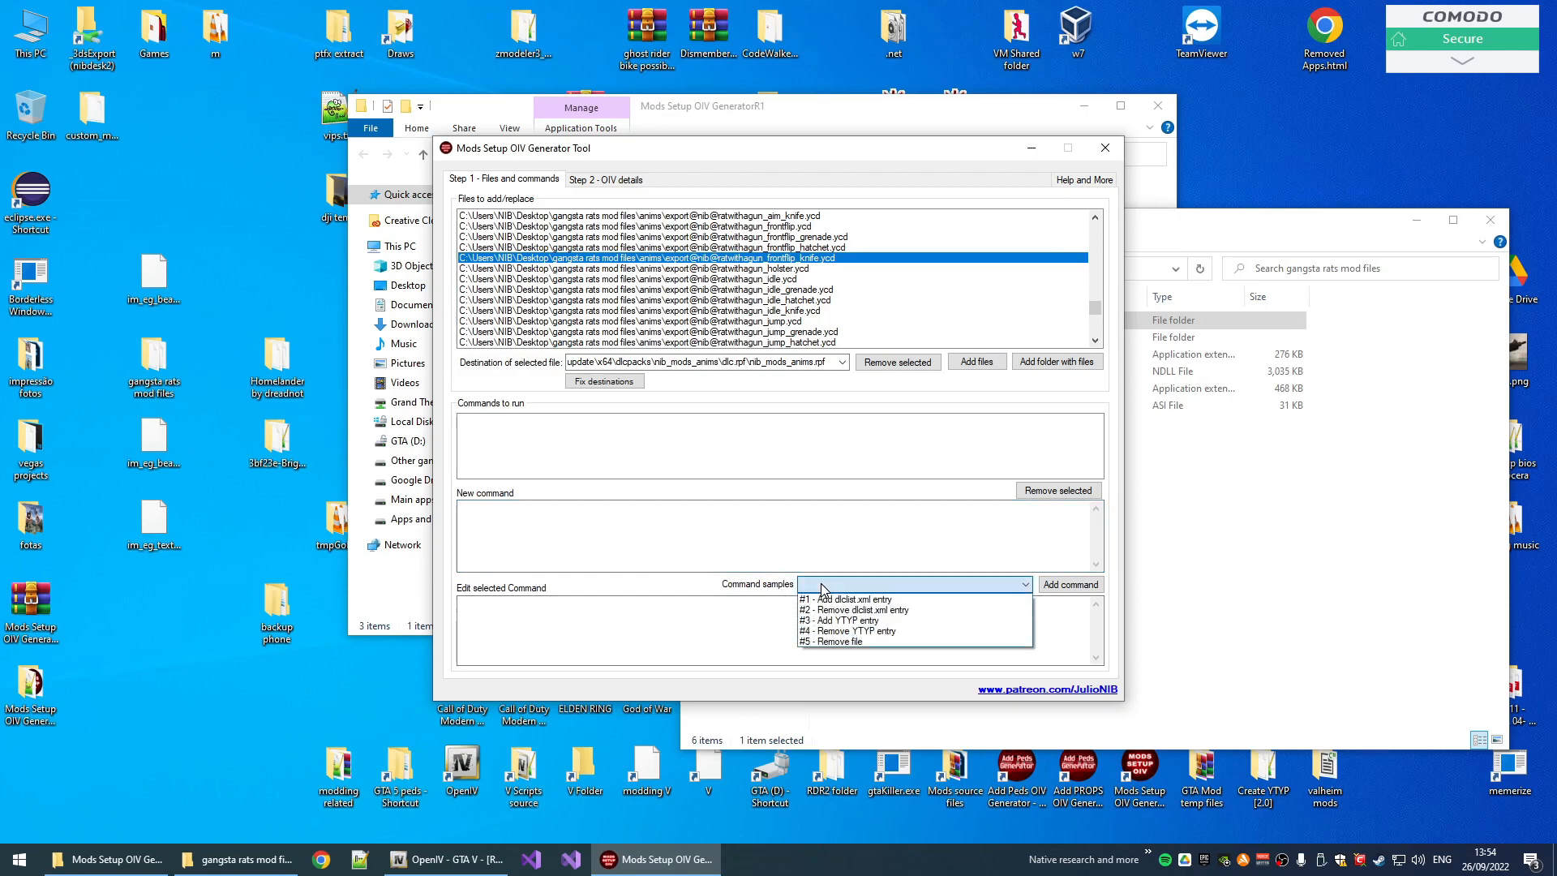
click(849, 599)
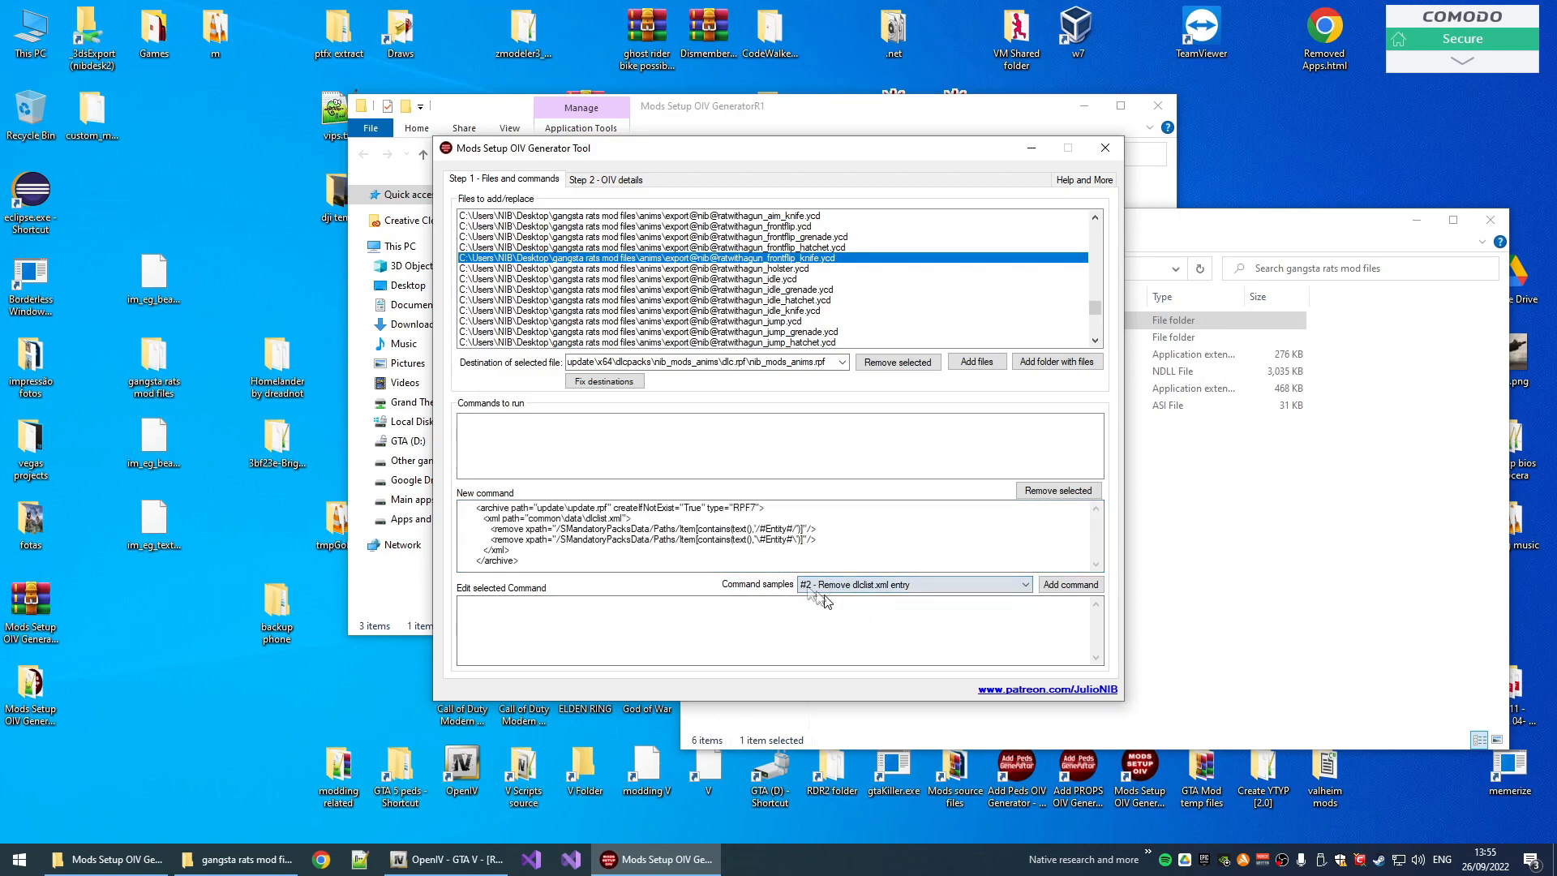
double_click(636, 526)
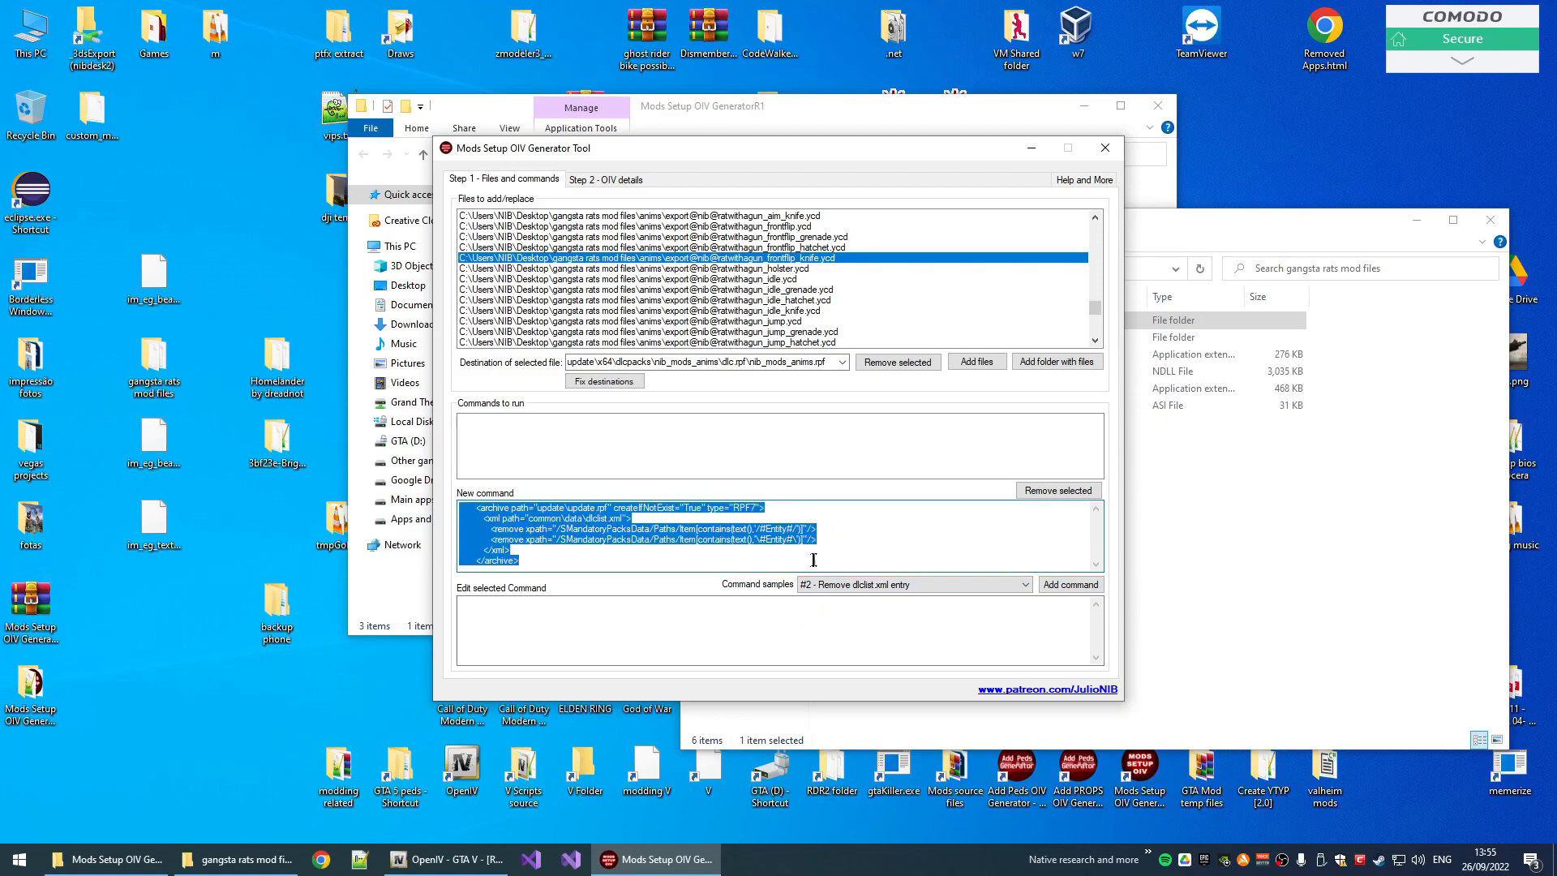
click(1006, 584)
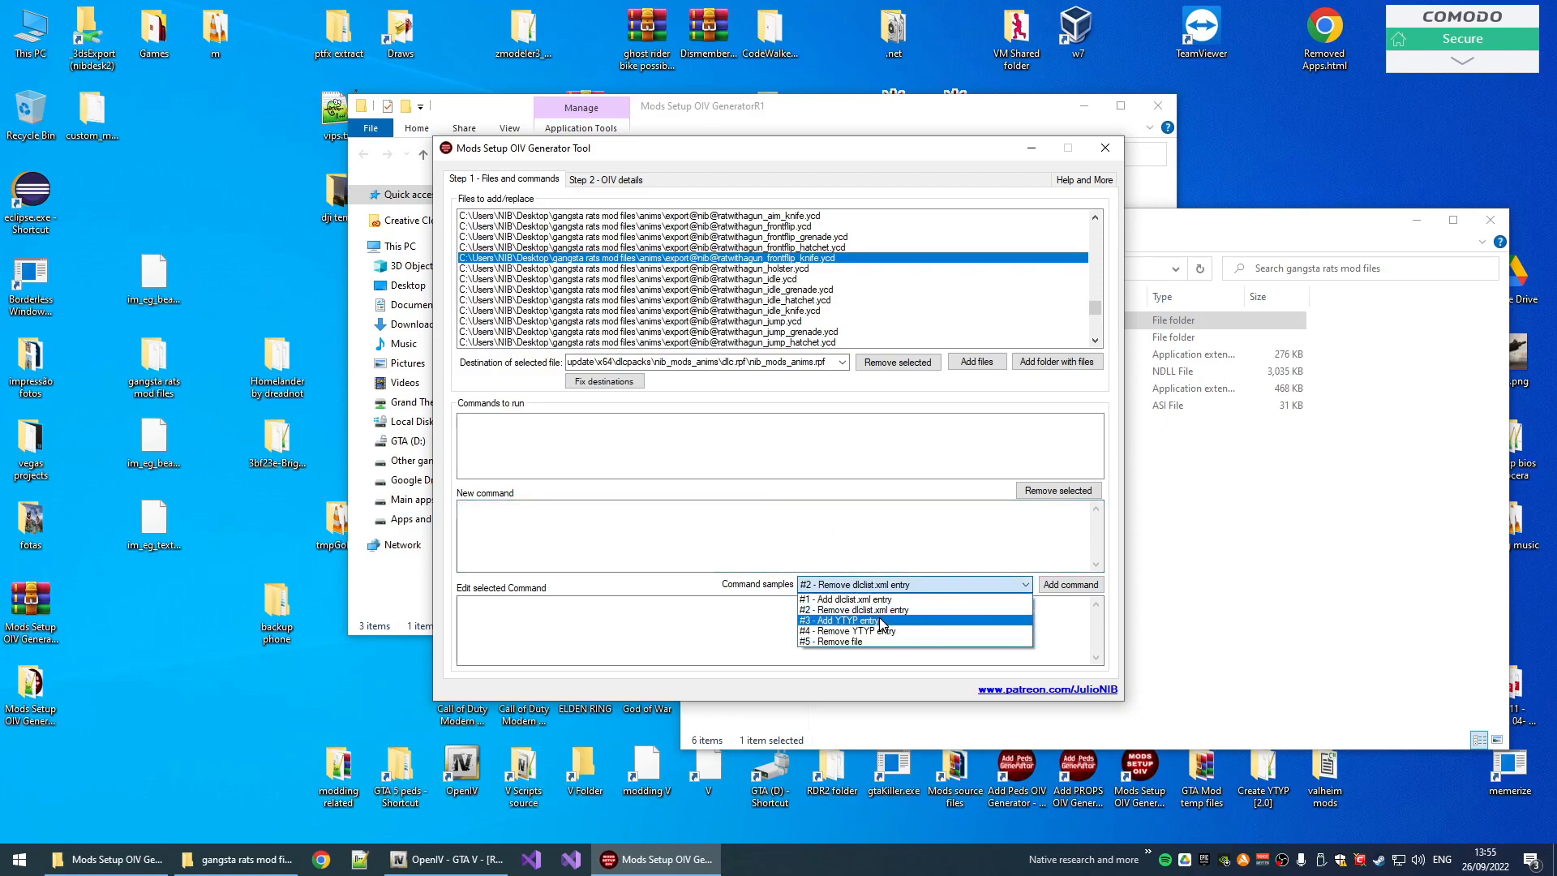
click(842, 620)
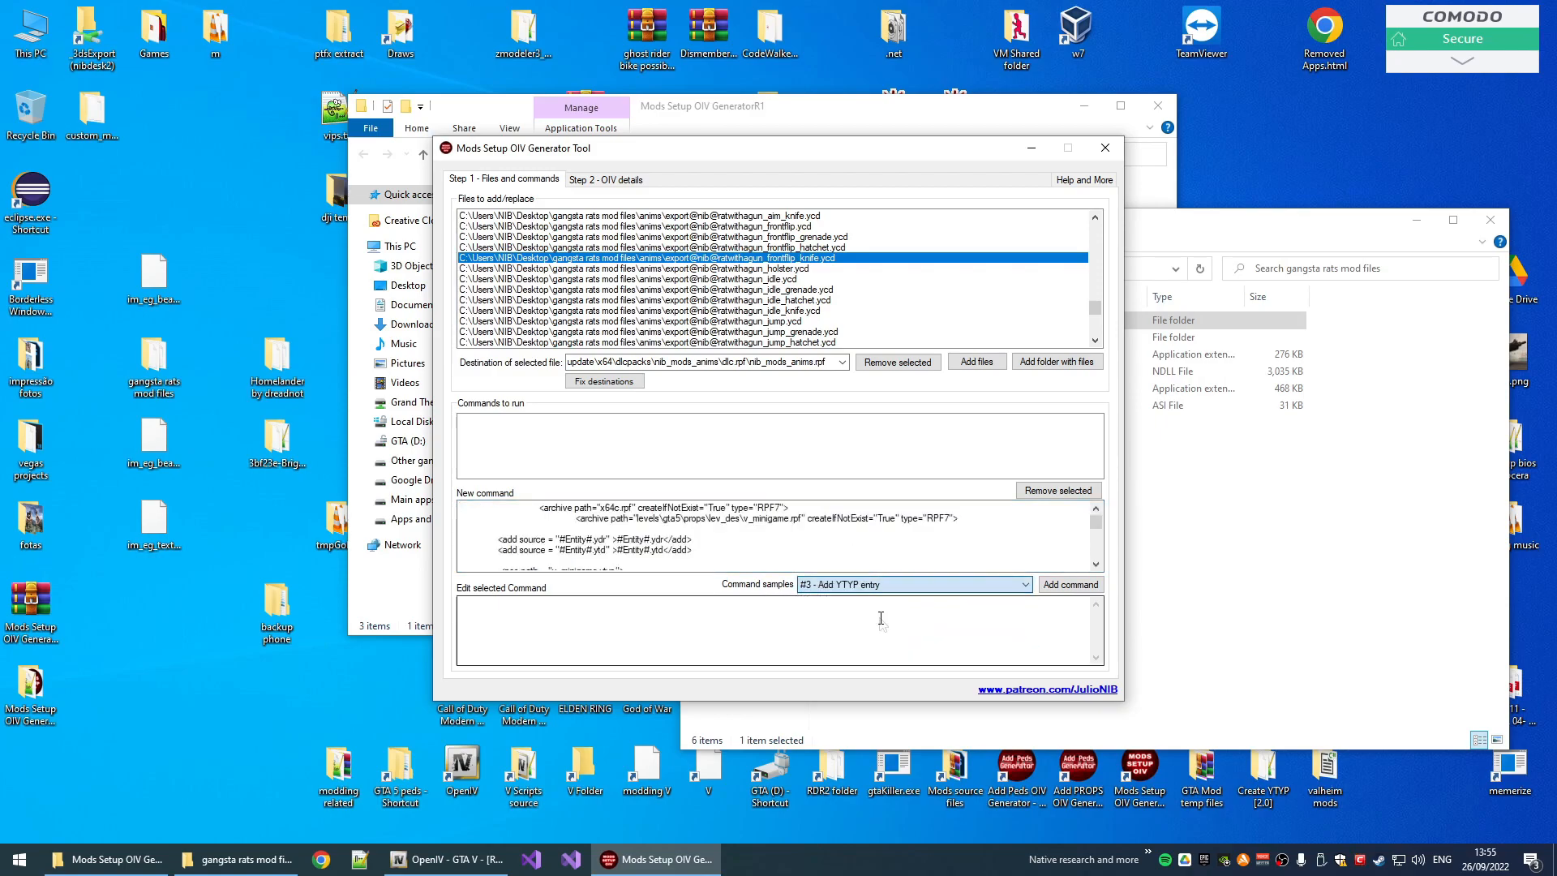
click(908, 584)
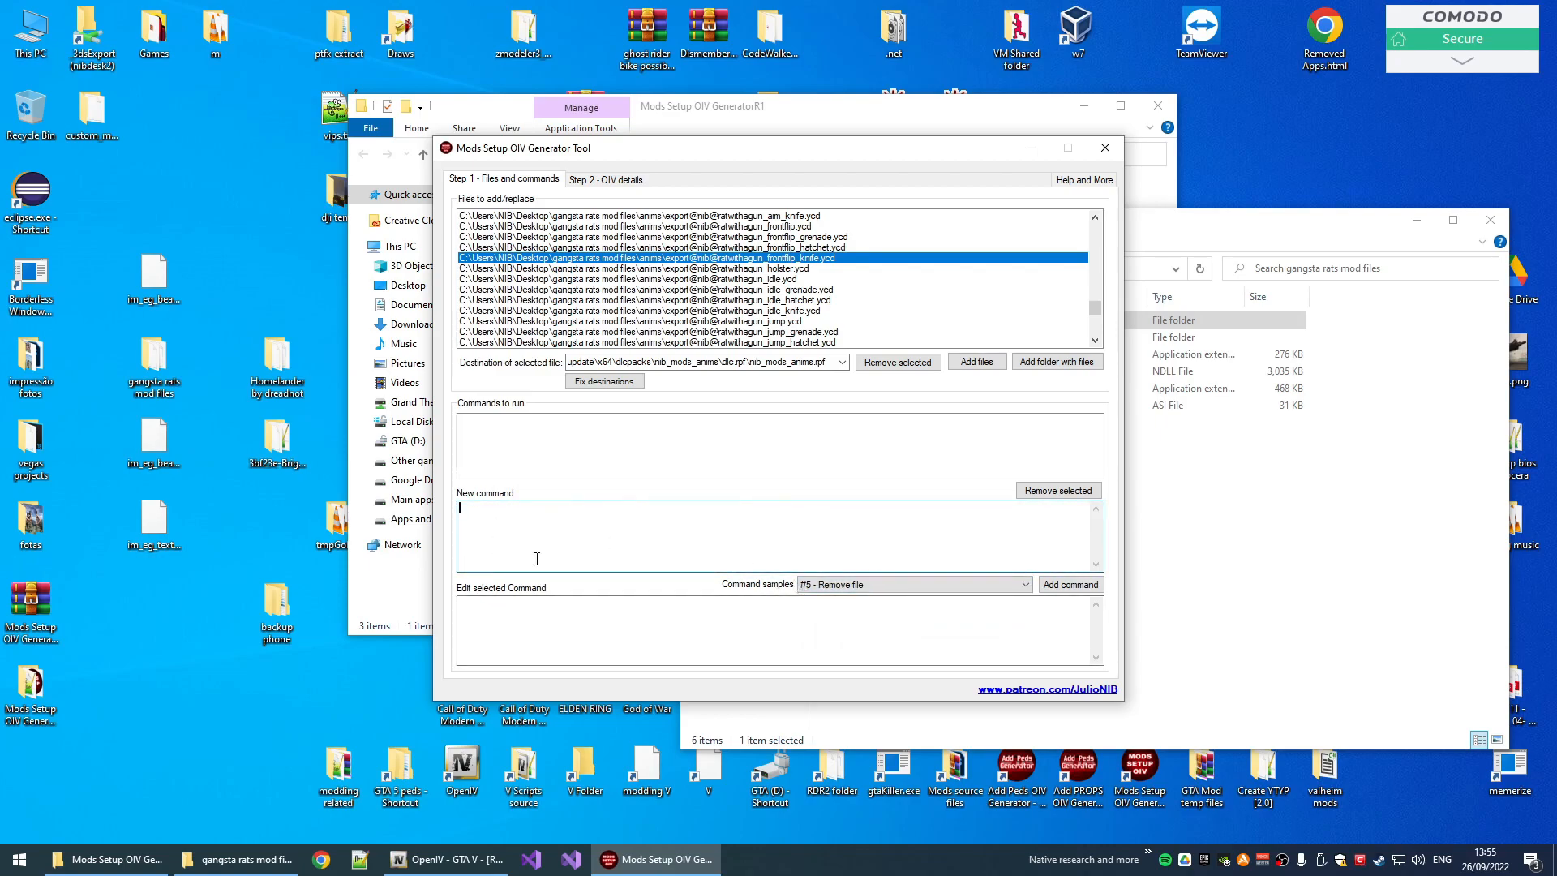
mouse_move(814, 515)
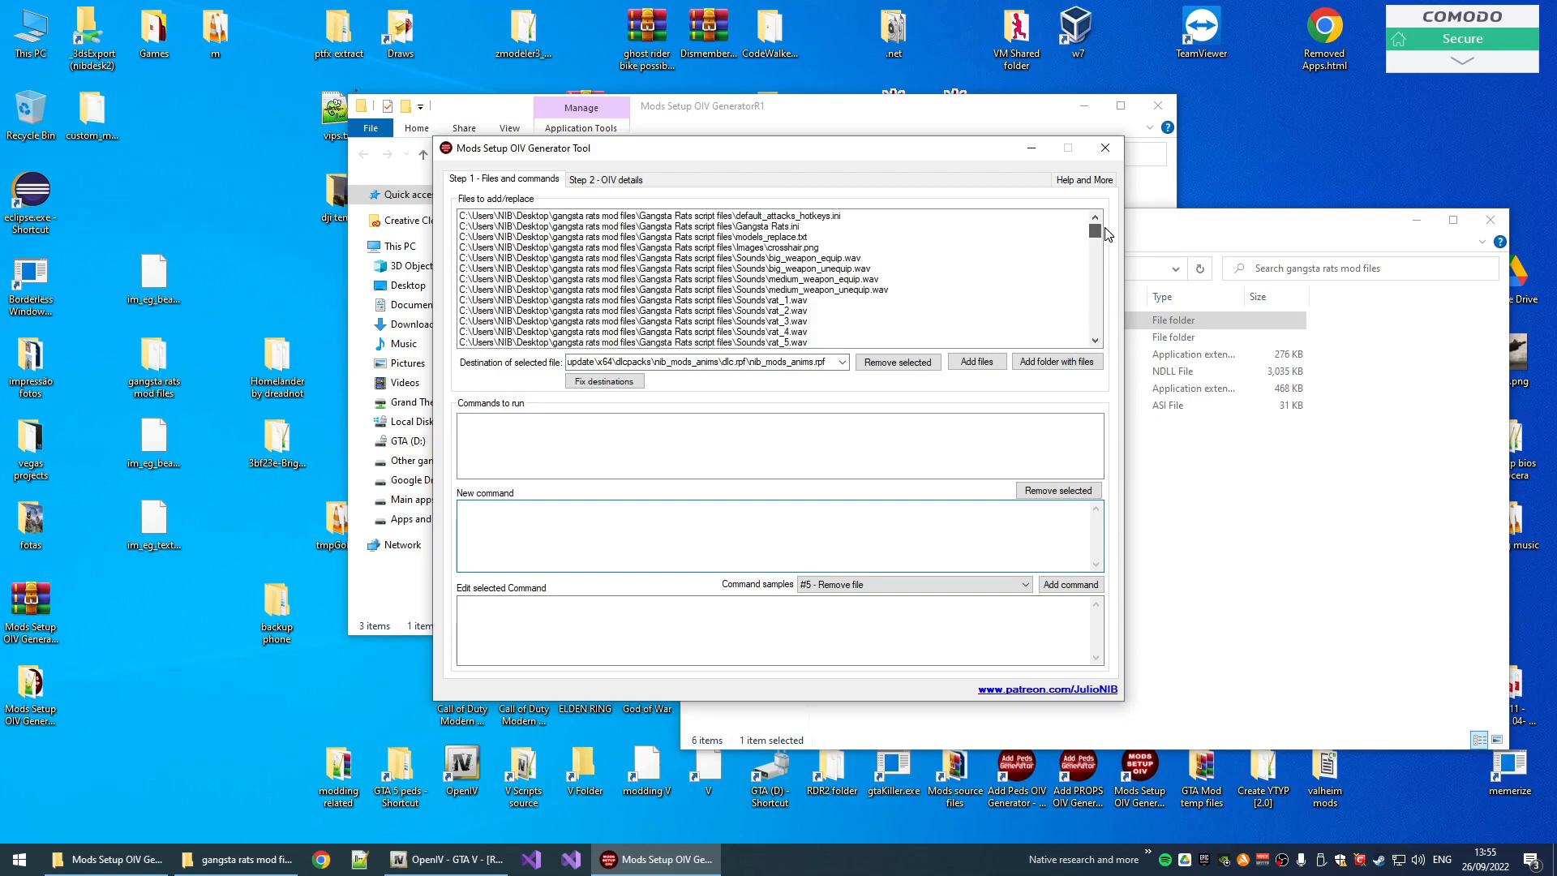
- Leave the New command box and move to the Step 2 OIV details page
click(646, 216)
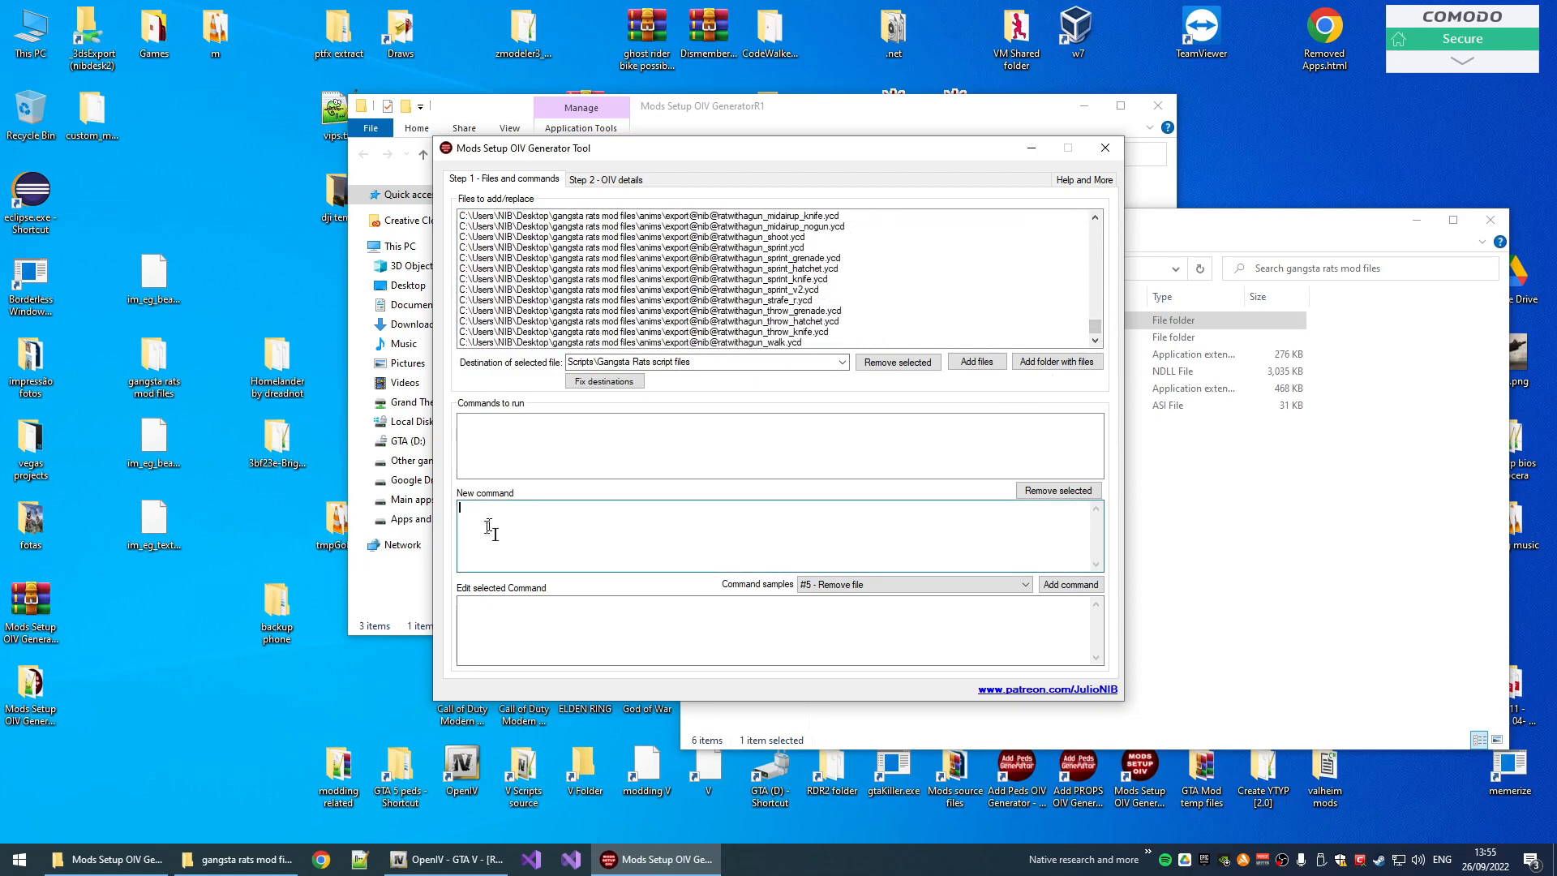
mouse_move(788, 555)
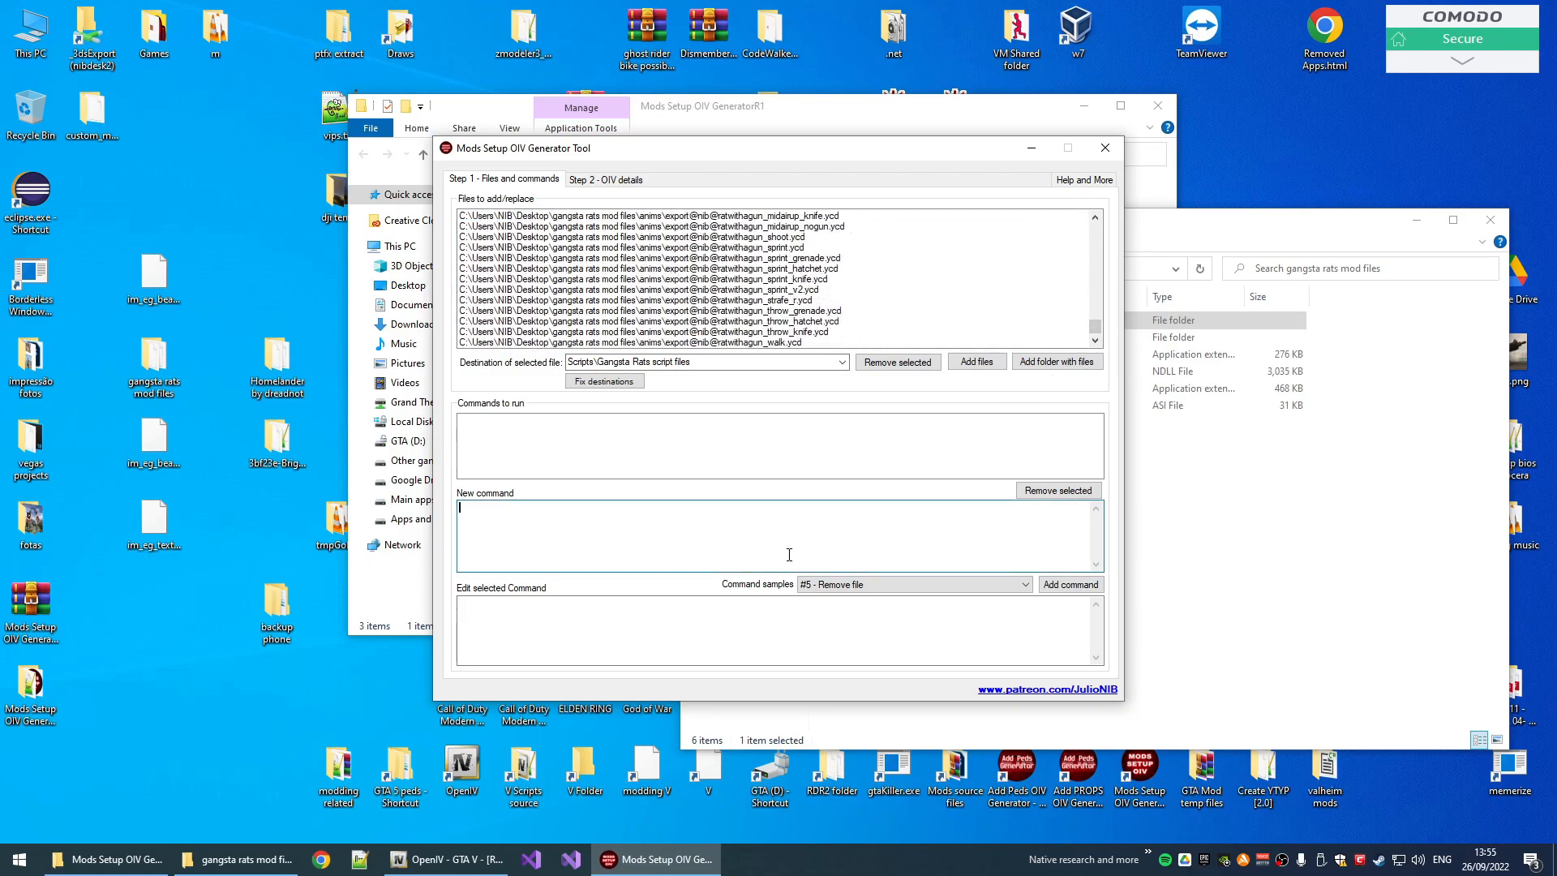
mouse_move(746, 506)
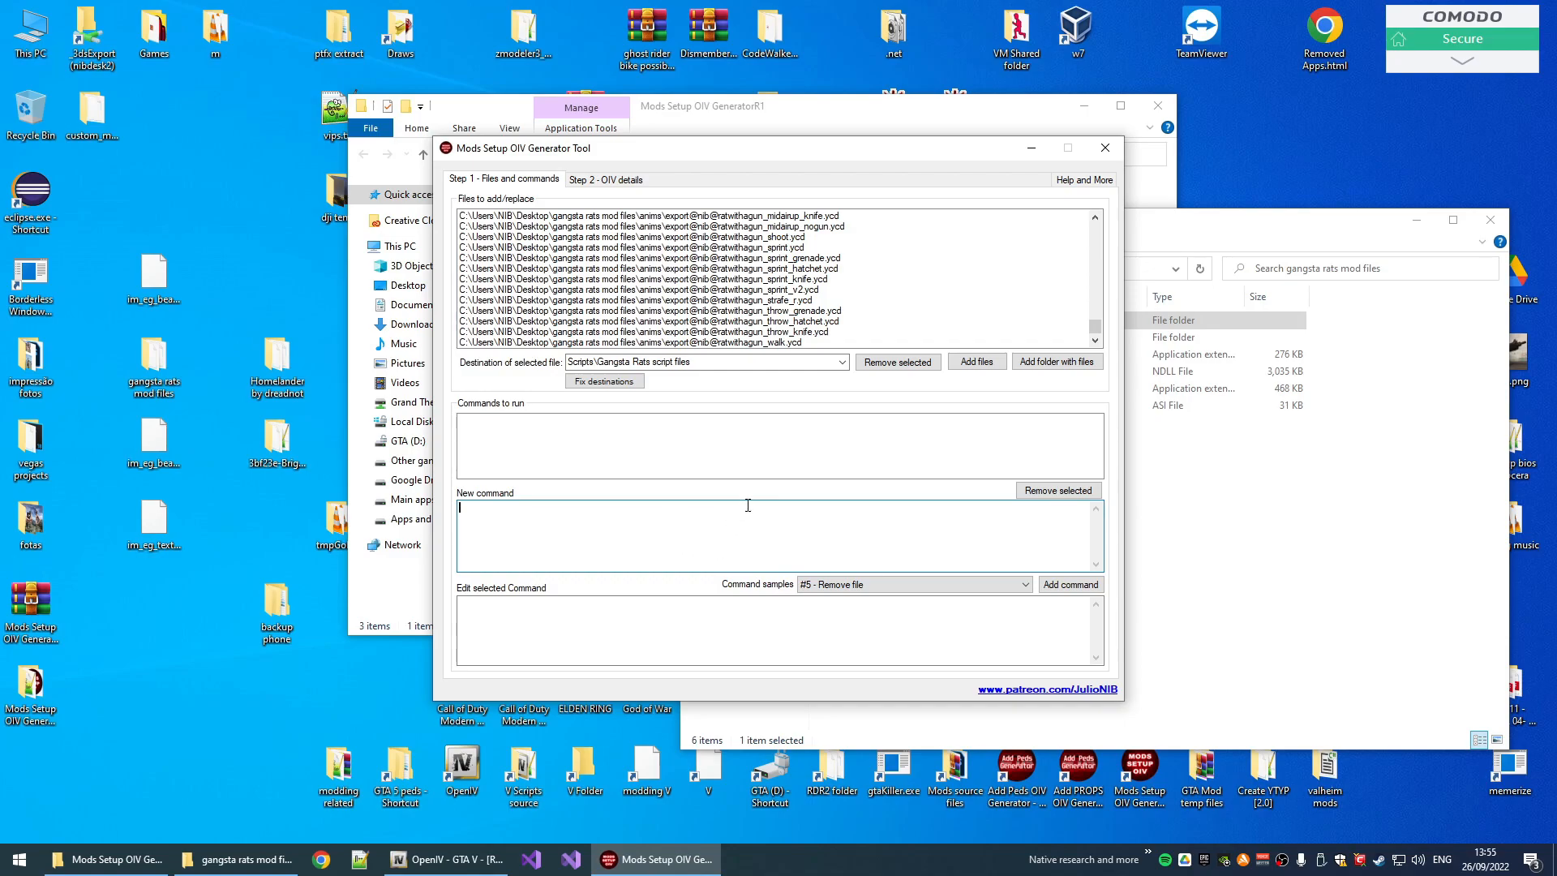
mouse_move(882, 504)
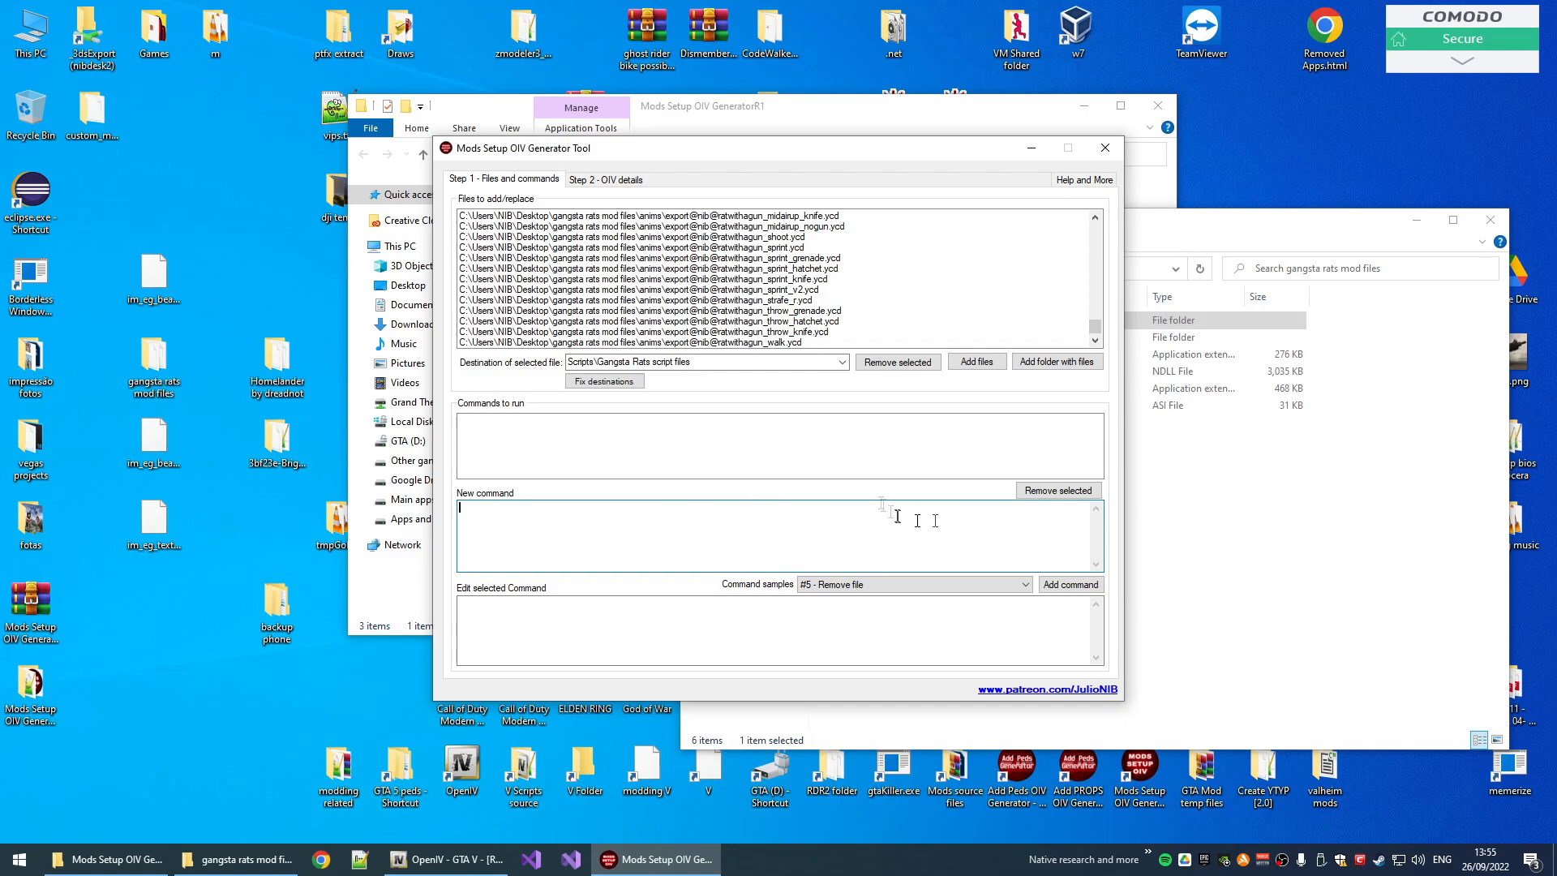
click(605, 178)
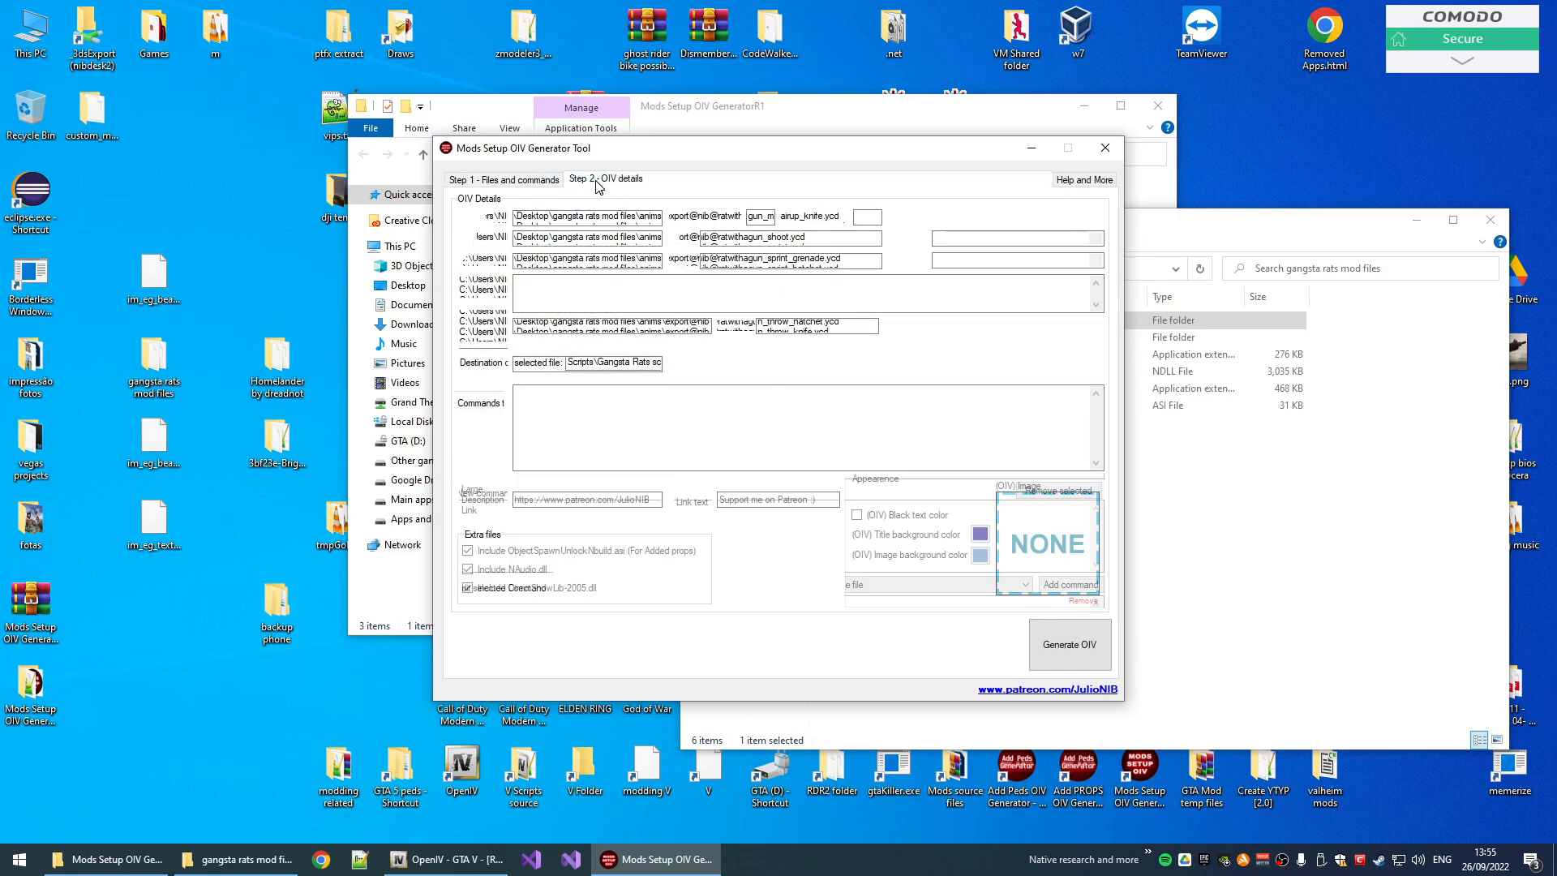
- Generate the OIV package into a Mods Setup Package results folder
click(605, 178)
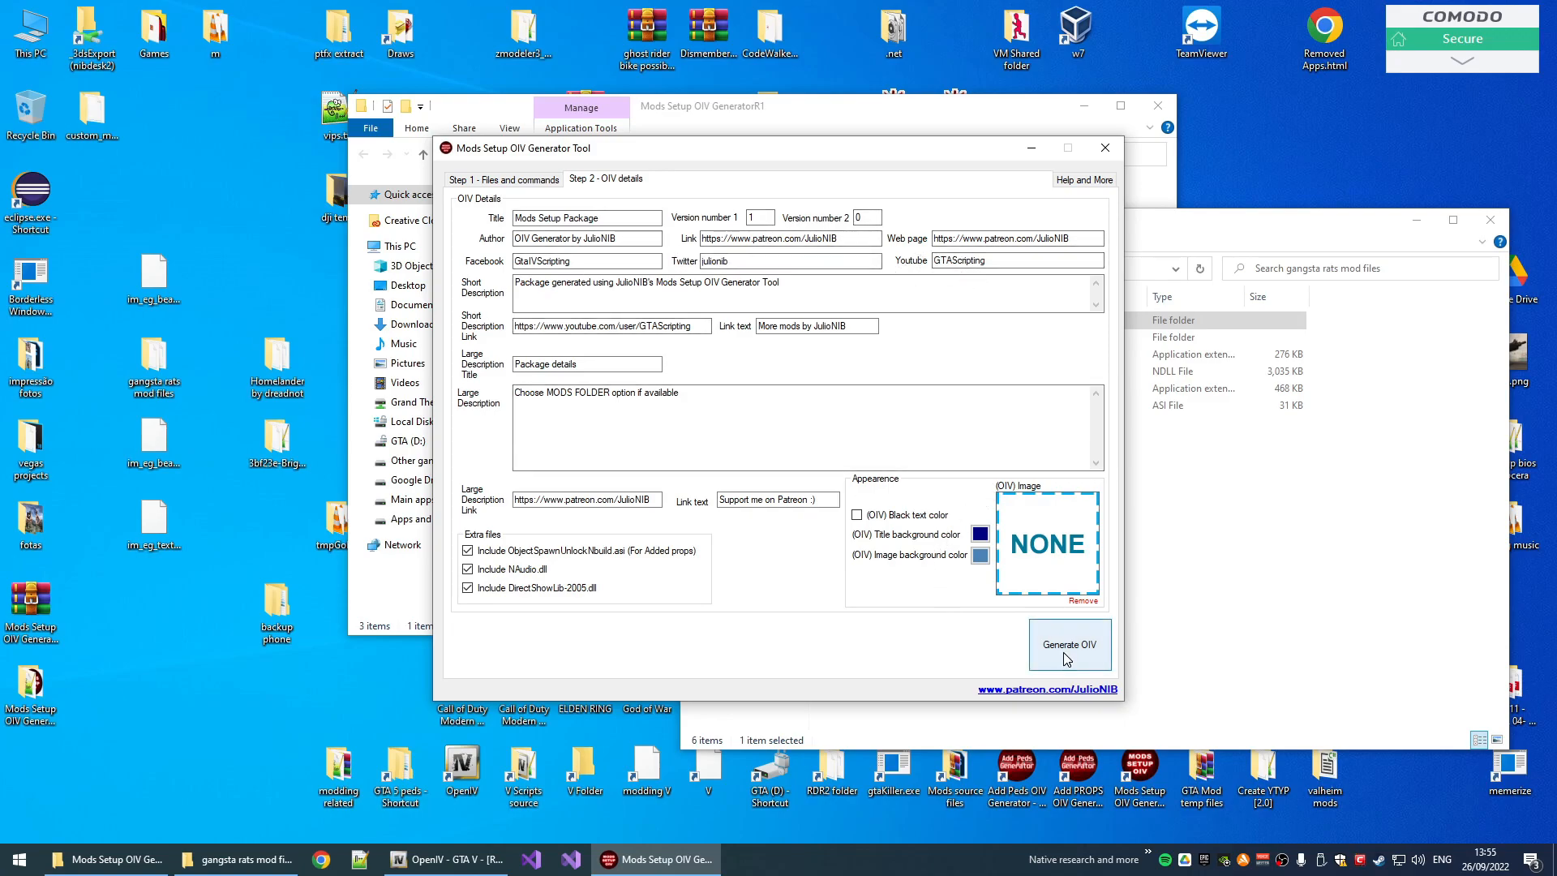
click(501, 180)
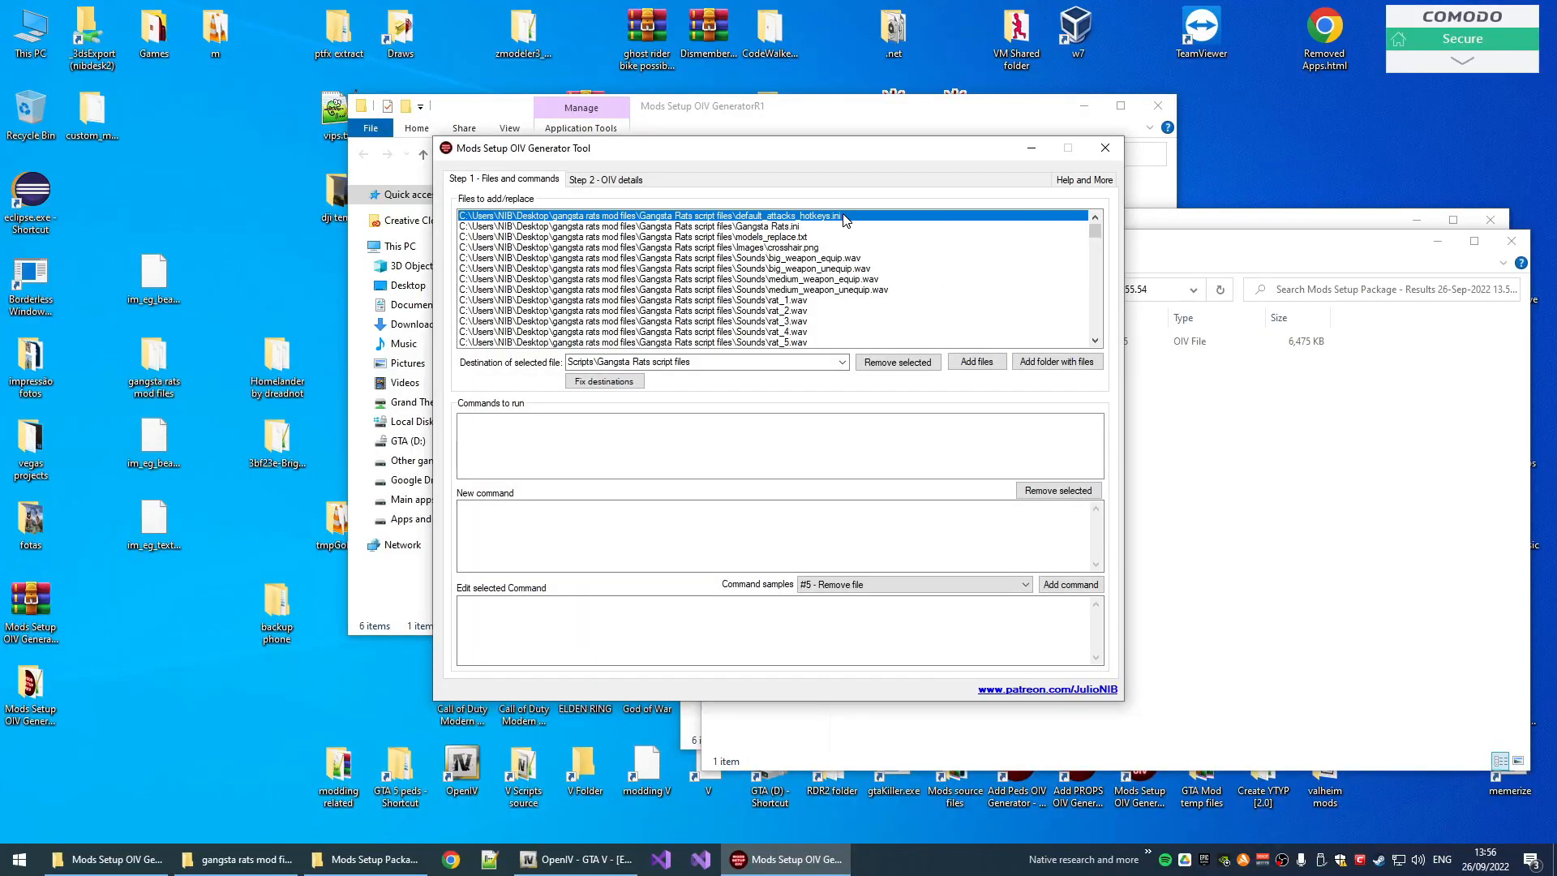
click(656, 246)
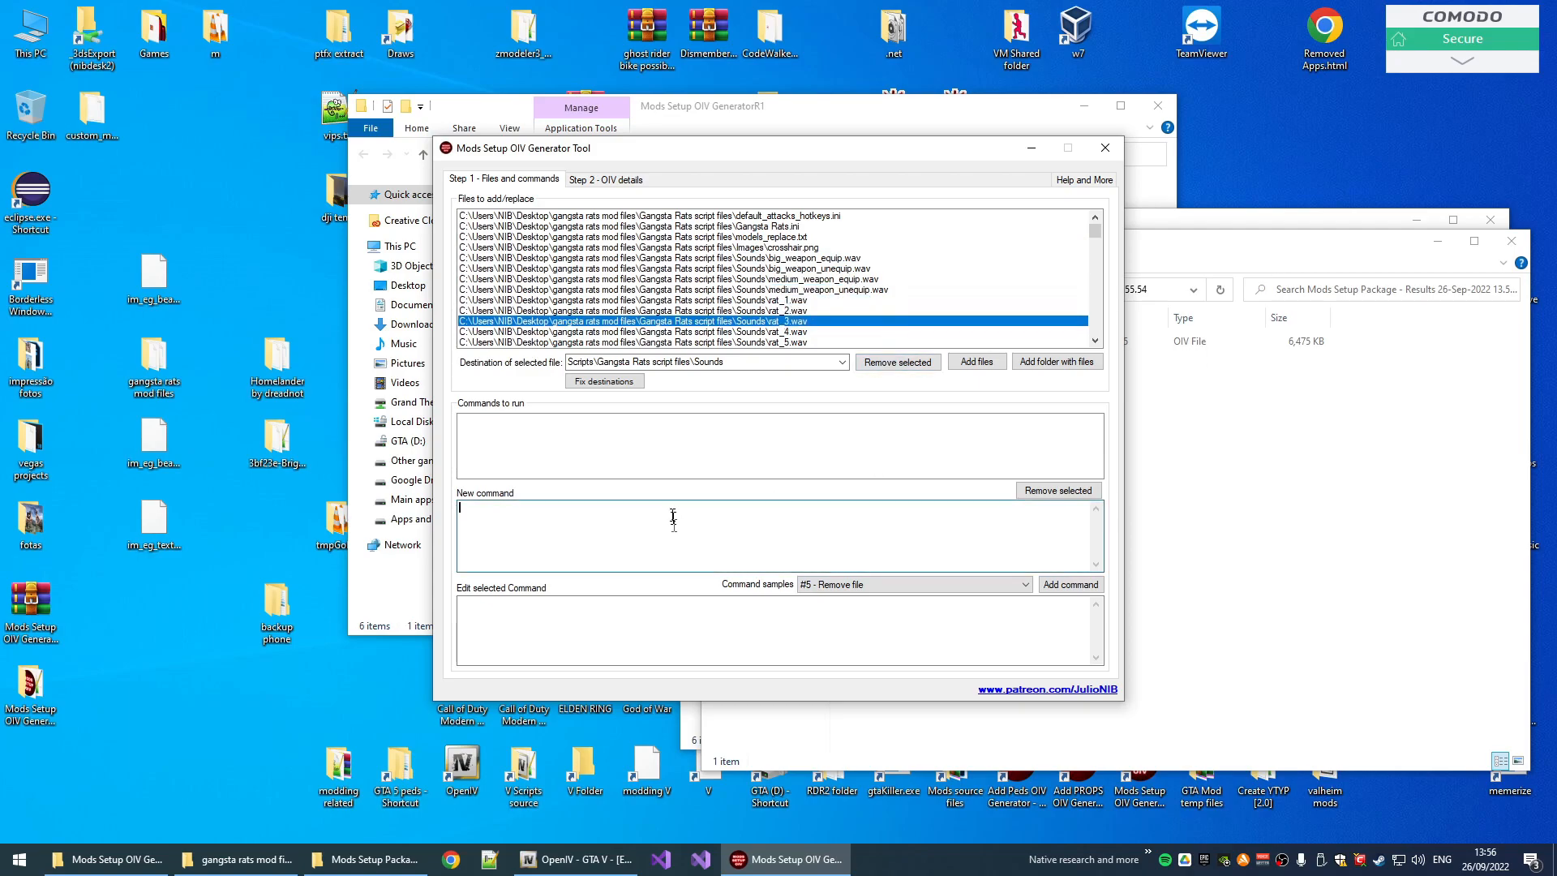
click(675, 289)
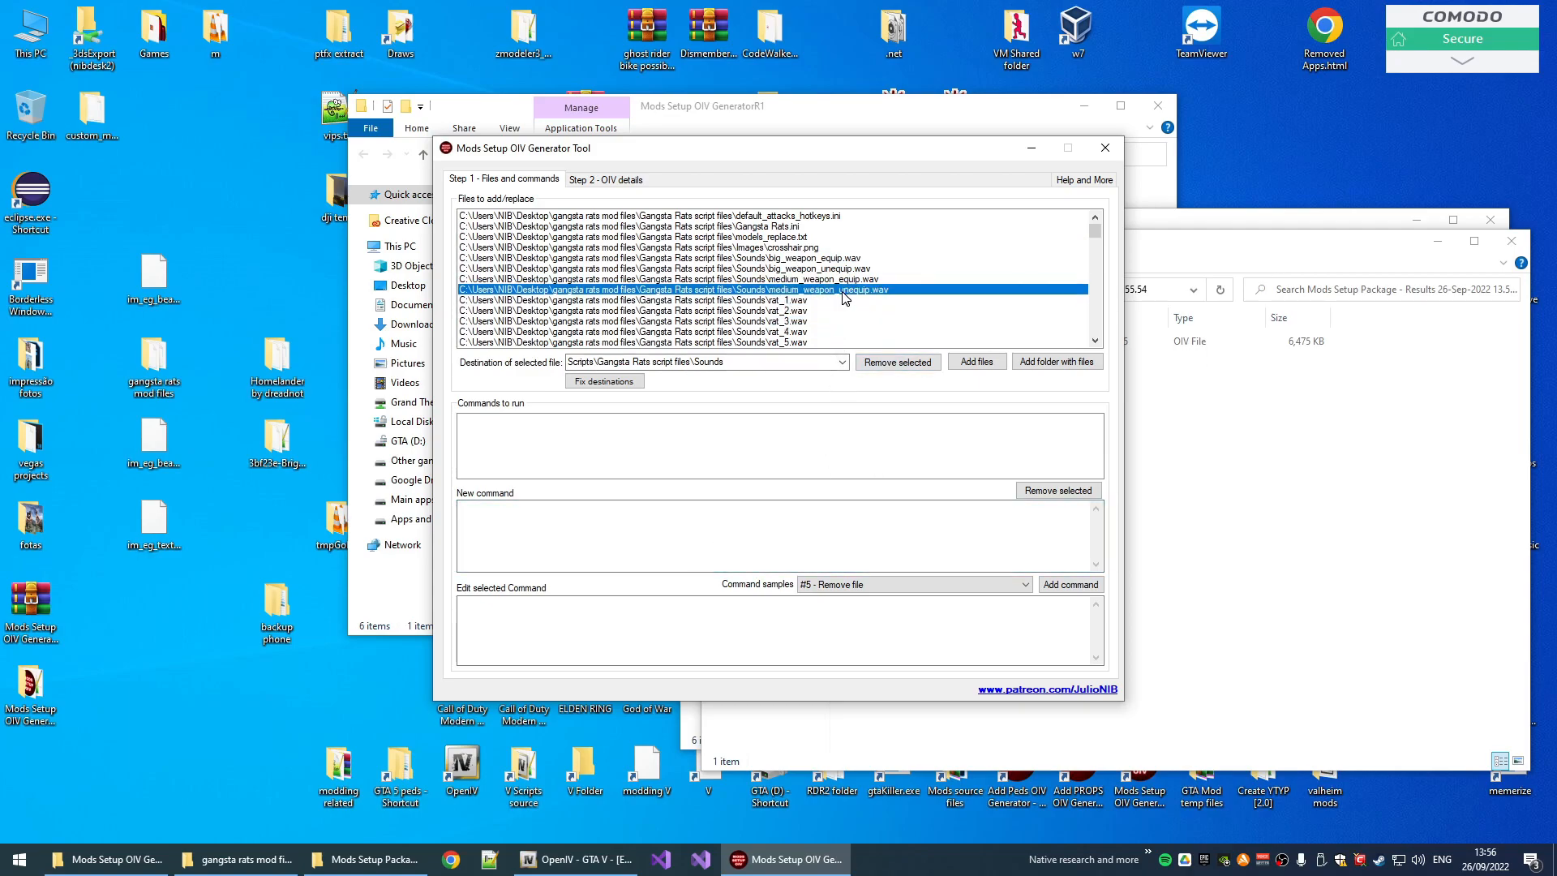
mouse_move(883, 299)
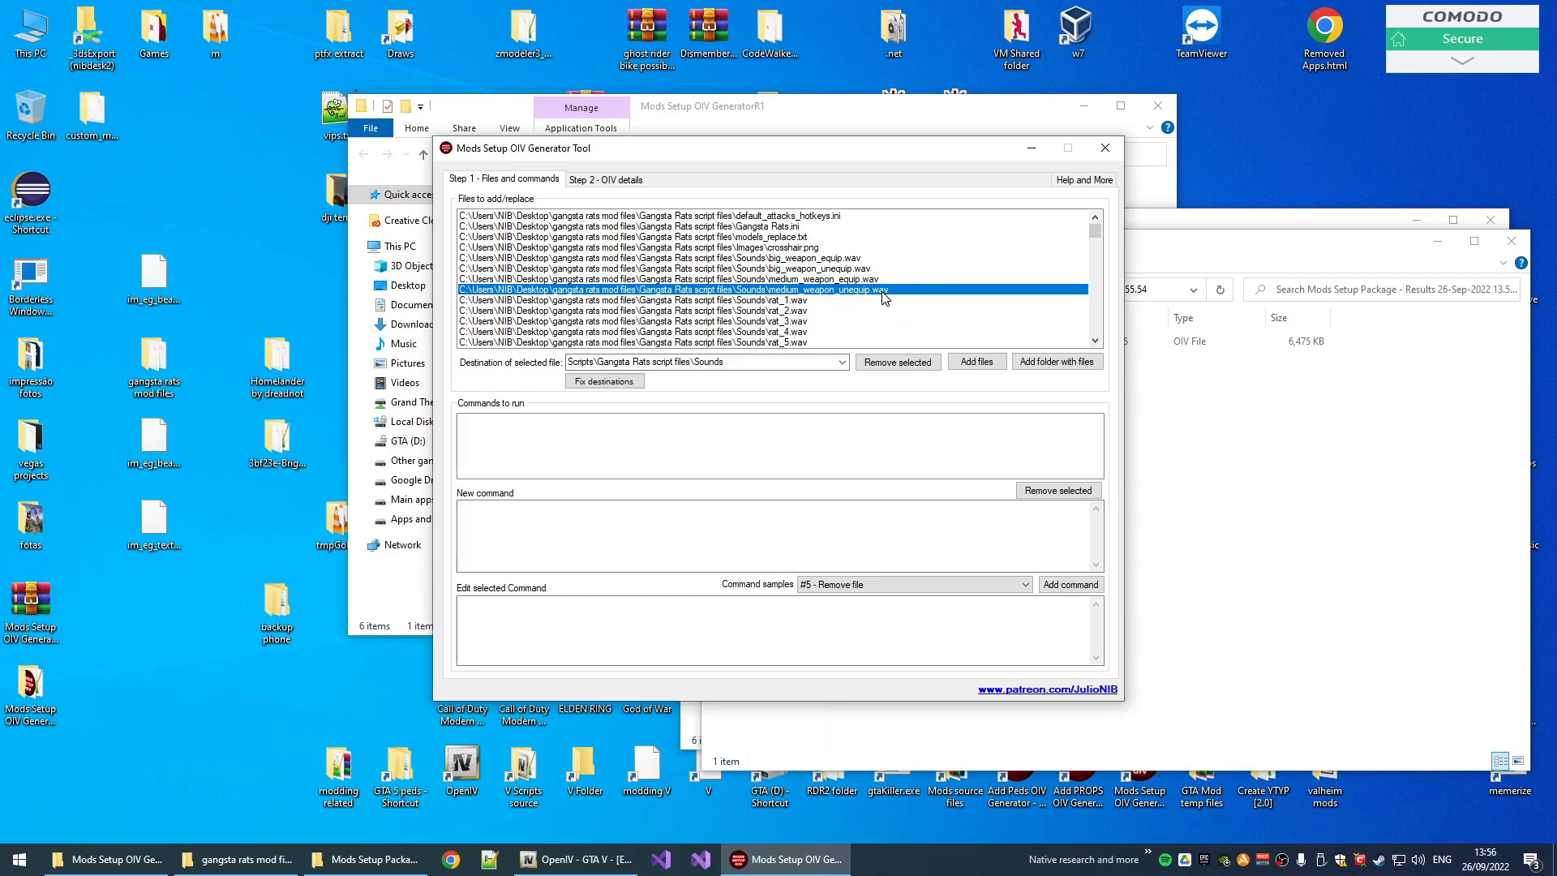
mouse_move(829, 319)
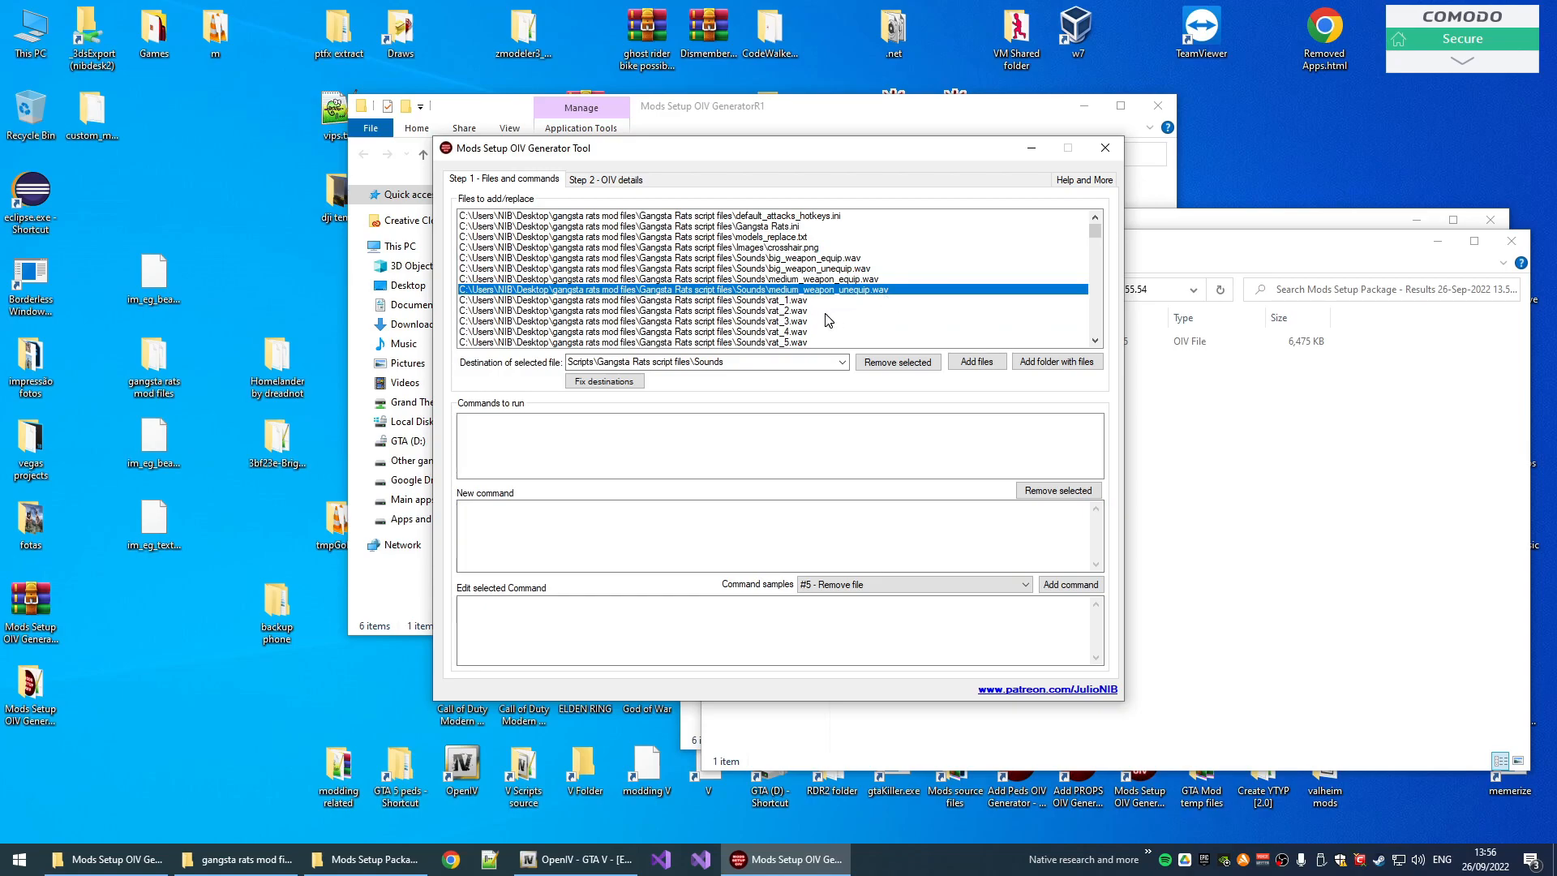
click(636, 311)
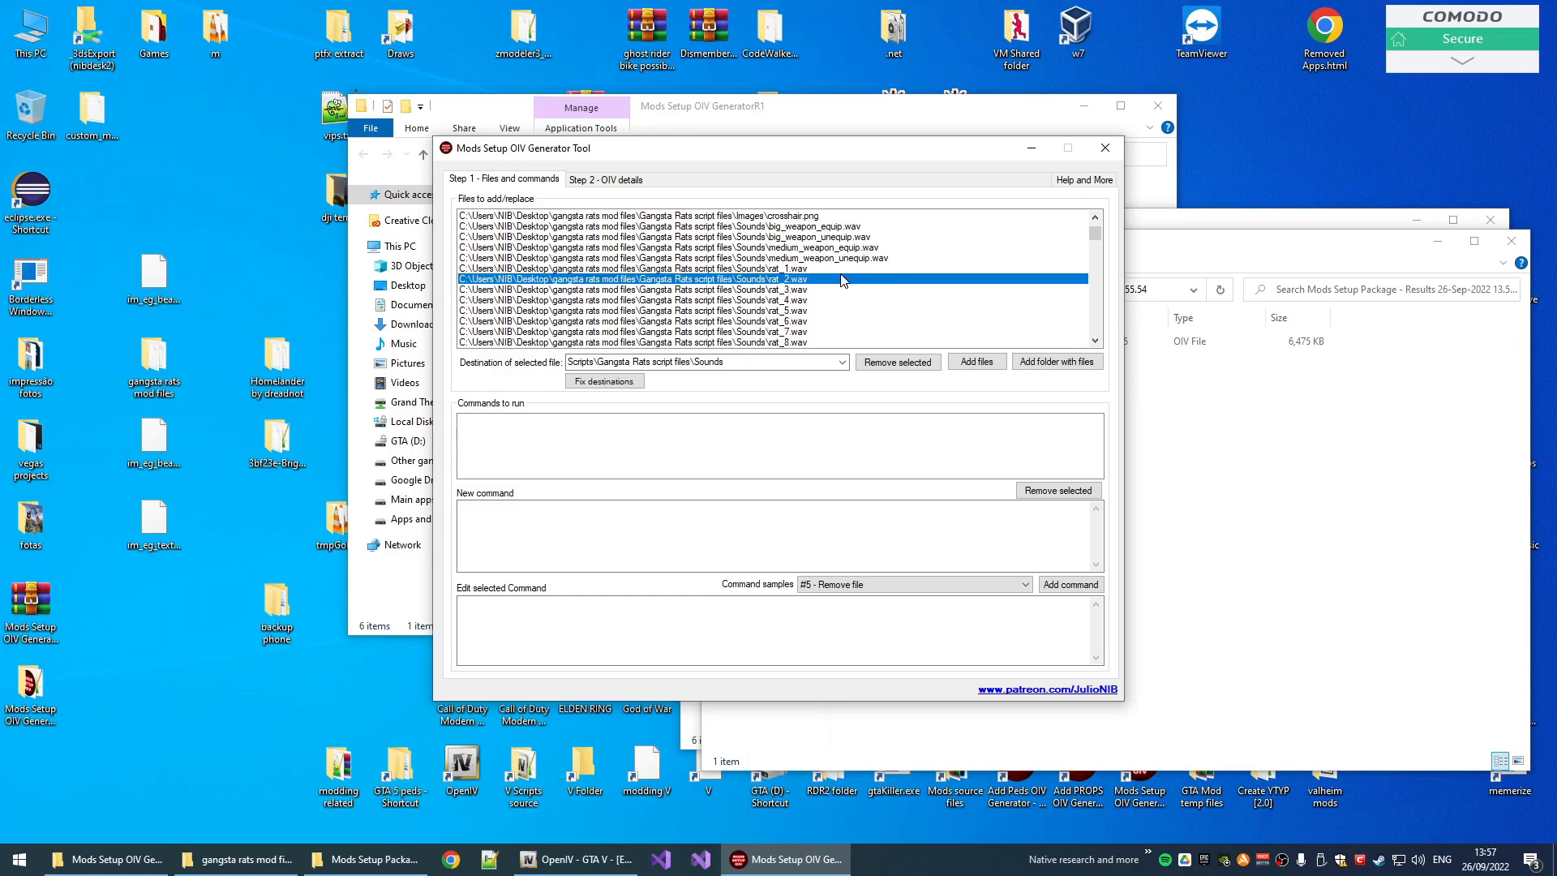
scroll(down, 3)
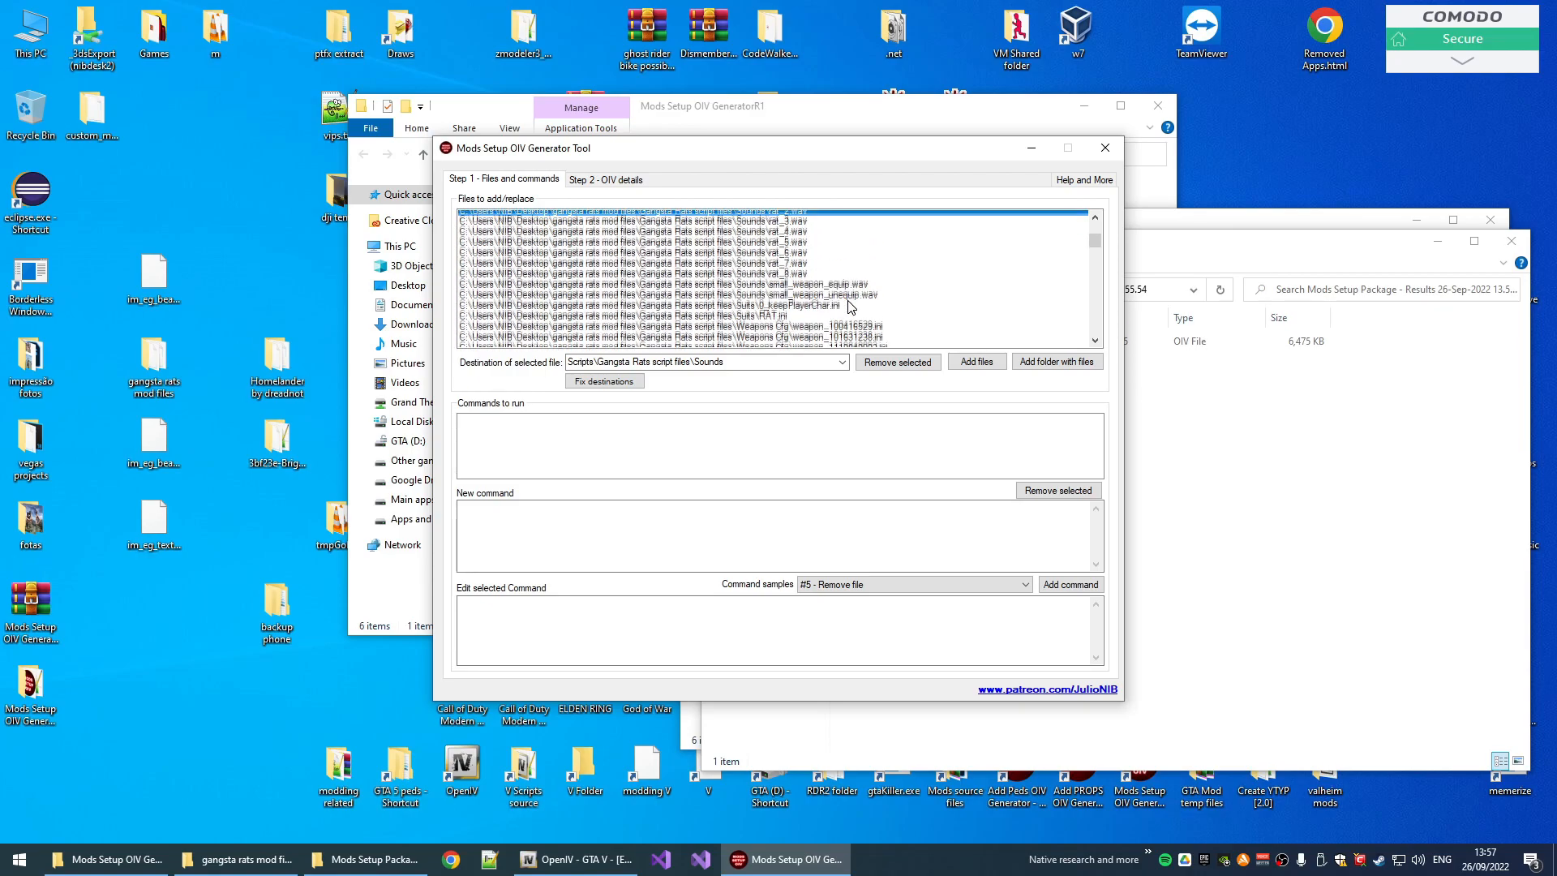
scroll(down, 3)
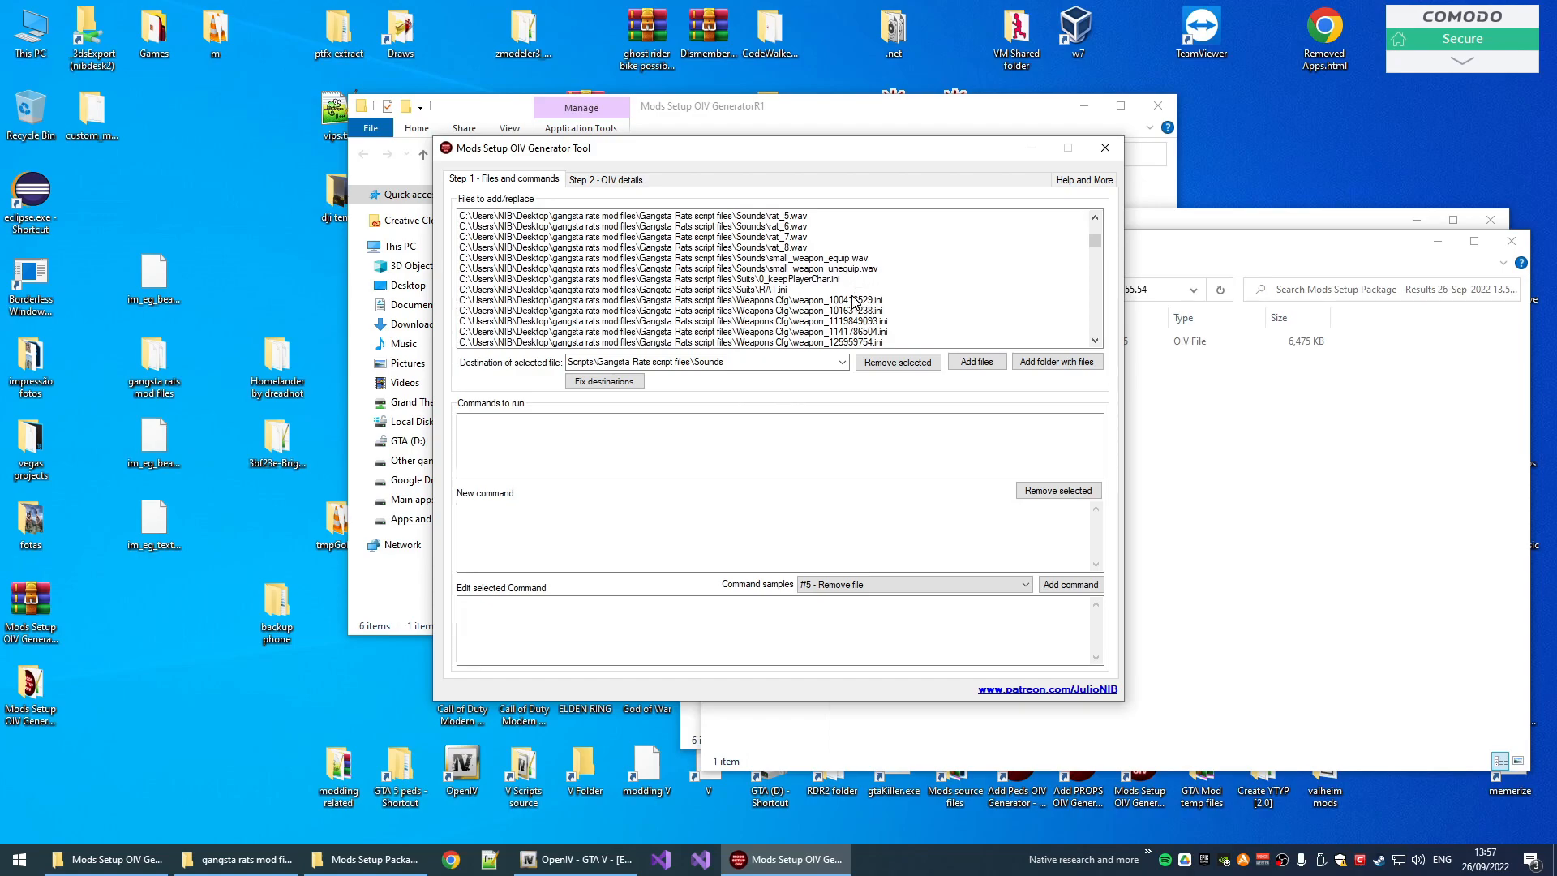
mouse_move(819, 305)
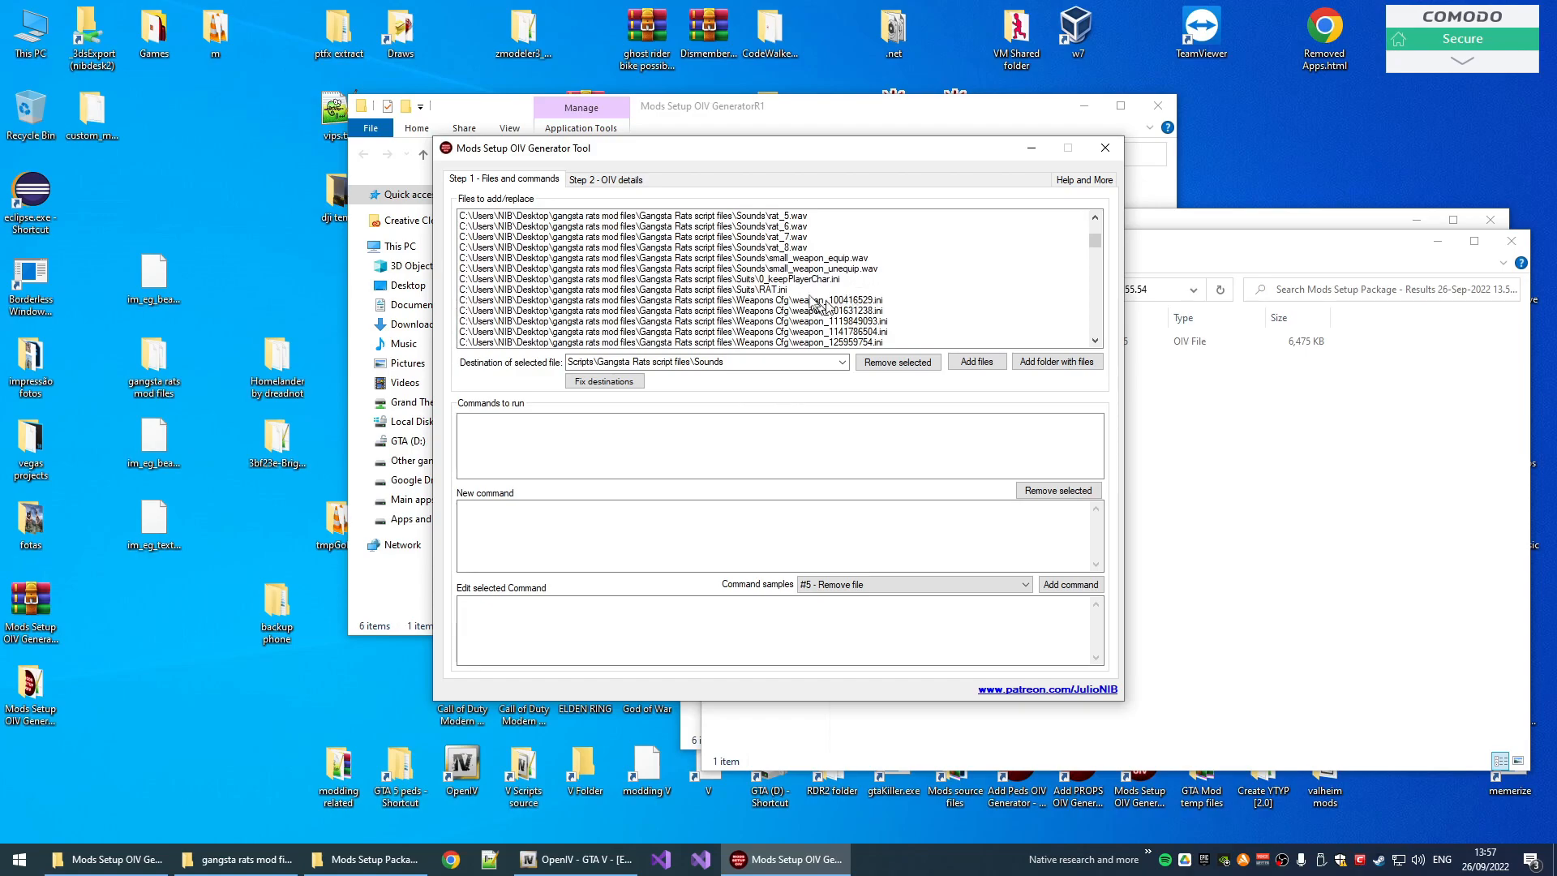
mouse_move(800, 293)
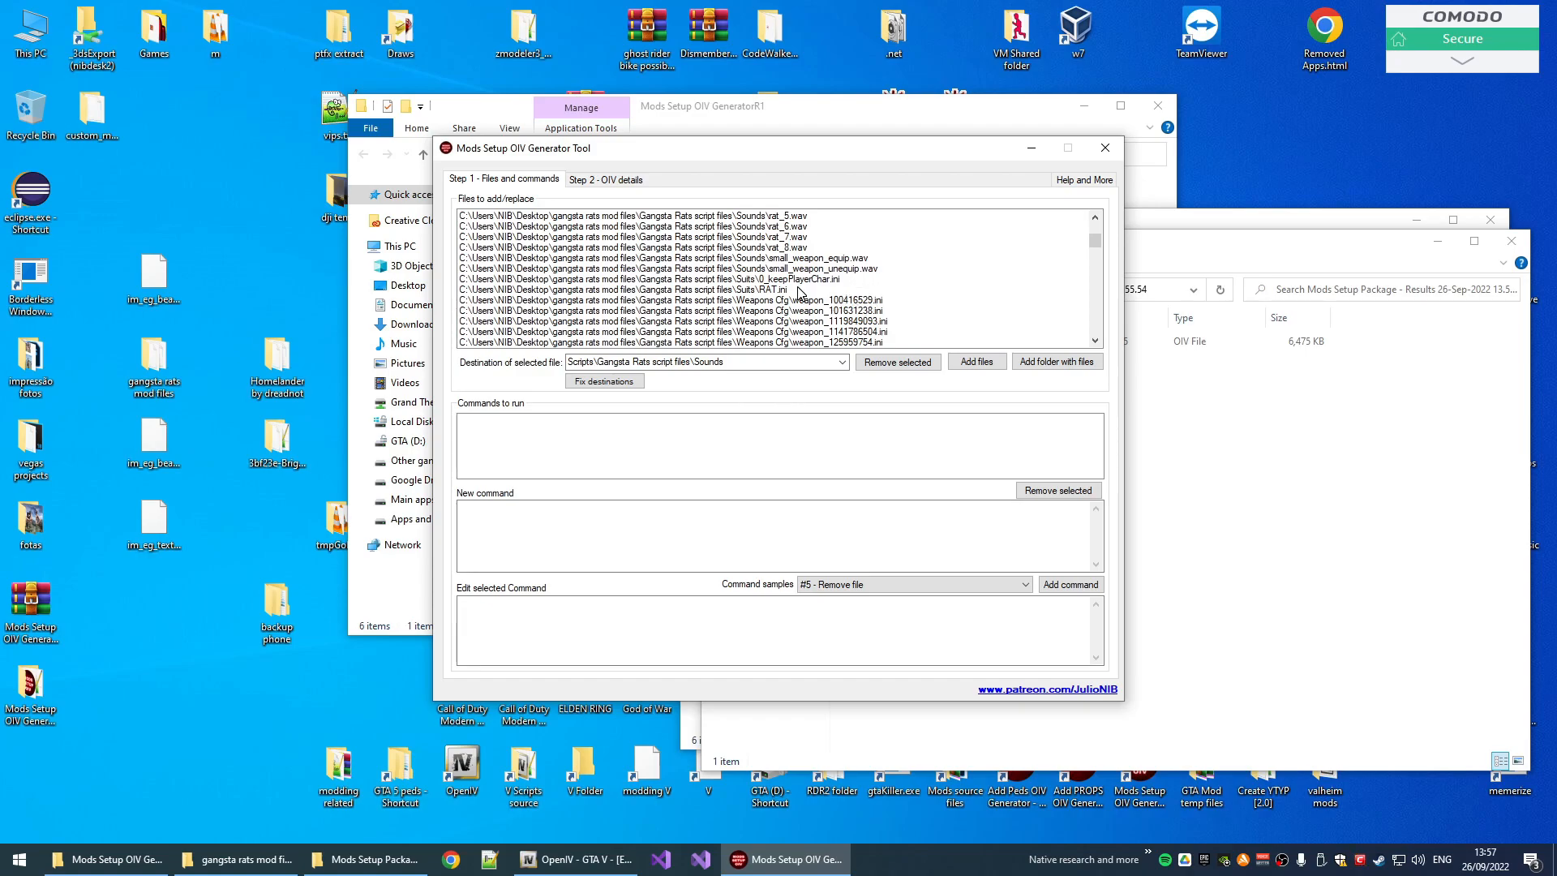